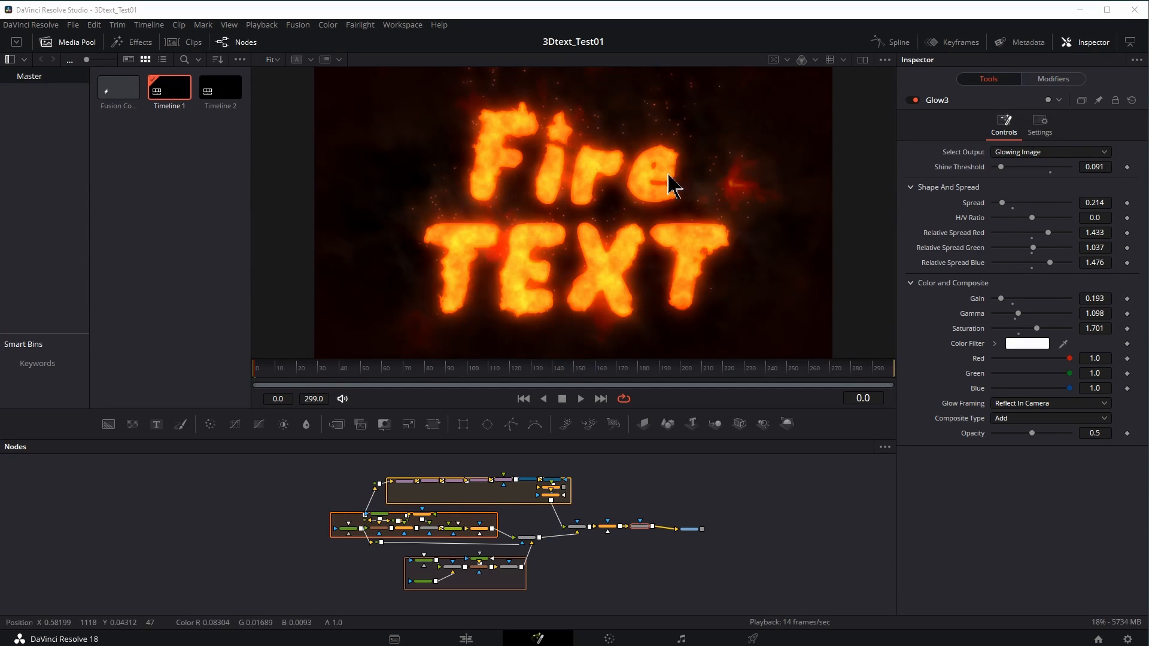
Step: Play back the finished burning 'Fire TEXT' composite in the Fusion viewer
click(581, 399)
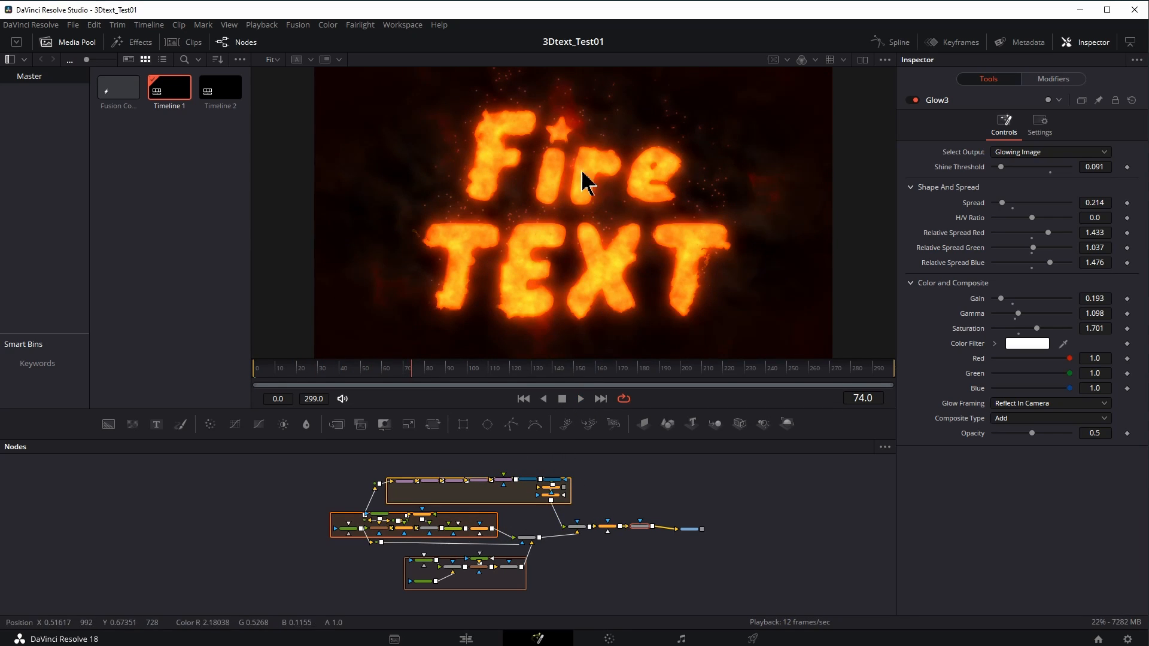
mouse_move(780, 174)
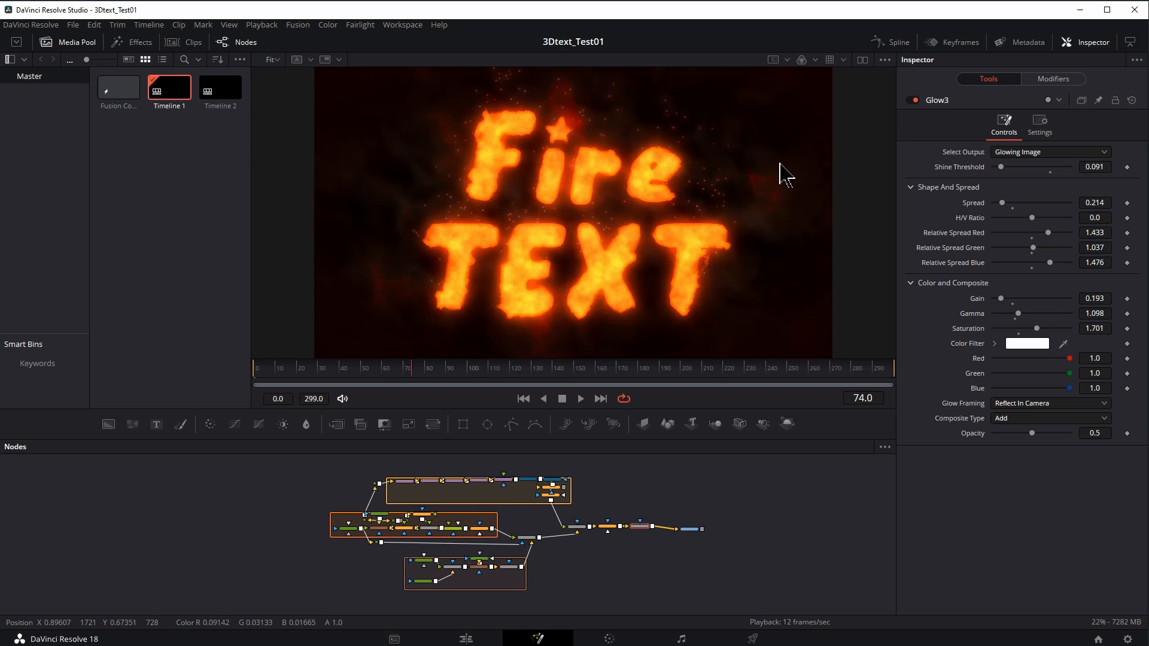
mouse_move(785, 217)
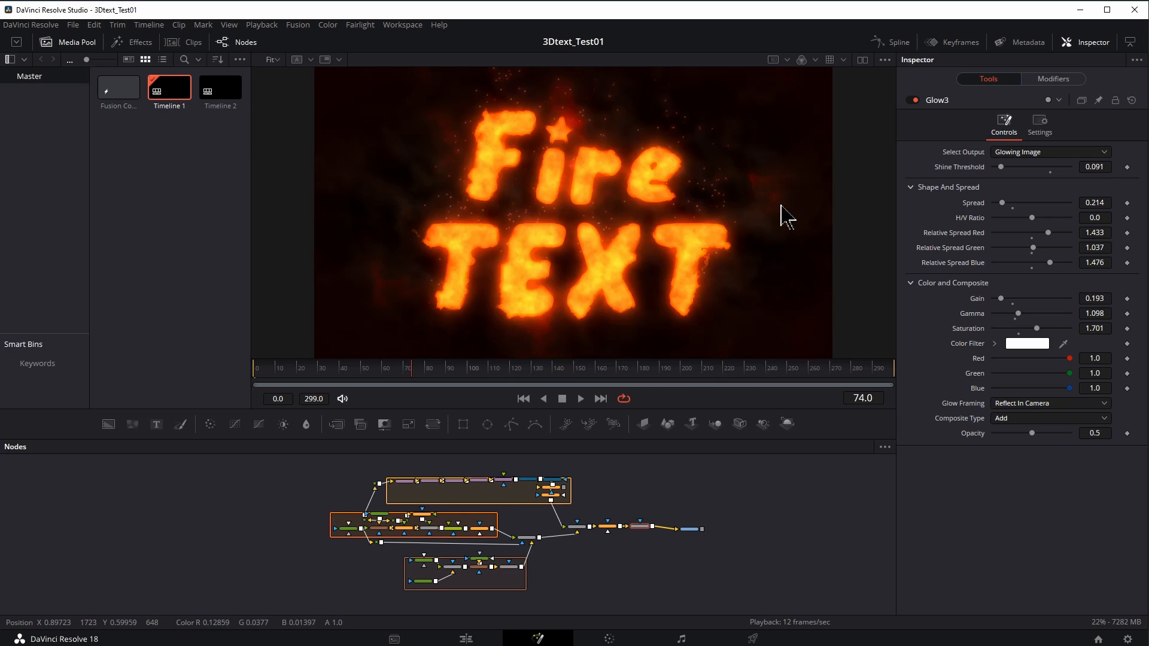
mouse_move(803, 253)
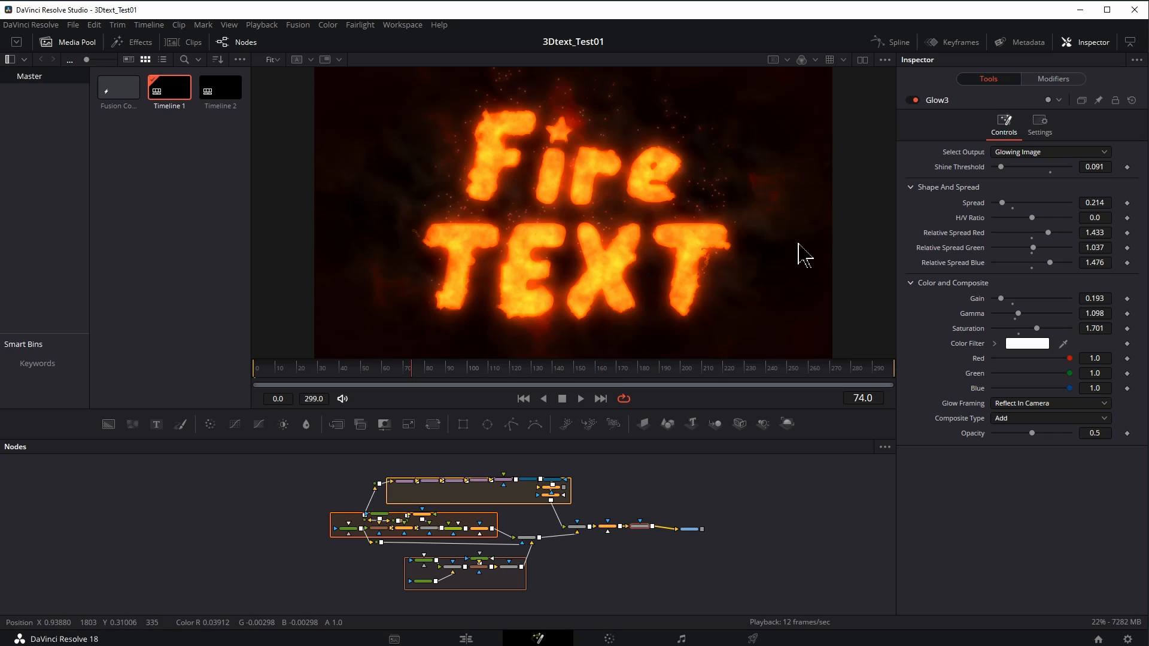
mouse_move(724, 170)
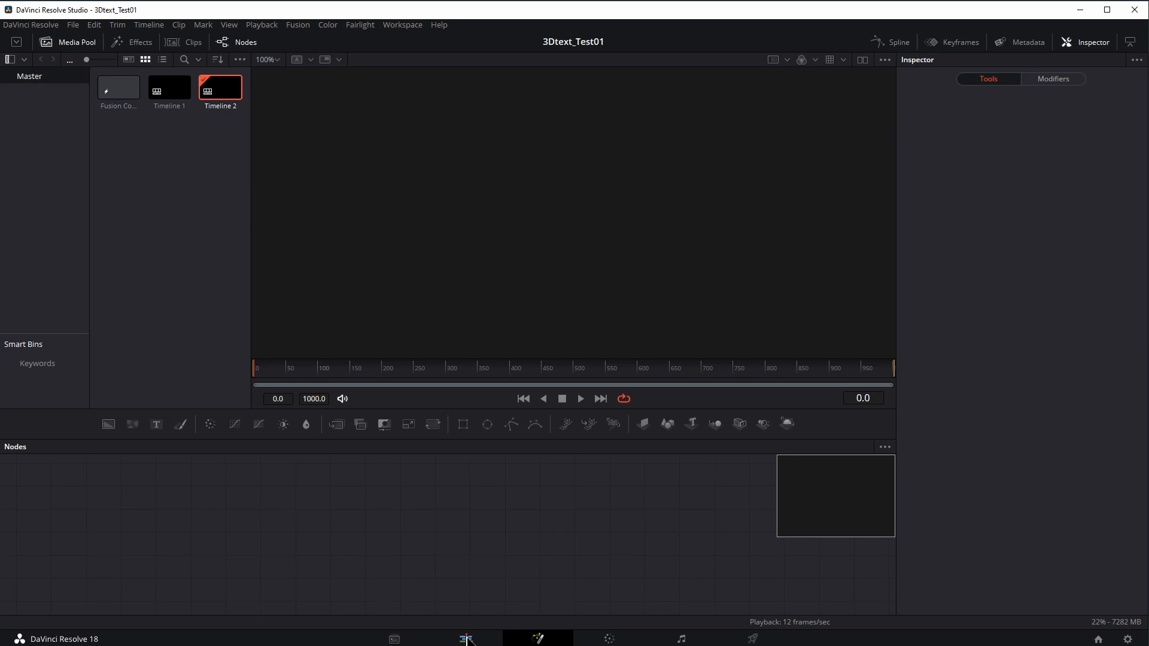
Step: Create a 'FireText' Fusion composition, place it on Timeline 2, and open it in Fusion
click(466, 639)
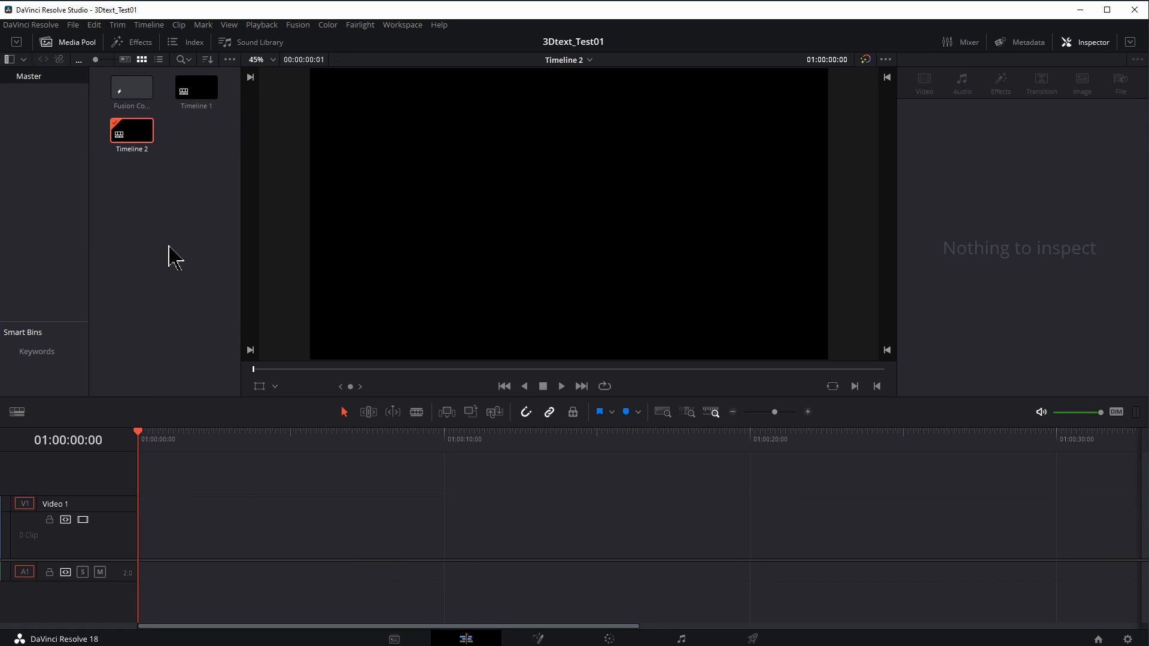
right_click(175, 255)
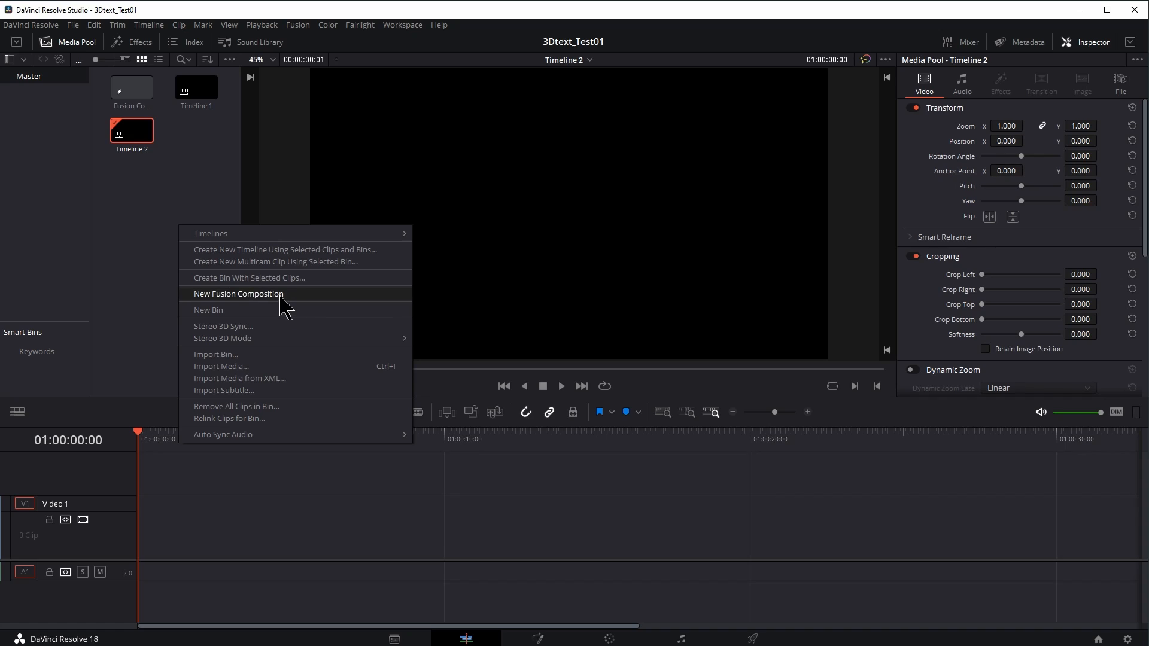
click(238, 293)
text(FireText)
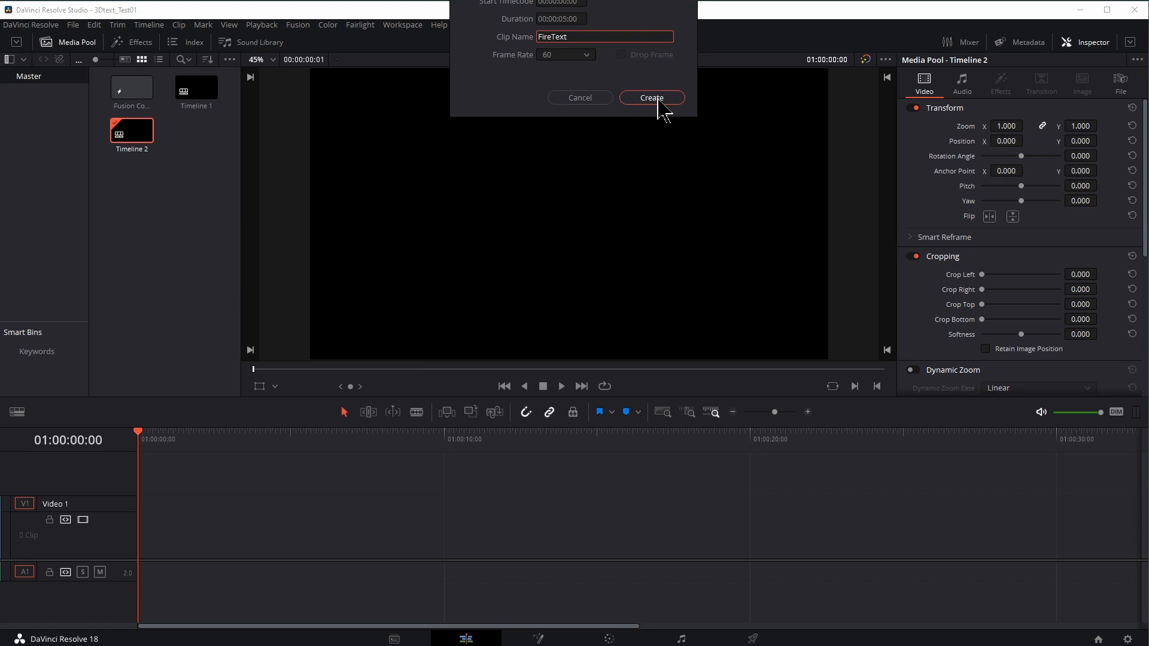
click(652, 97)
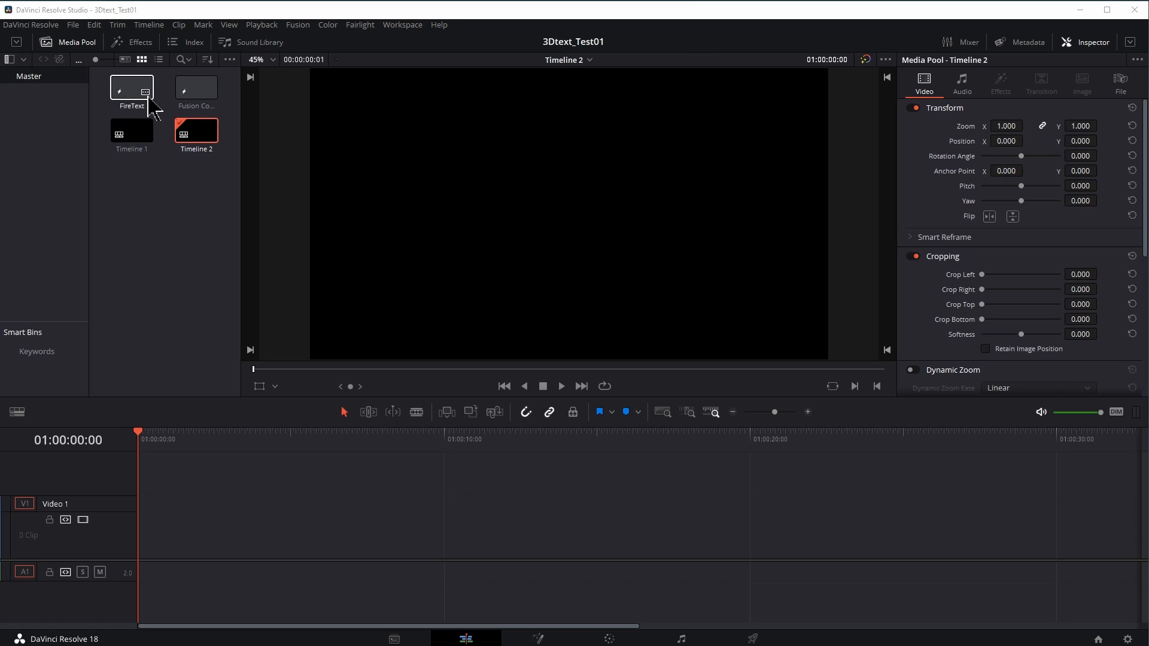
drag(131, 88, 212, 524)
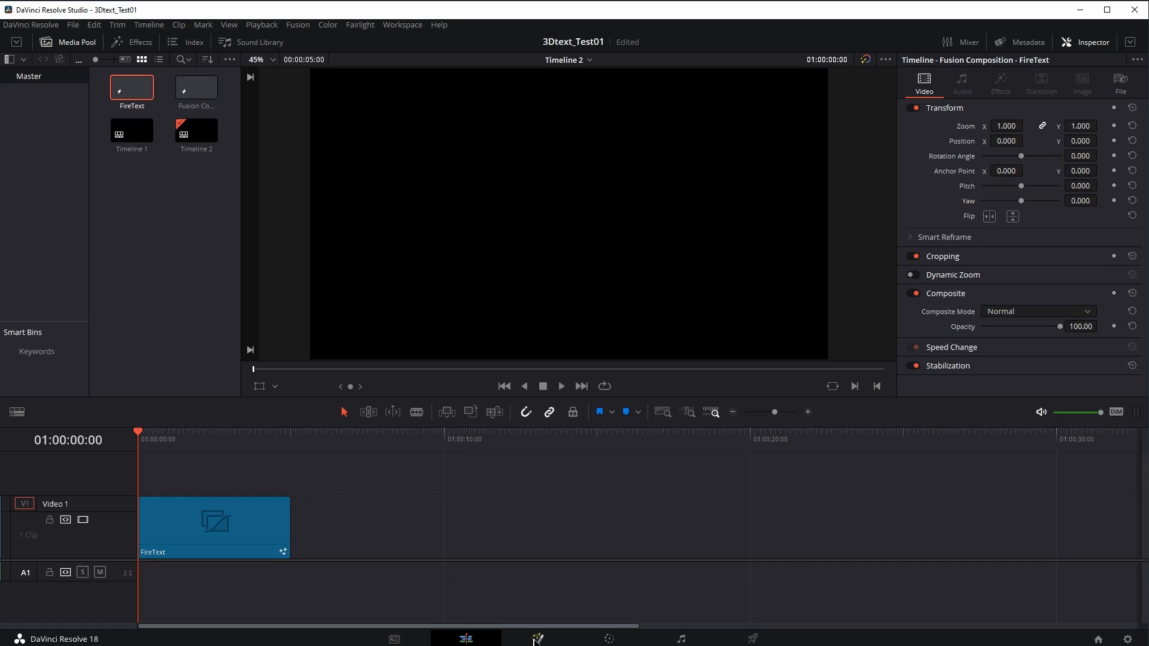
click(538, 637)
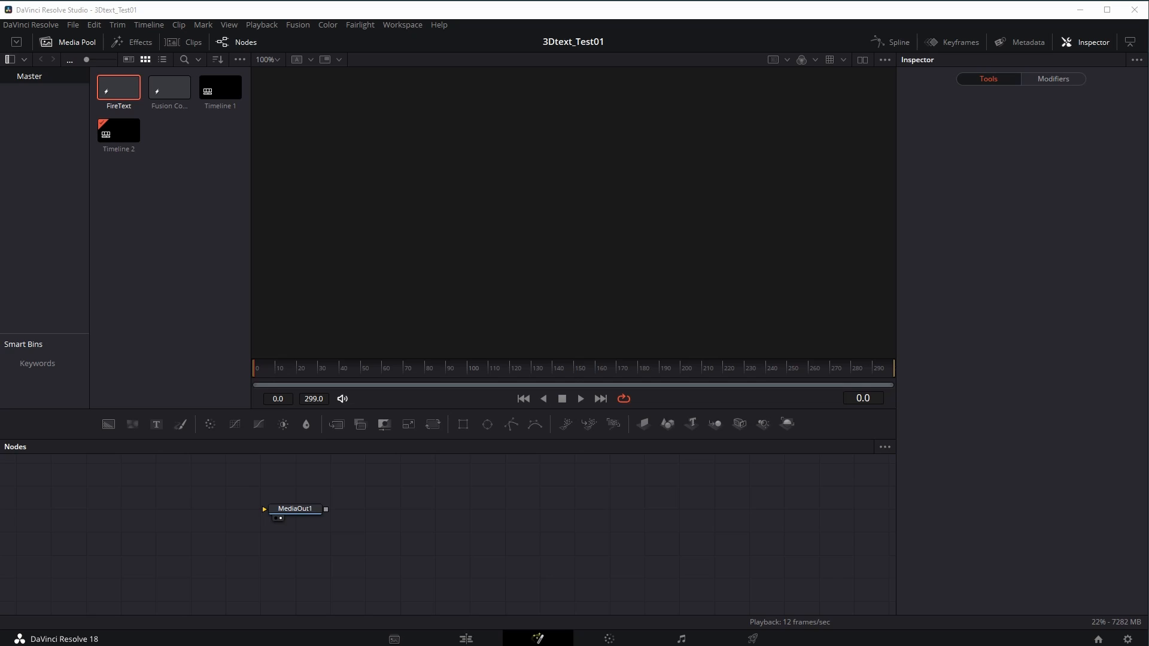
Step: Add a Text1 node reading 'Fire TEXT' in Unicorn Pop, enlarged with tighter spacing
click(169, 87)
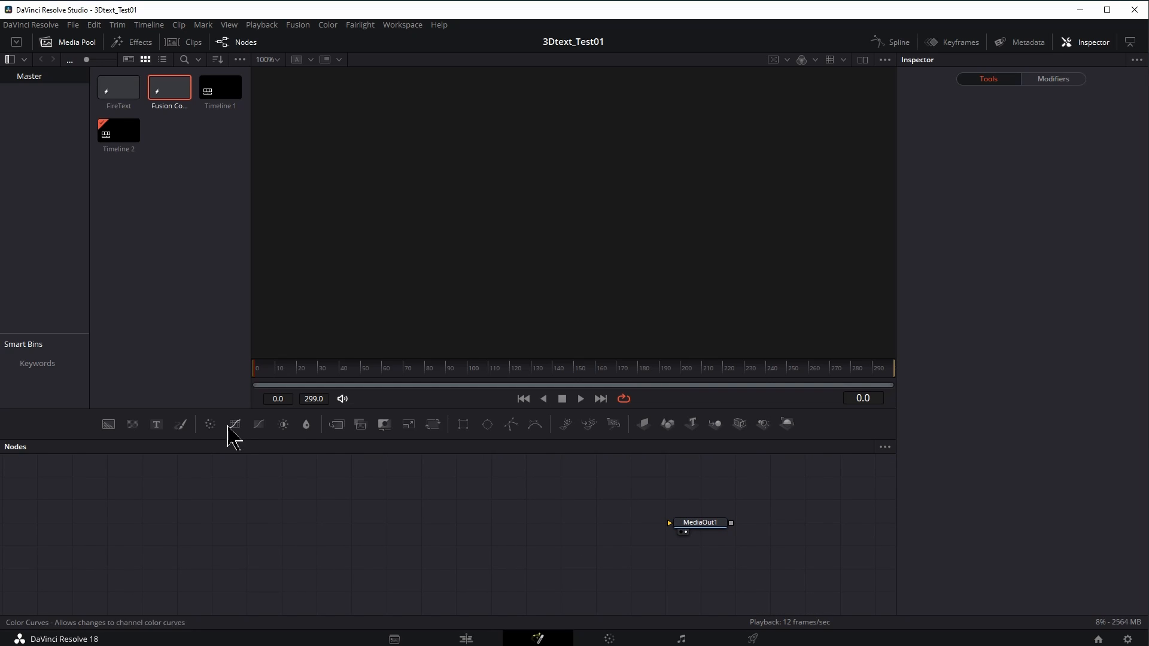
mouse_move(168, 434)
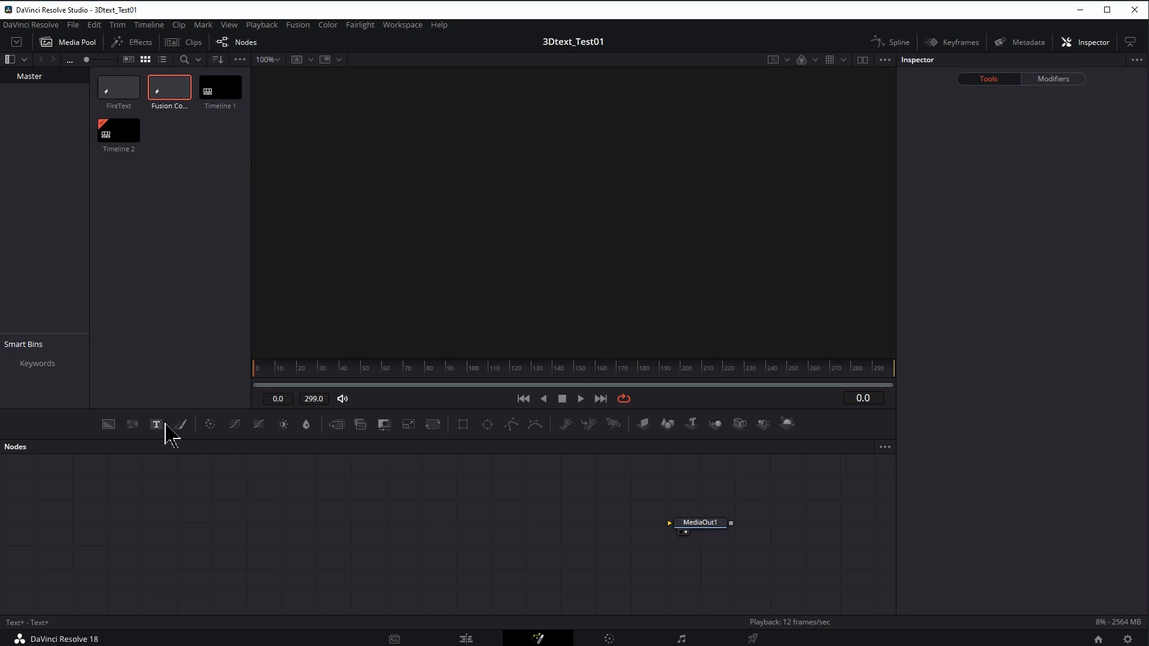
click(156, 424)
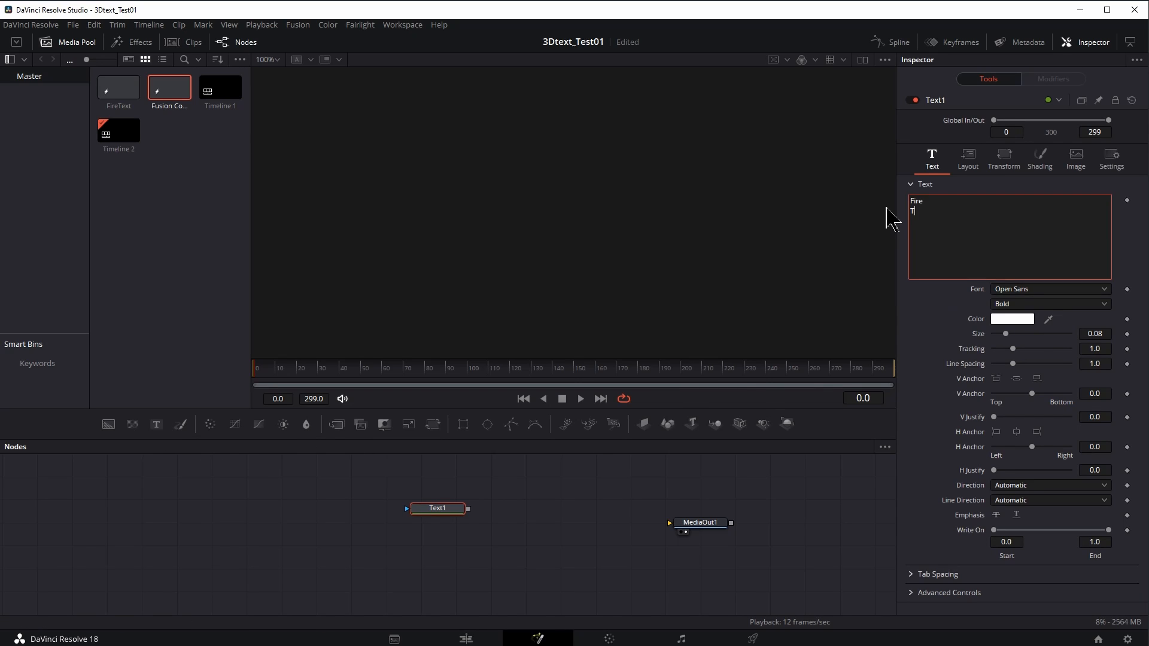
text(EXT)
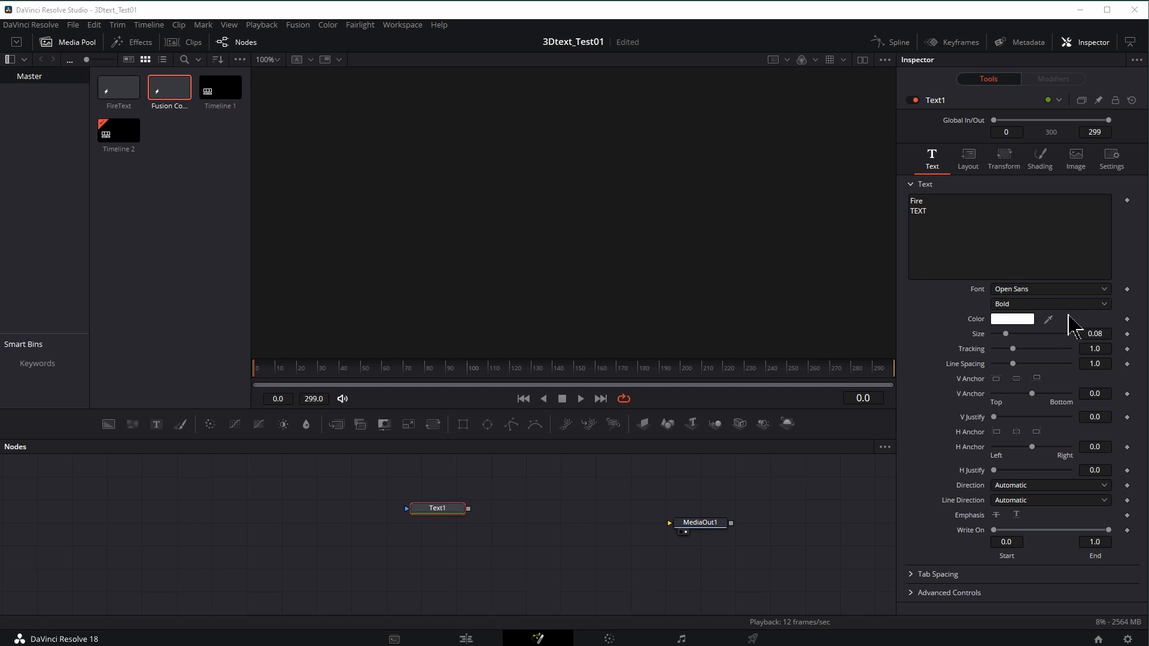
click(1050, 289)
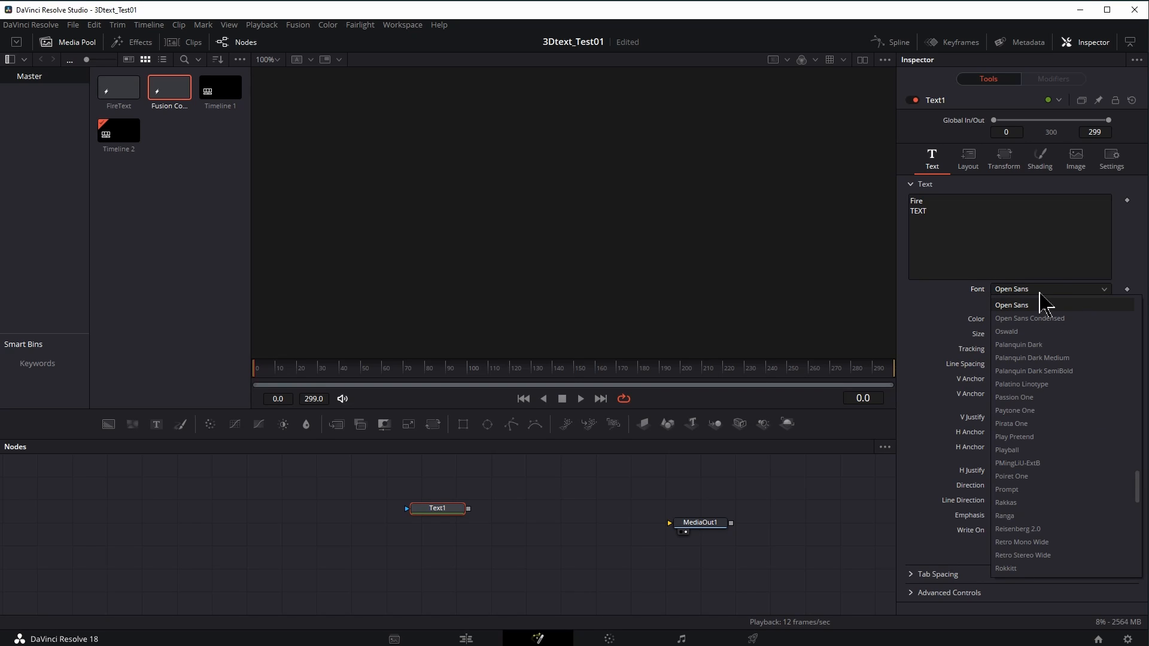
scroll(down, 3)
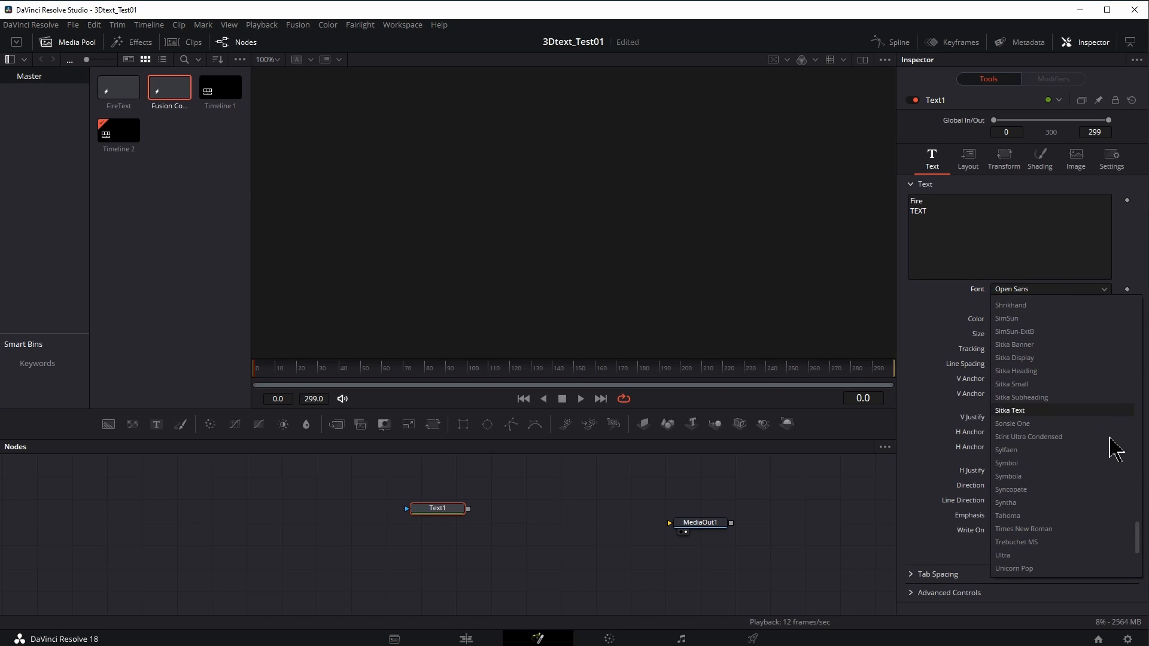
scroll(down, 3)
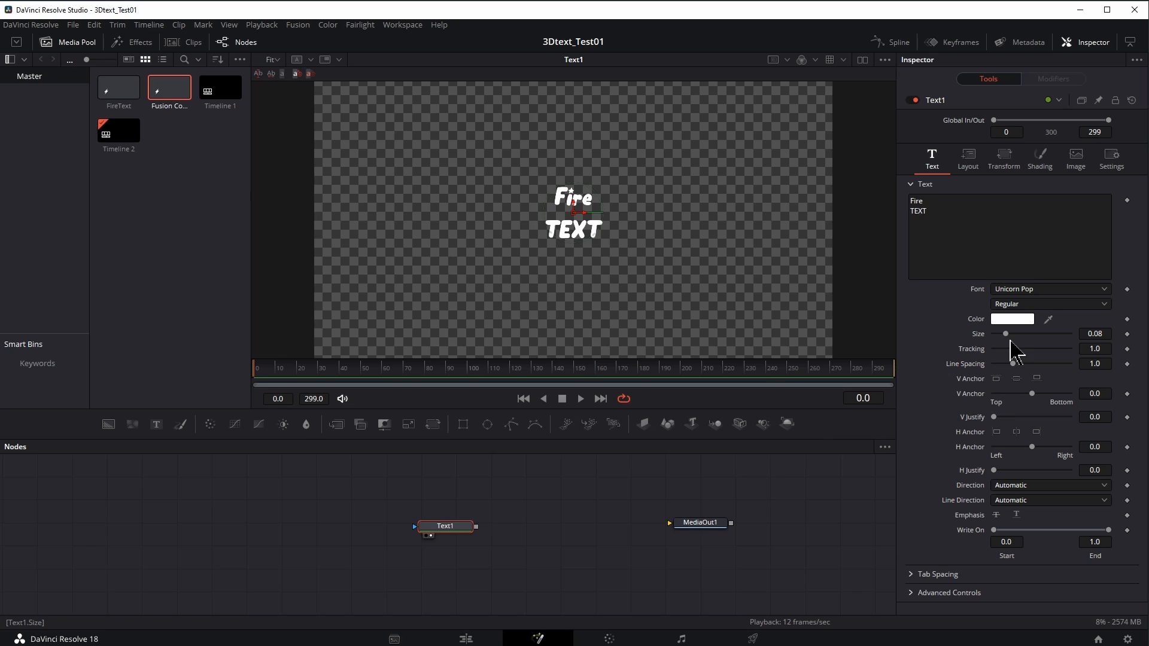
drag(1016, 333, 1042, 334)
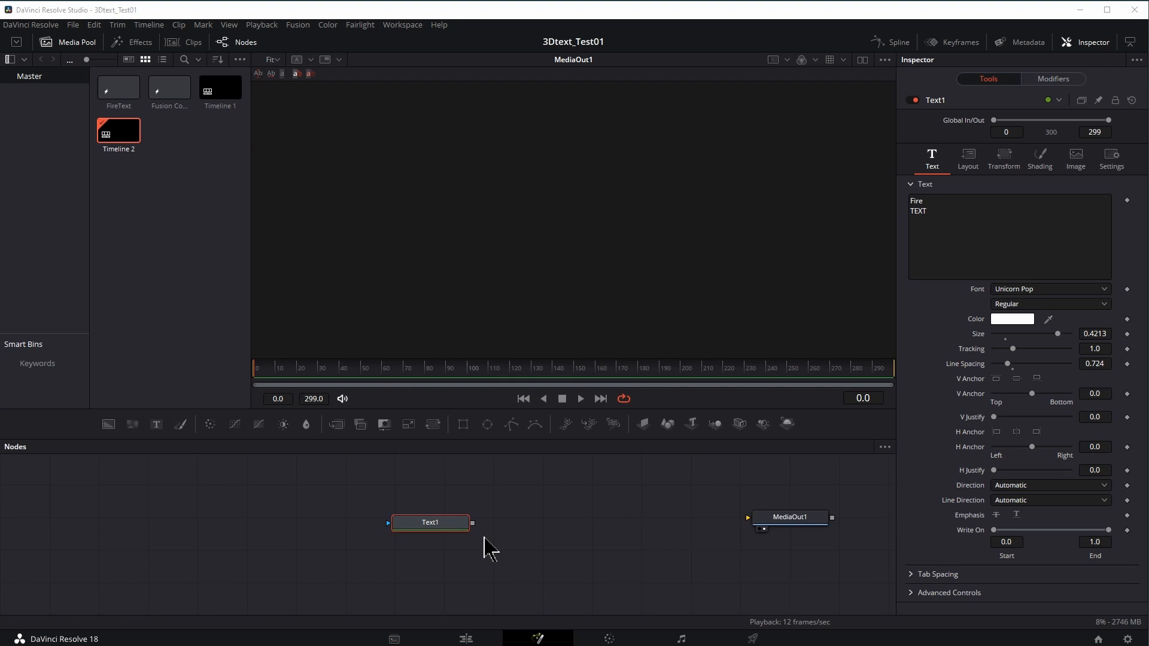
Step: Add a Displace node after Text1 and feed a FastNoise node into it
drag(430, 522, 372, 493)
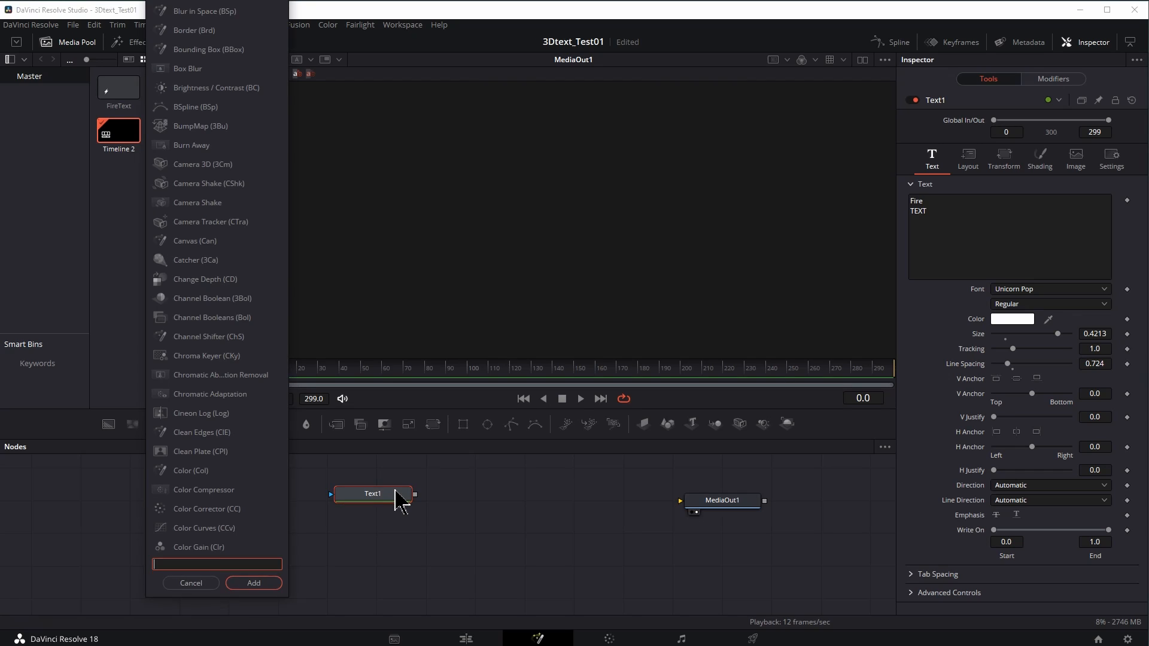
text(disp)
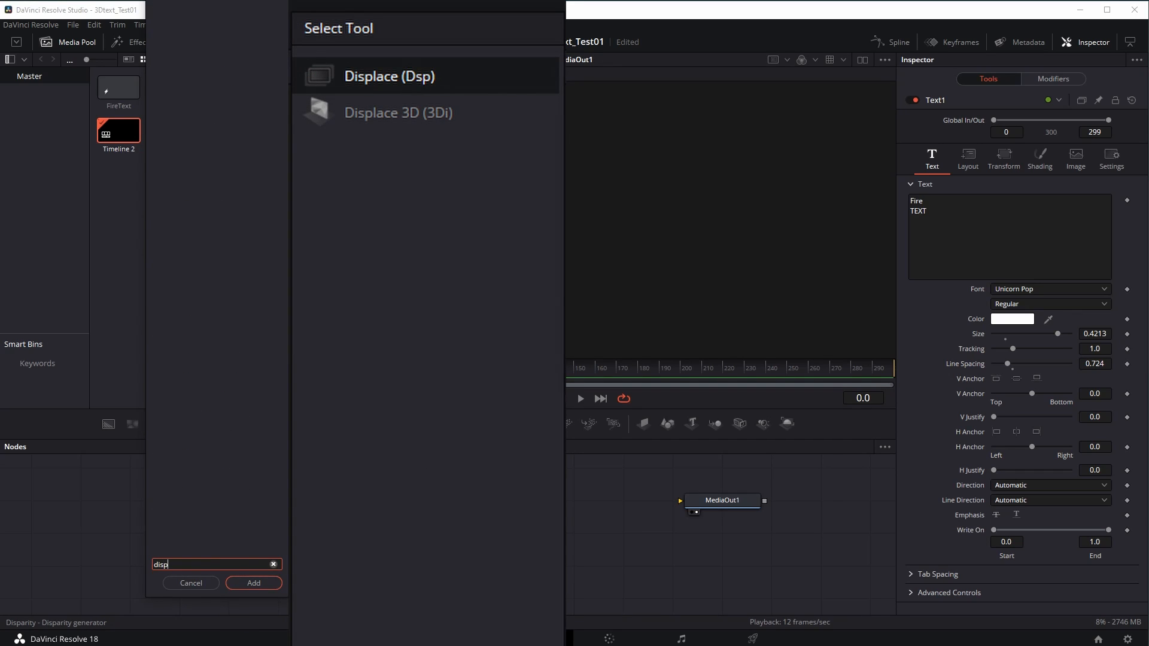
text(la)
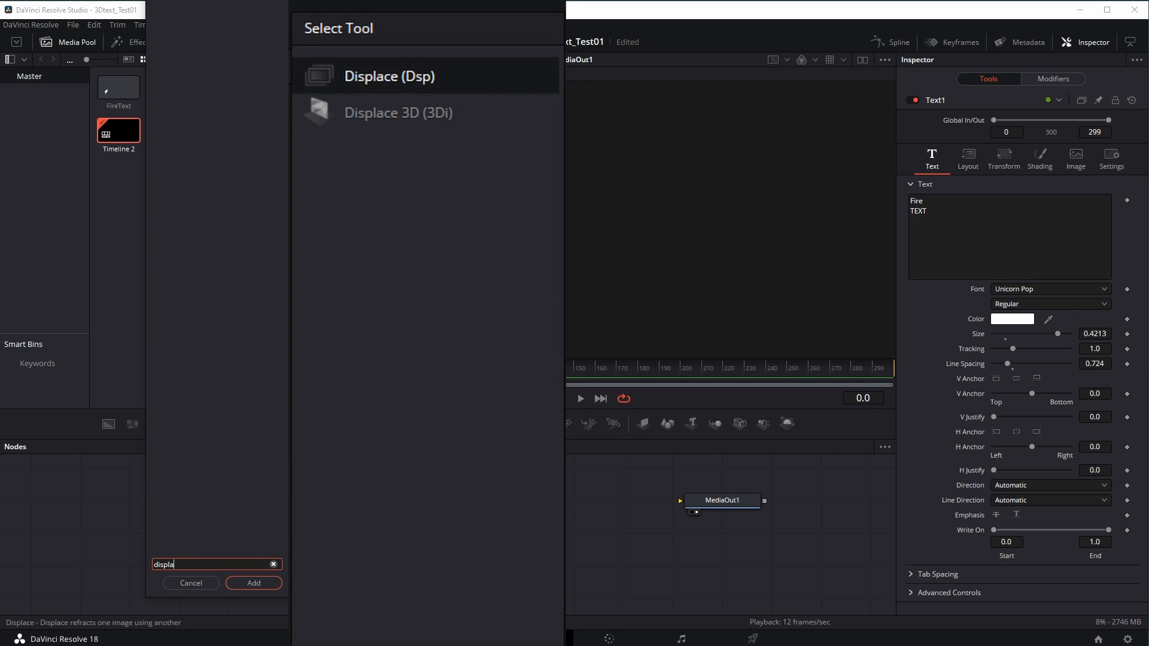
click(254, 582)
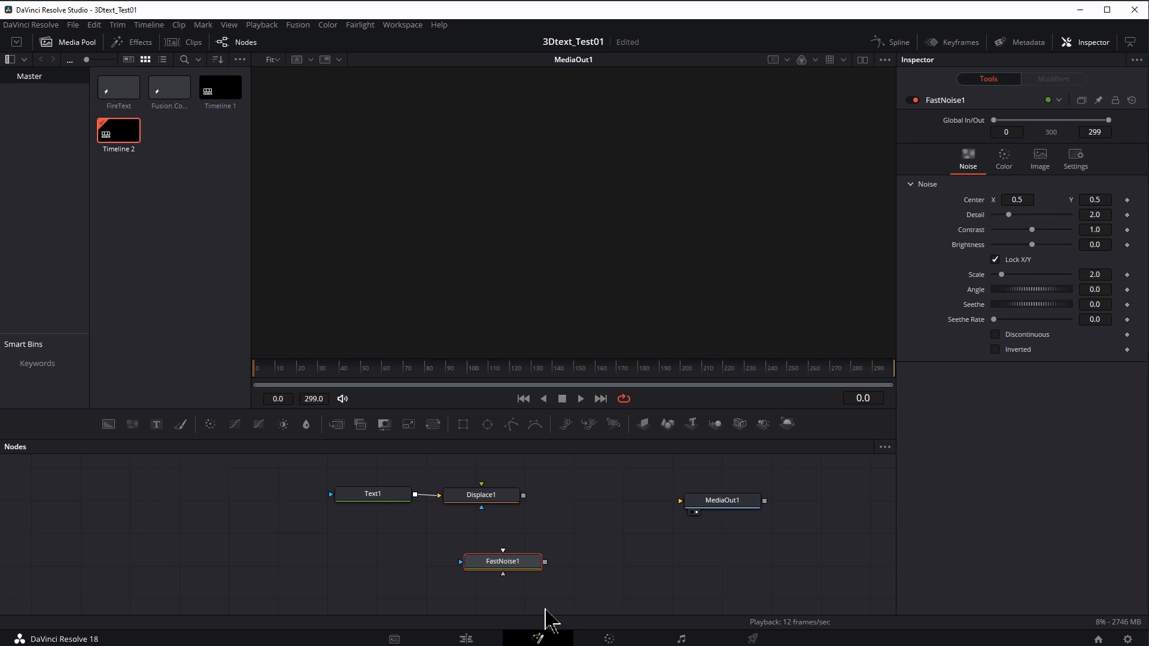
drag(502, 561, 385, 561)
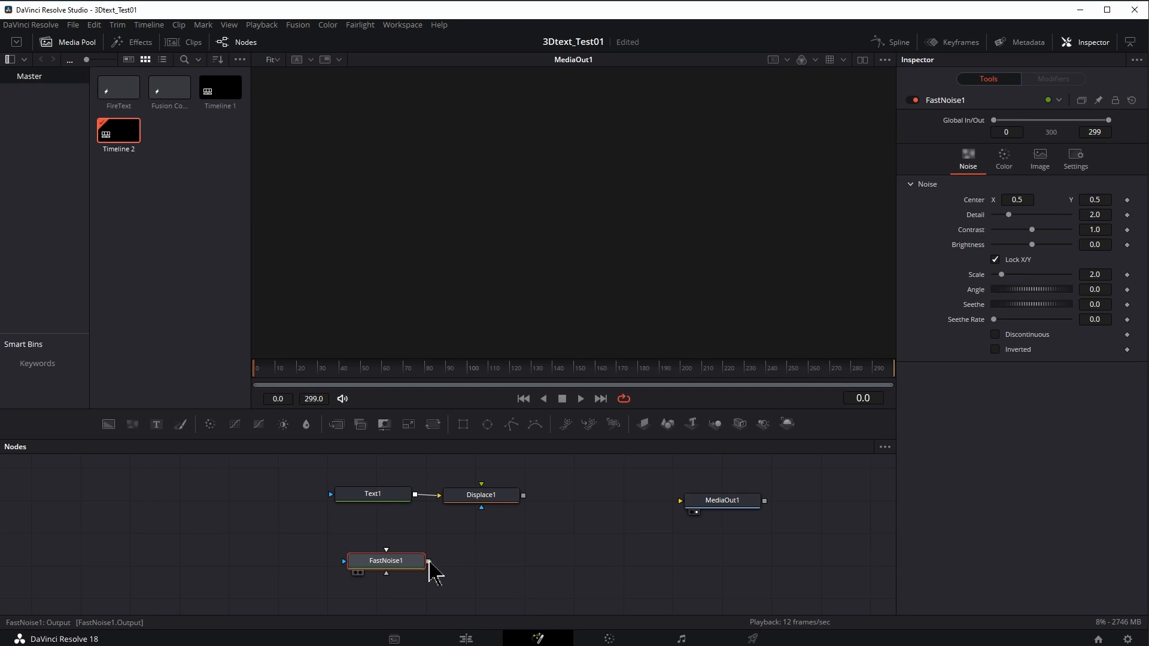
drag(425, 560, 480, 495)
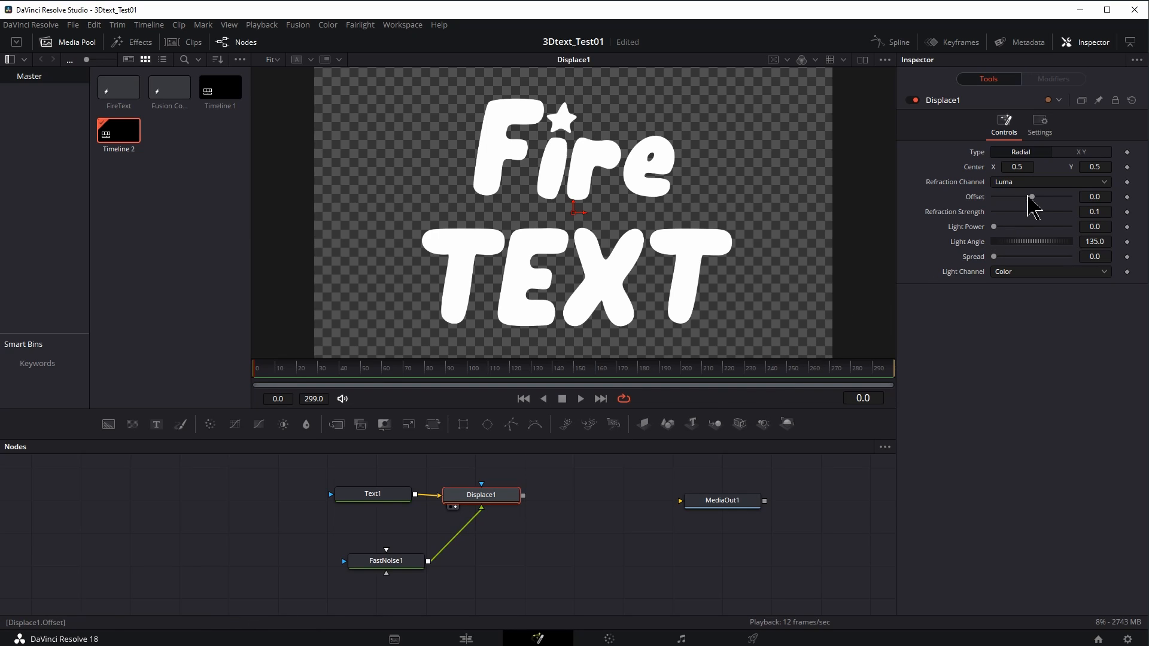
Step: Set the Displace refraction strength to about -0.19
drag(1031, 212, 991, 211)
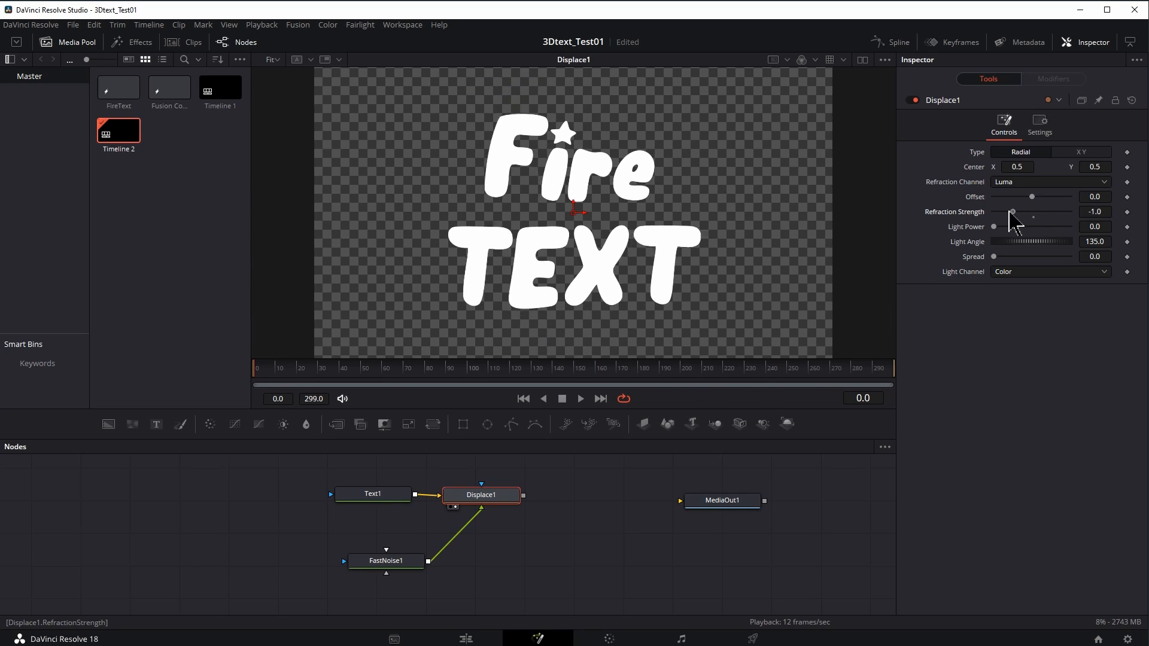
drag(991, 212, 1031, 212)
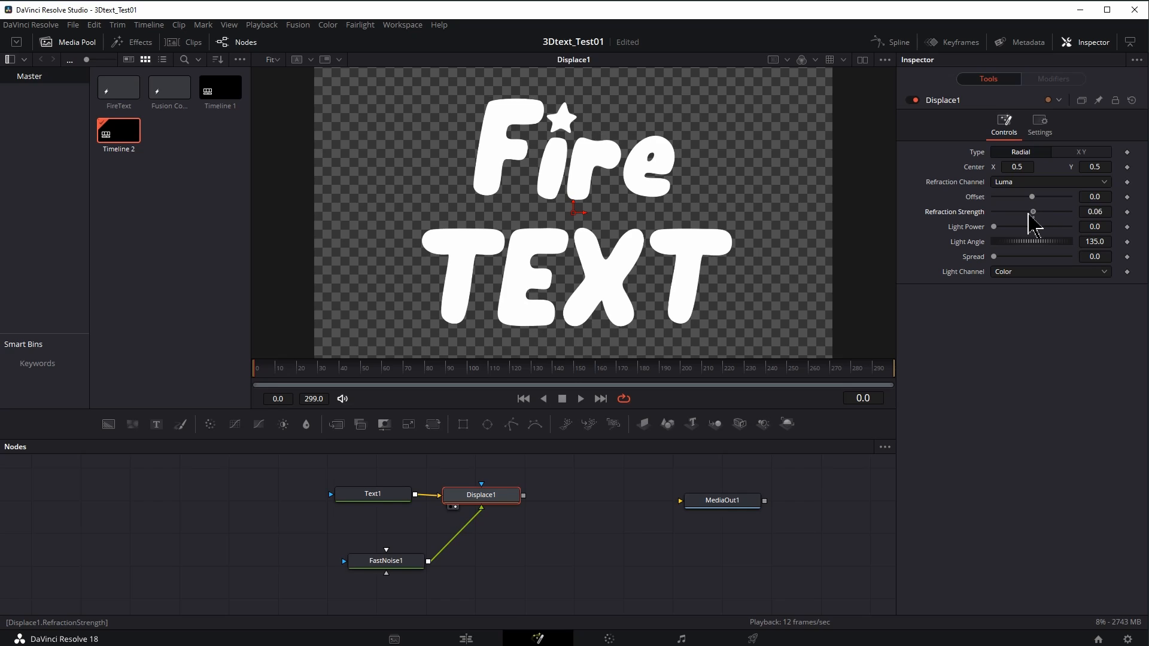
drag(1015, 212, 1028, 212)
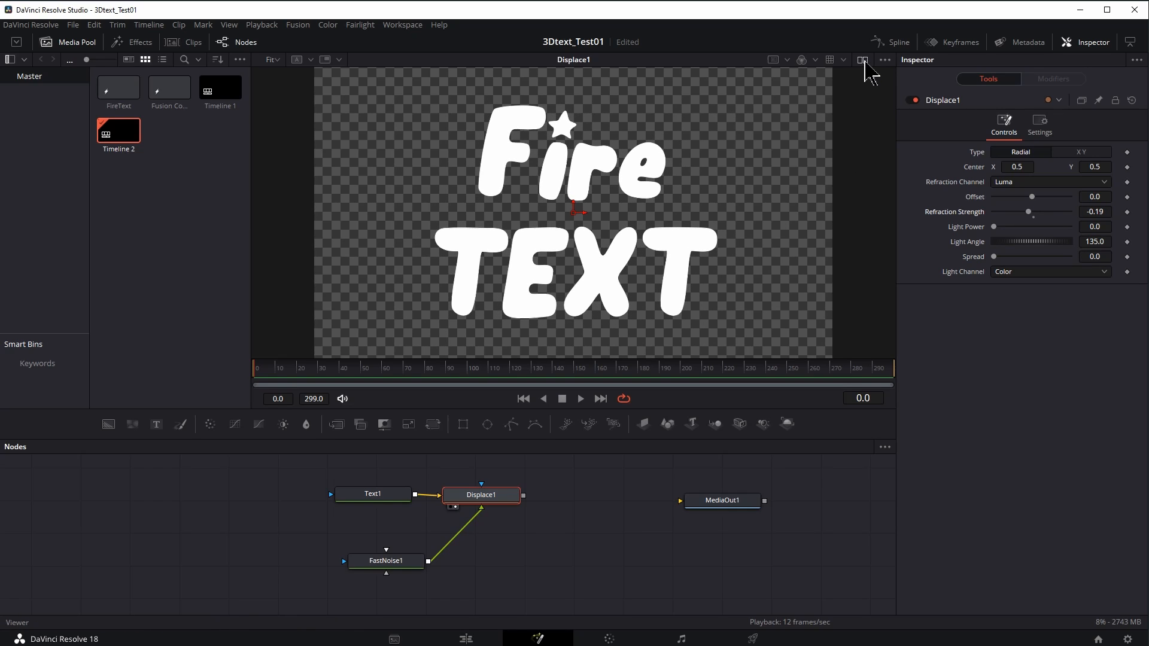
Step: Raise the FastNoise1 detail, contrast and scale
click(385, 561)
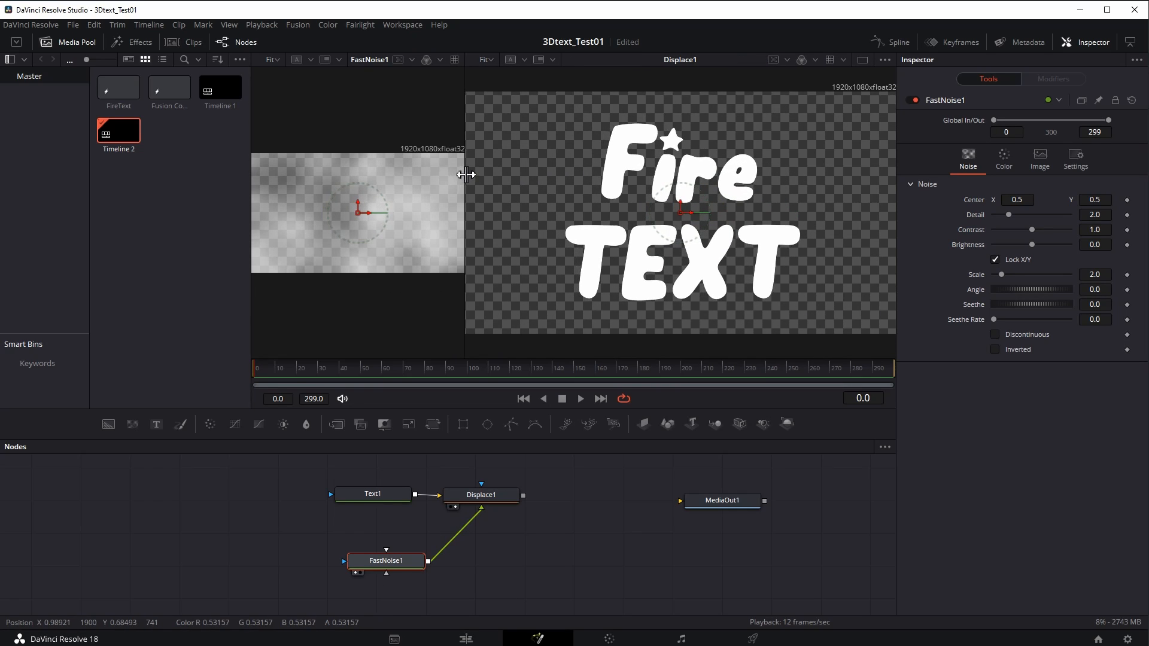
mouse_move(745, 417)
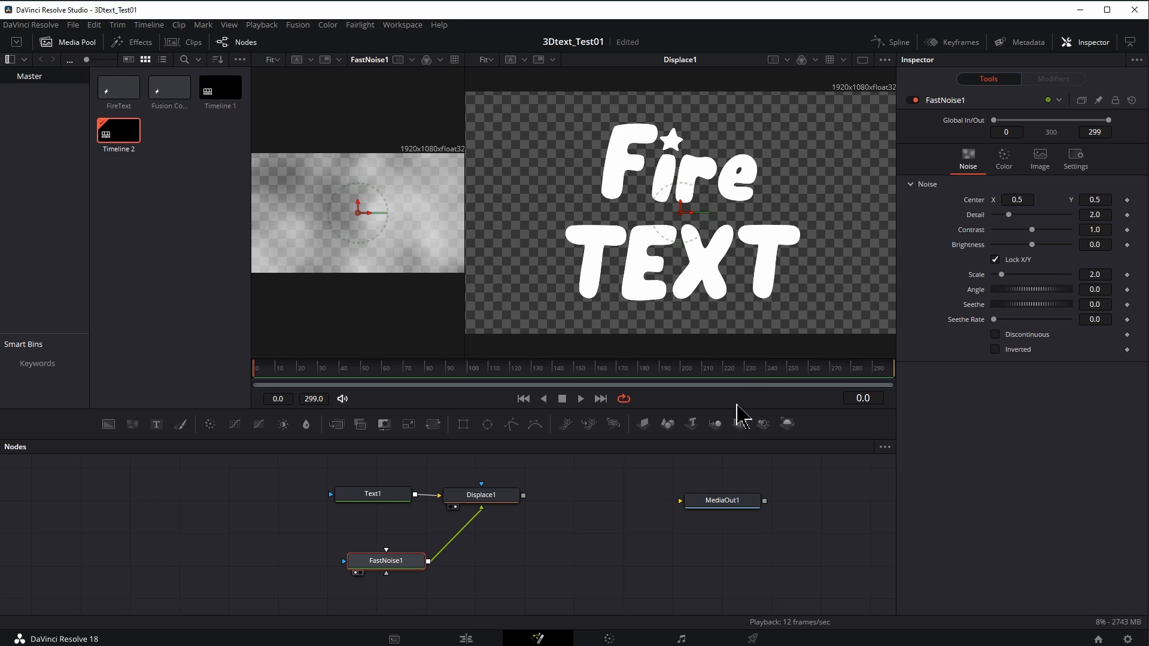
drag(1031, 229, 1039, 229)
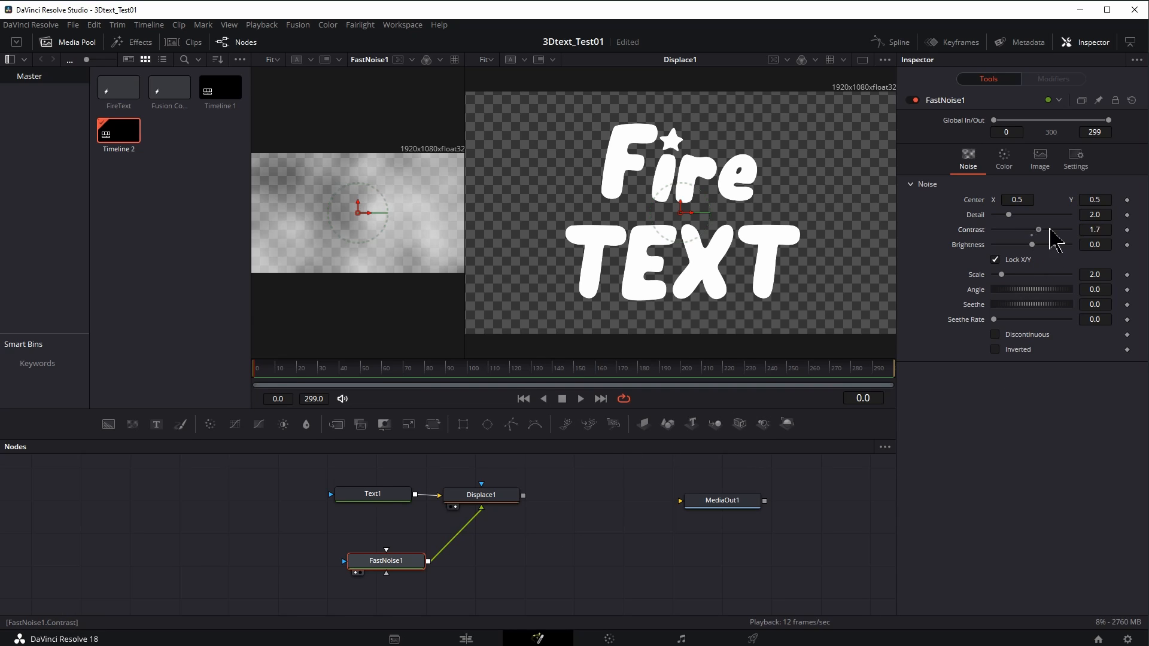
drag(1038, 229, 1049, 230)
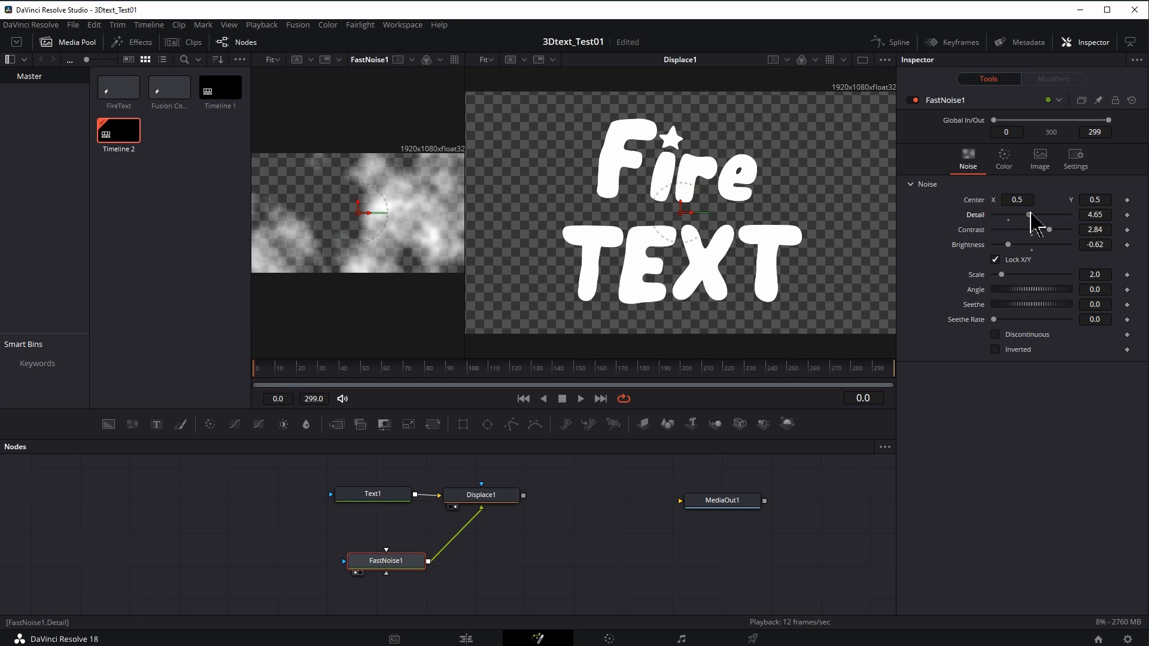
drag(1002, 274, 1028, 274)
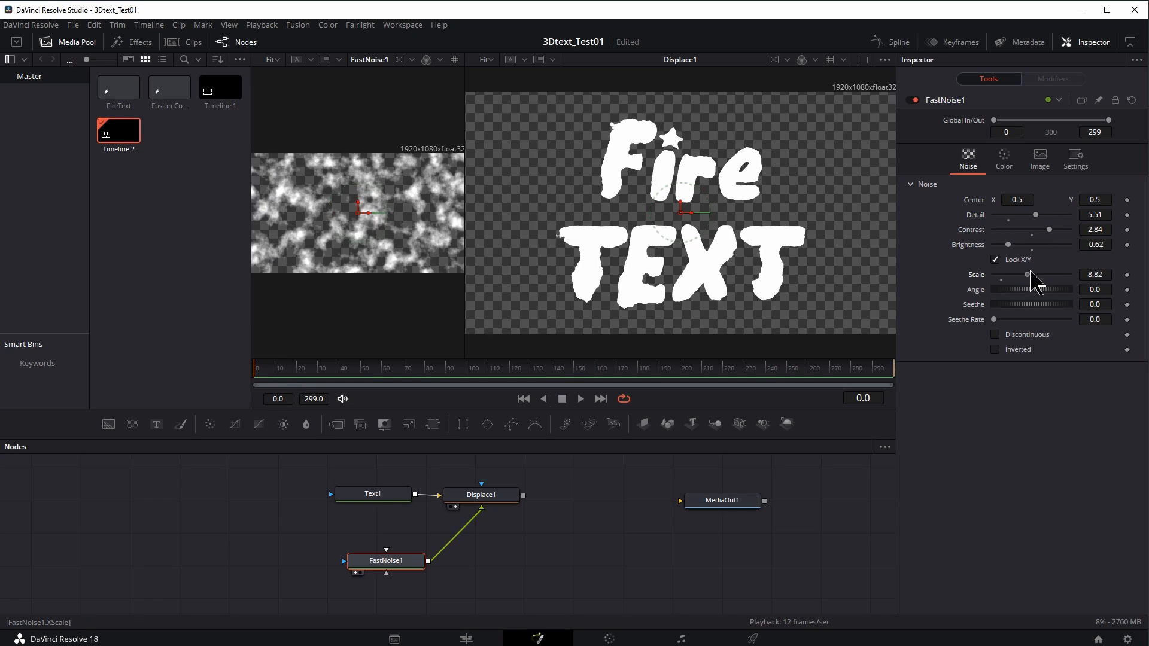
drag(1027, 274, 1049, 274)
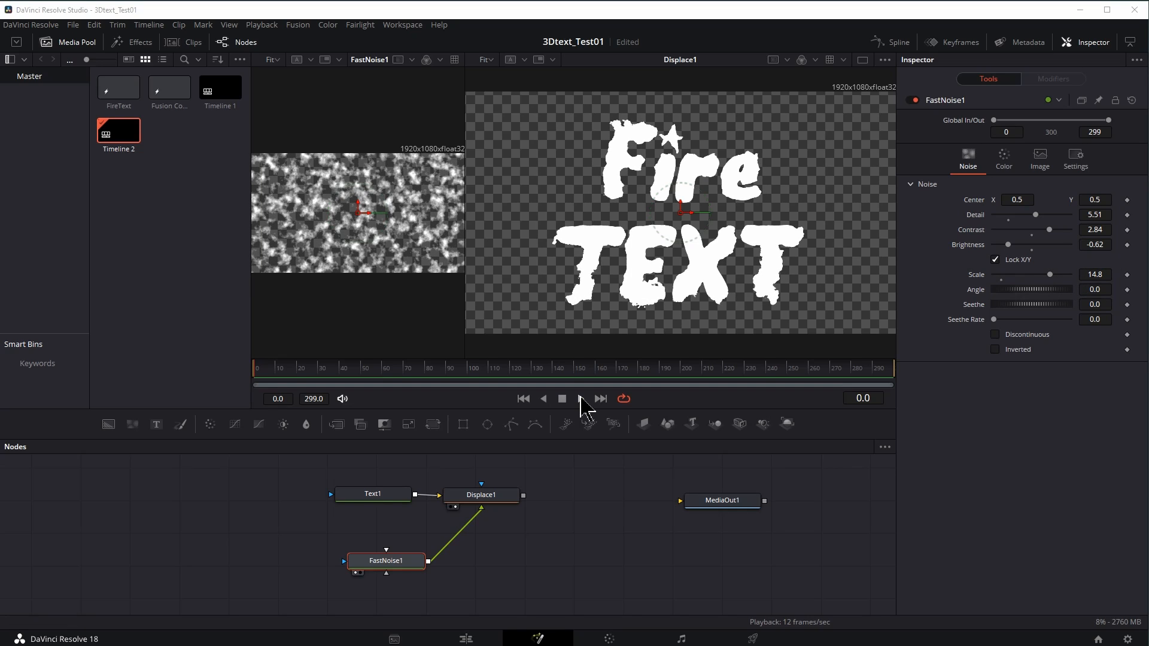
Step: Add seethe and a faster seethe rate to the noise, previewing the motion
click(580, 399)
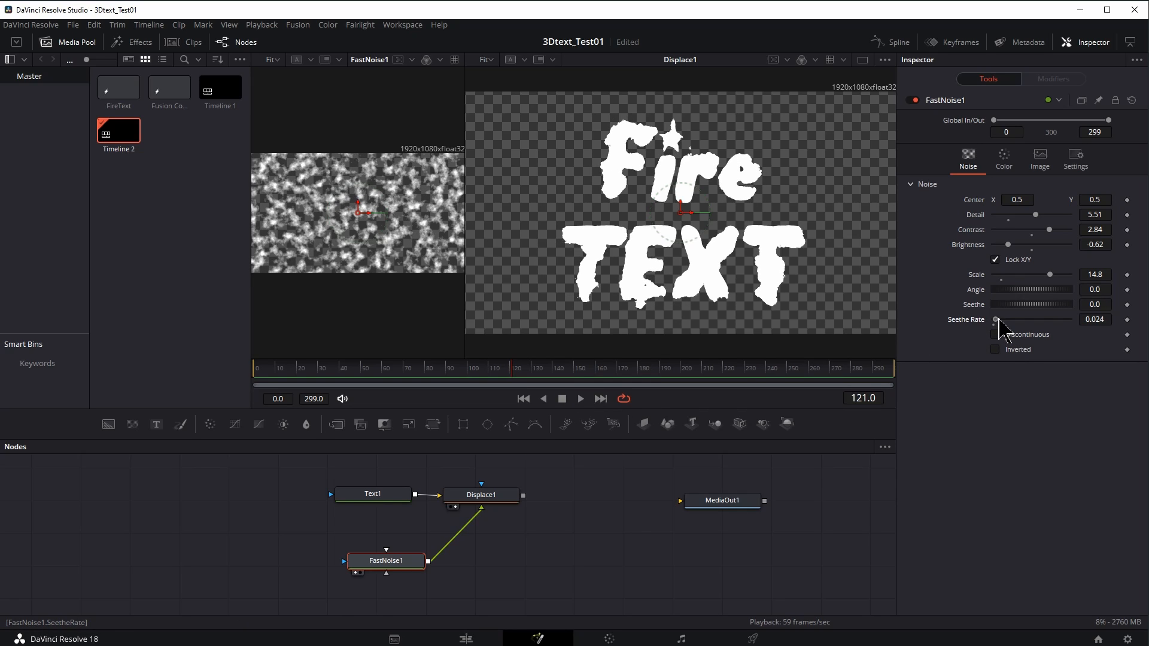
drag(996, 304, 1029, 304)
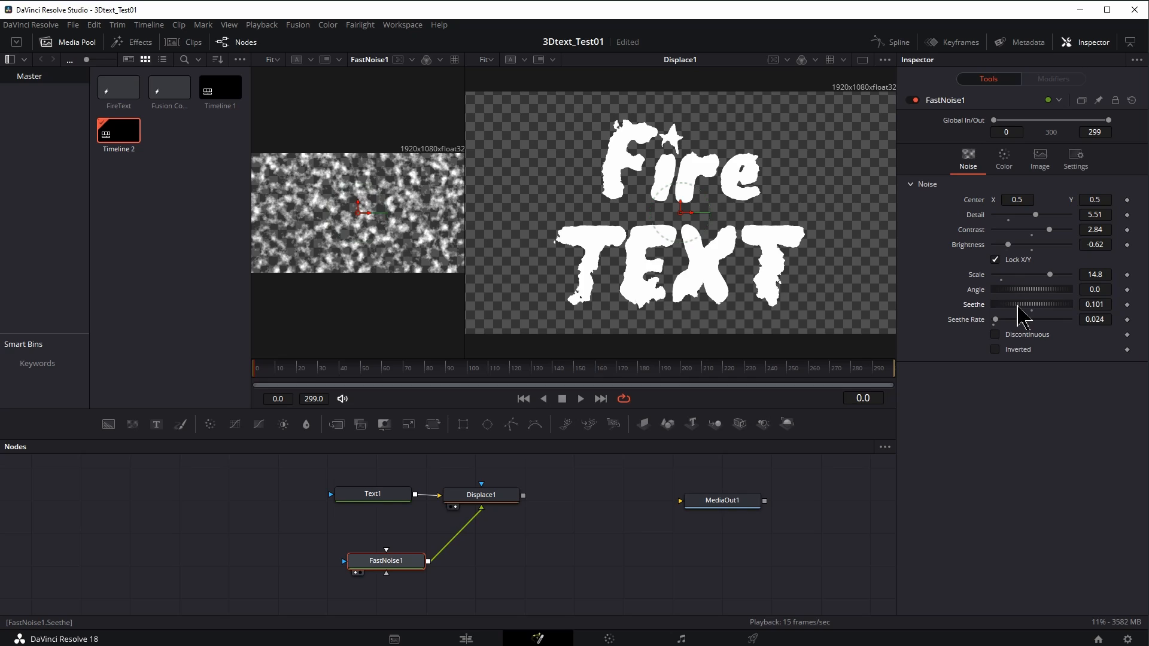
click(581, 398)
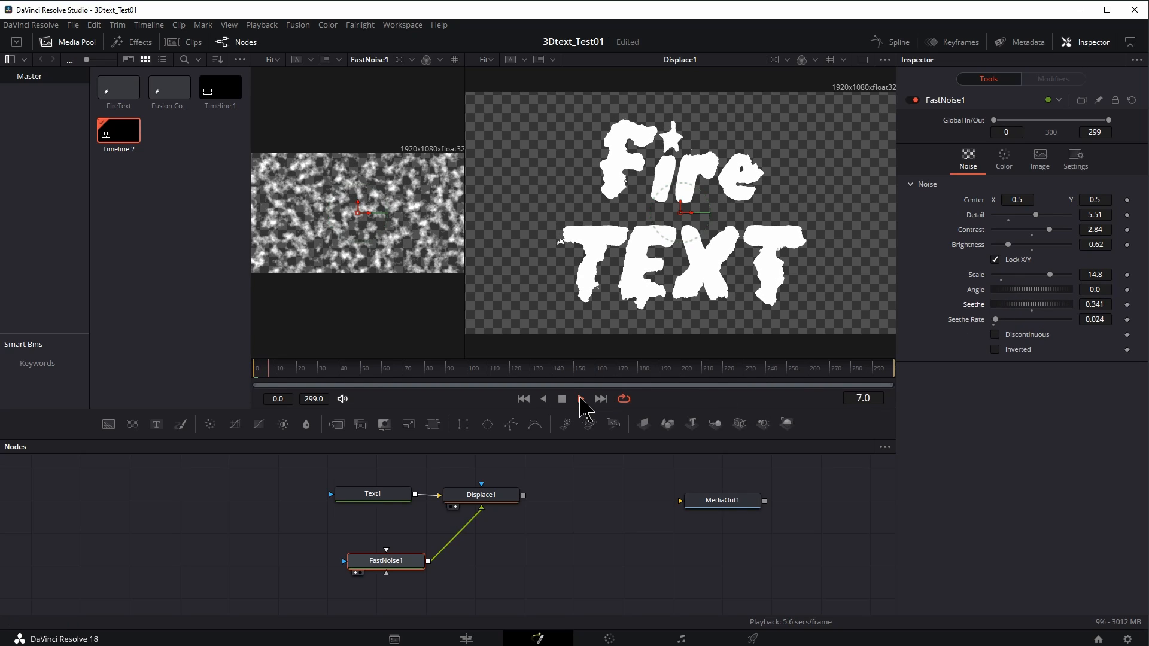
click(580, 399)
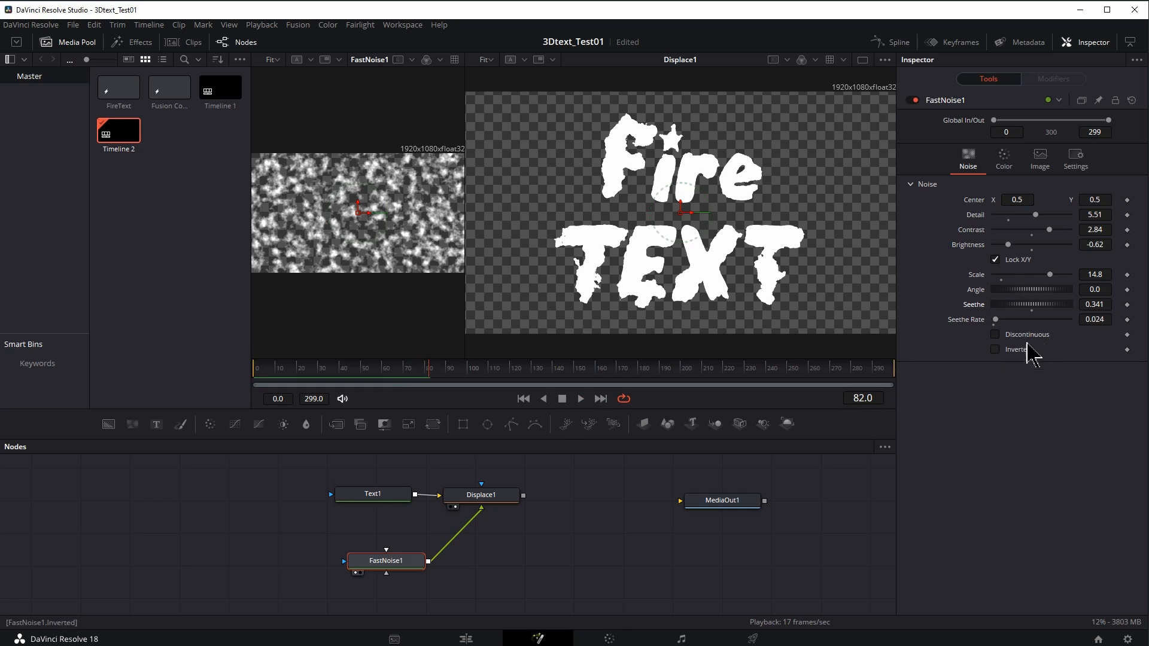
click(581, 398)
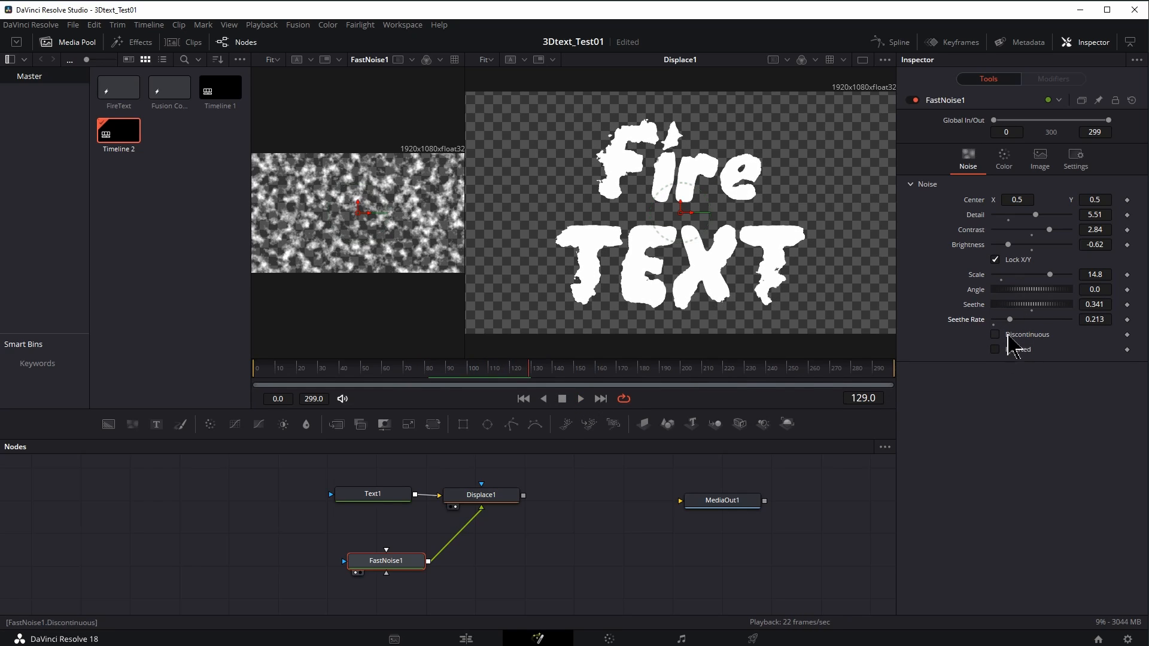
drag(990, 319, 1032, 319)
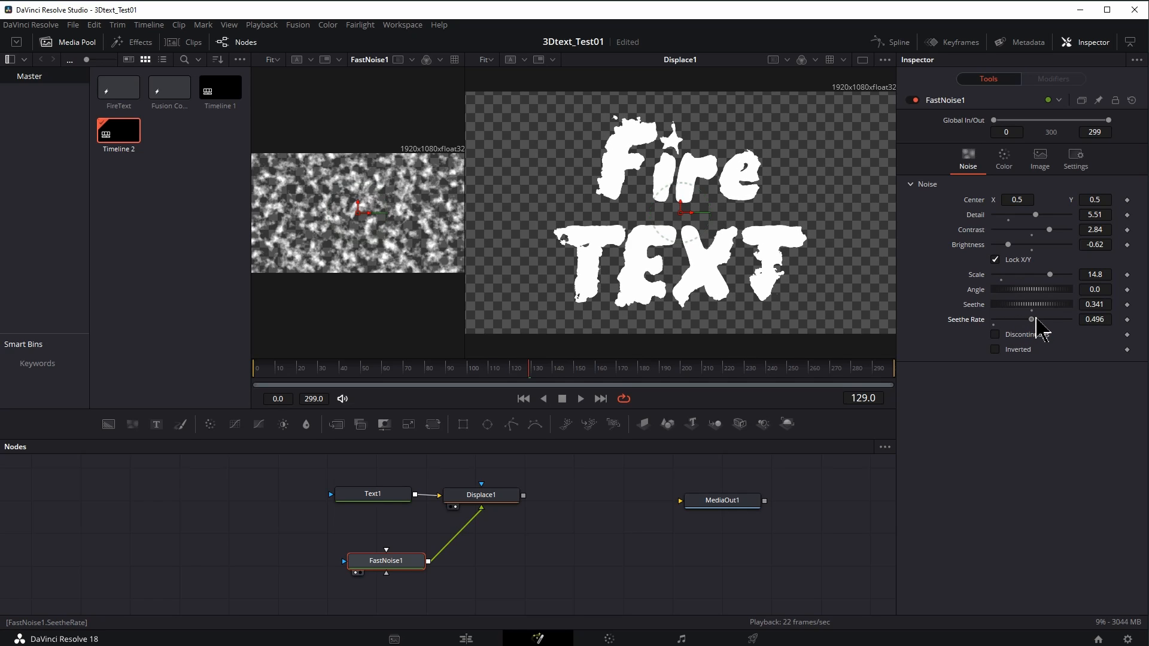
click(580, 398)
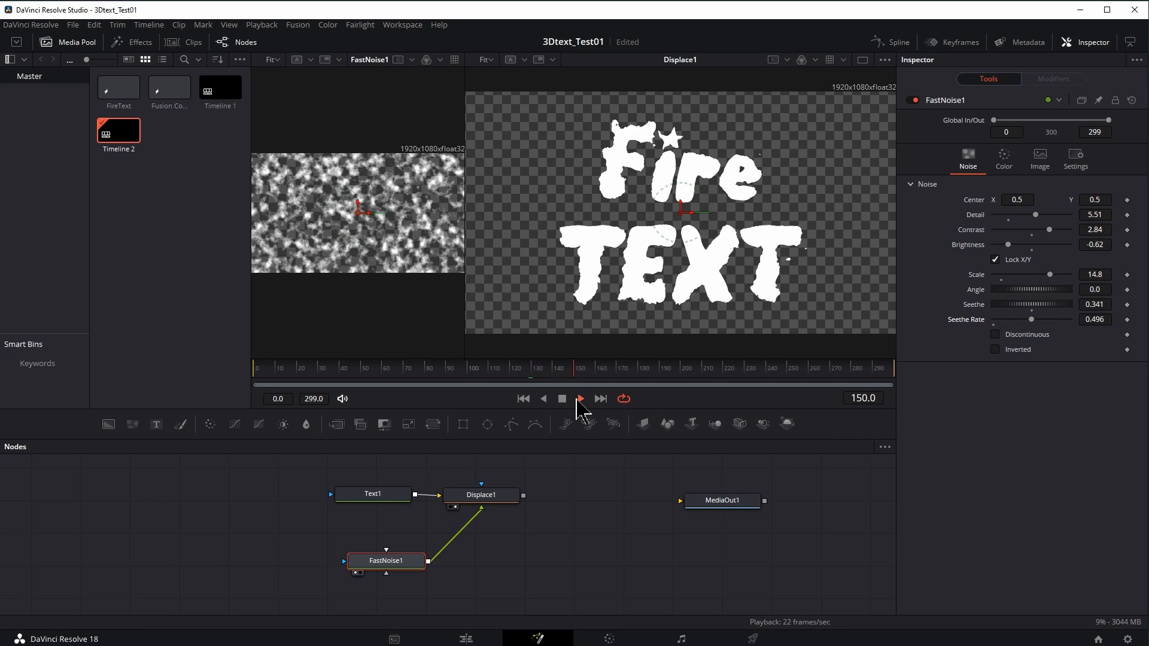
click(580, 399)
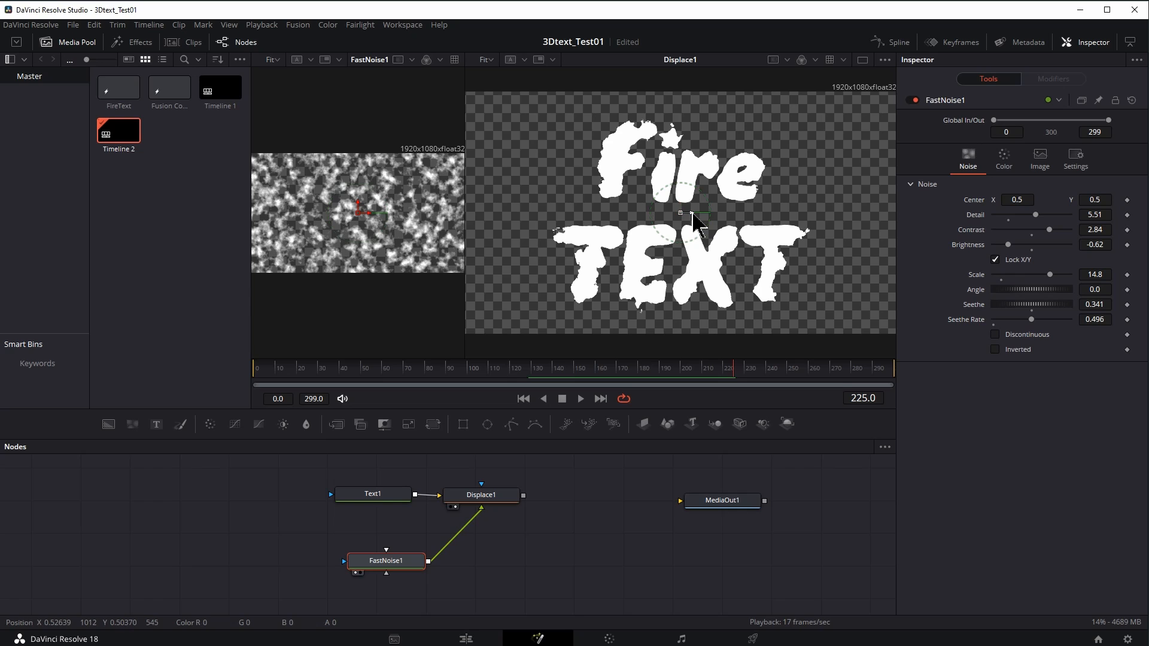
Step: Move the FastNoise1 centre around the text in the viewer
drag(701, 221, 701, 211)
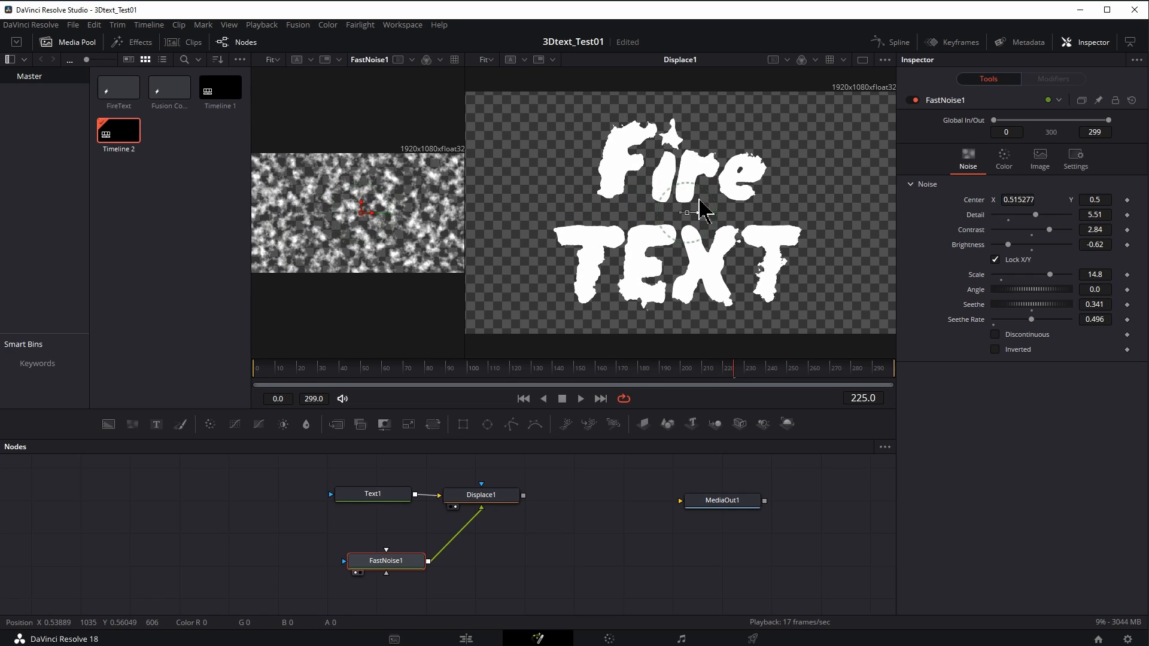
drag(699, 209, 681, 212)
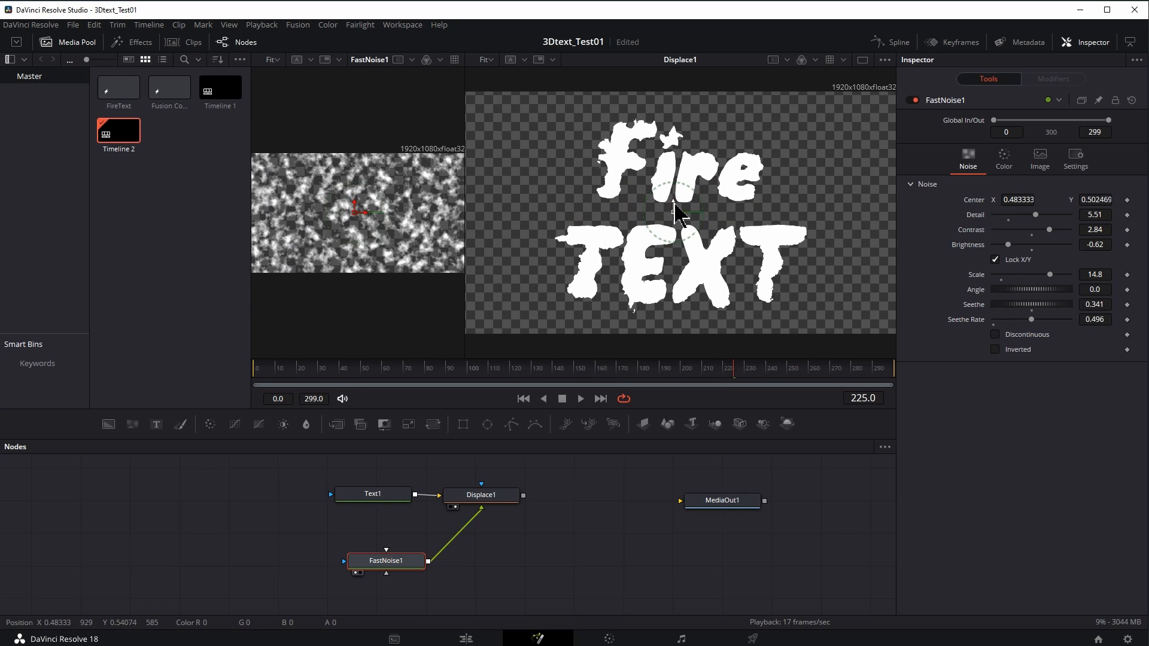
drag(685, 213, 704, 165)
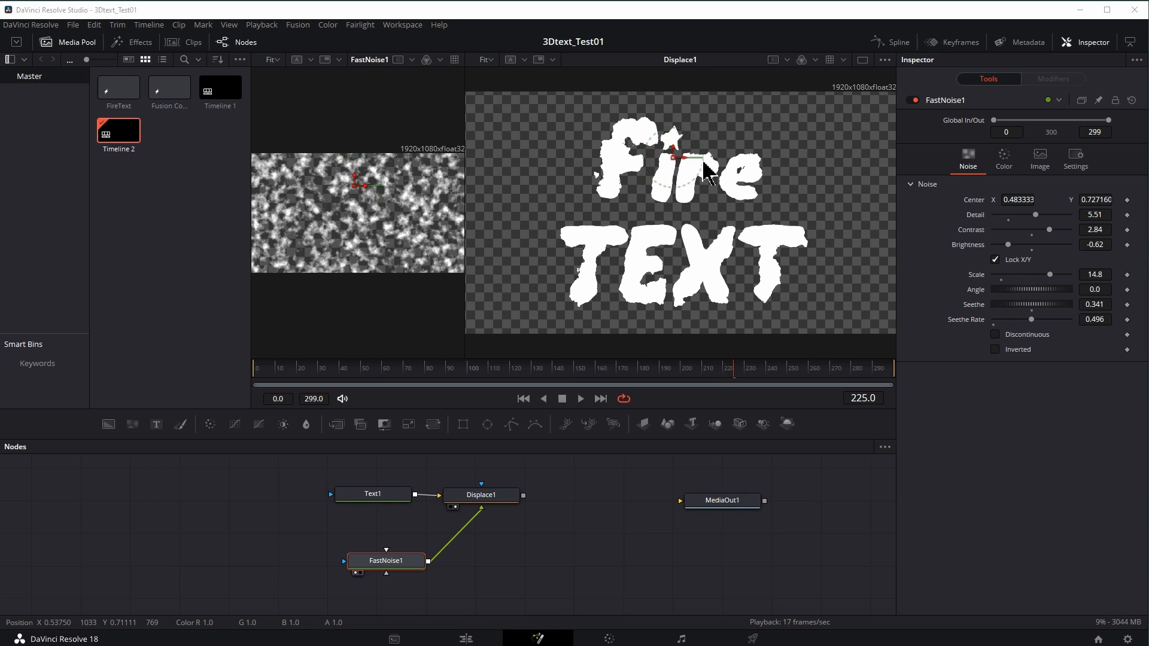
drag(708, 153, 666, 300)
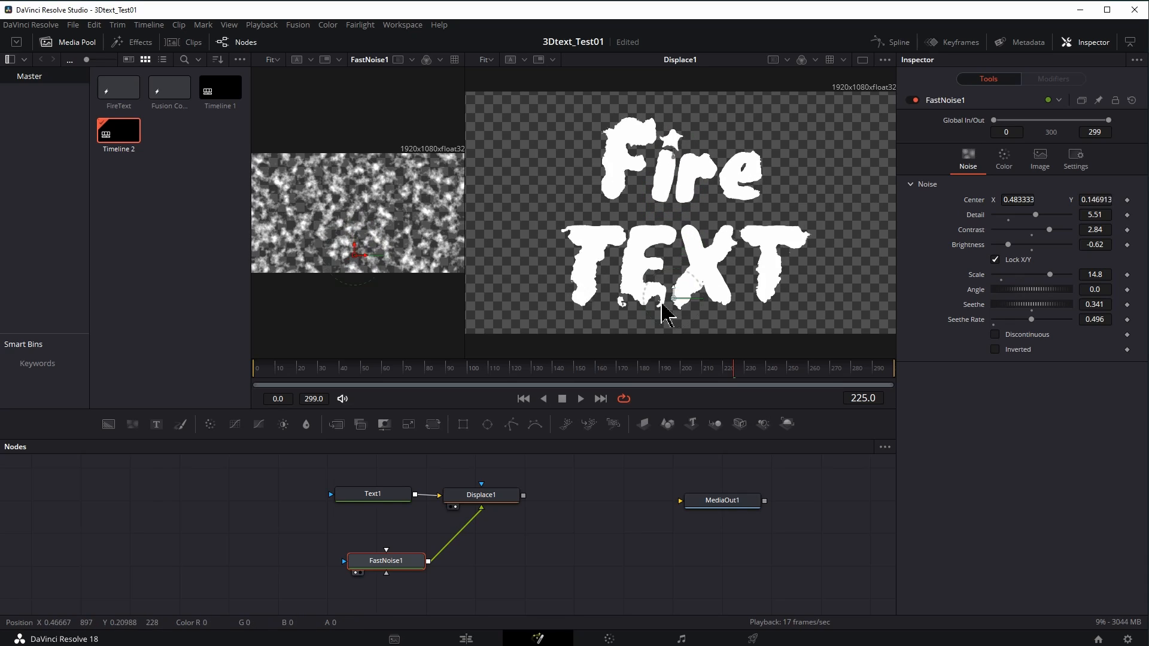
click(1018, 199)
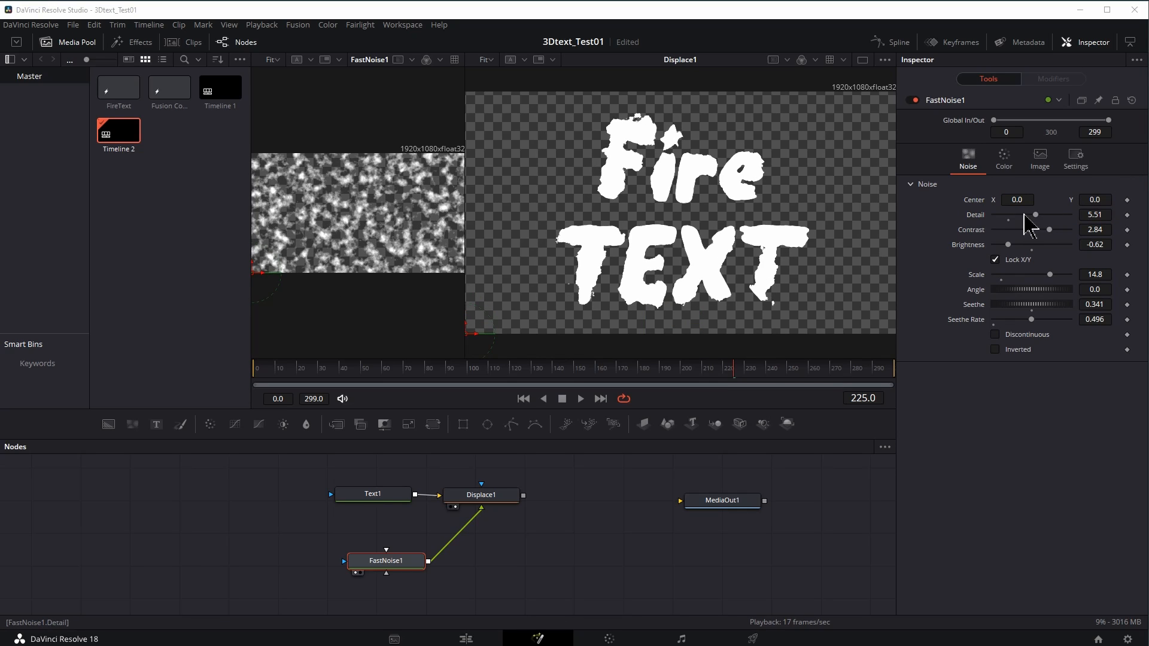
mouse_move(666, 385)
text(Point(0.0, )
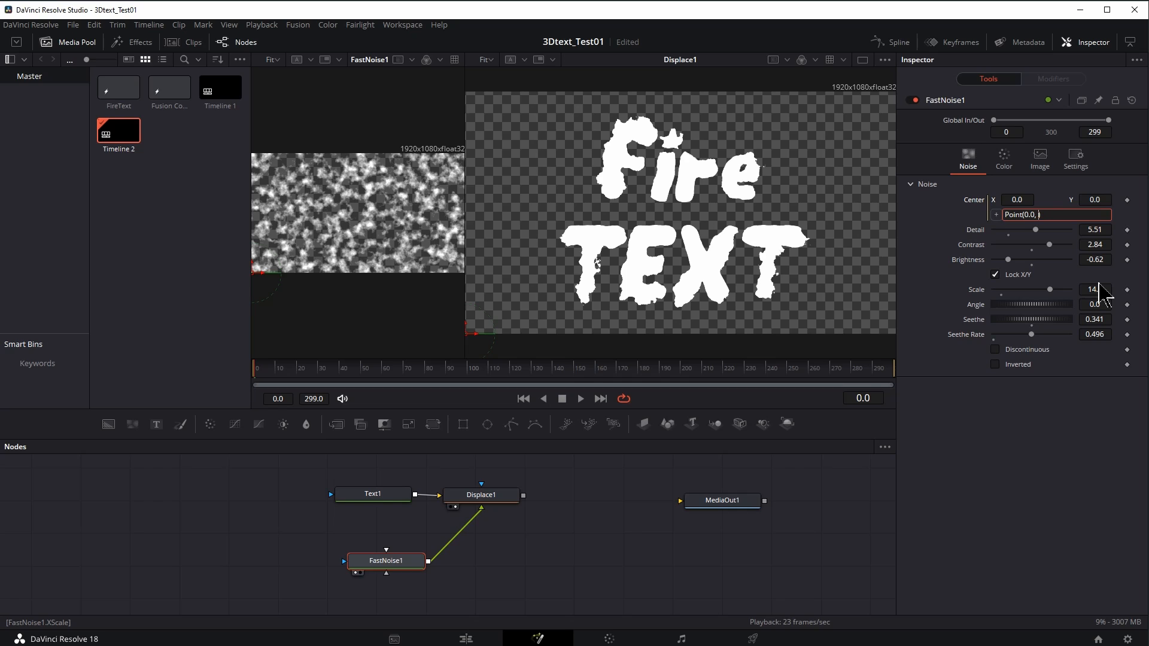
Step: Drive the FastNoise1 Center with the expression Point(0.0, time/100)
text(time/)
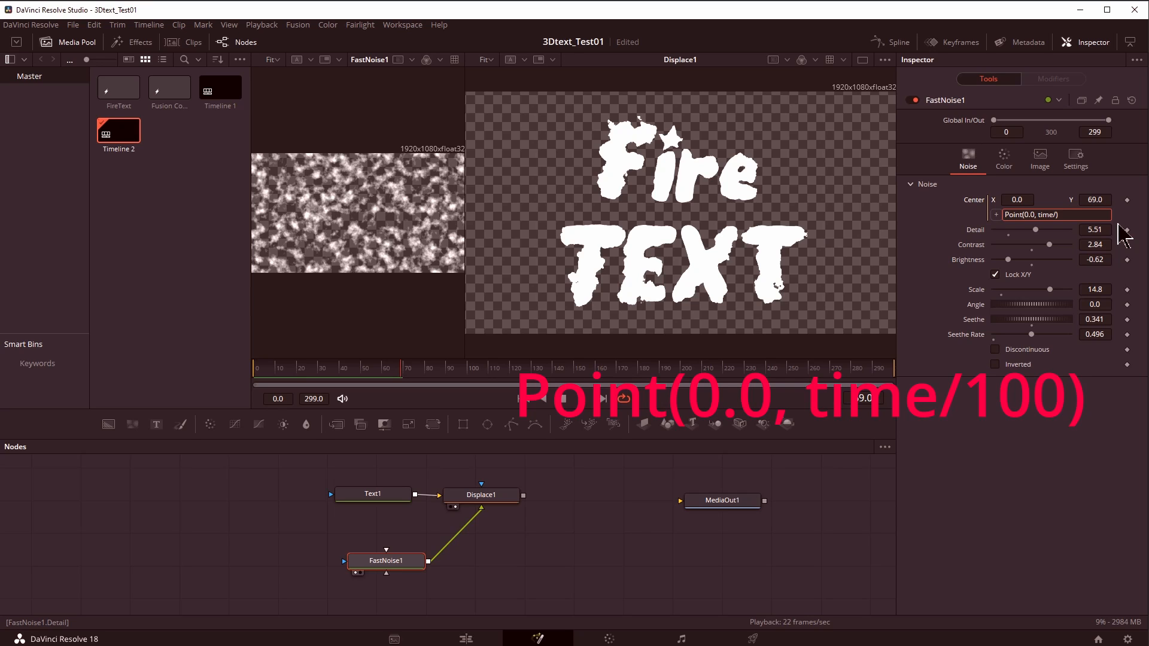
click(562, 399)
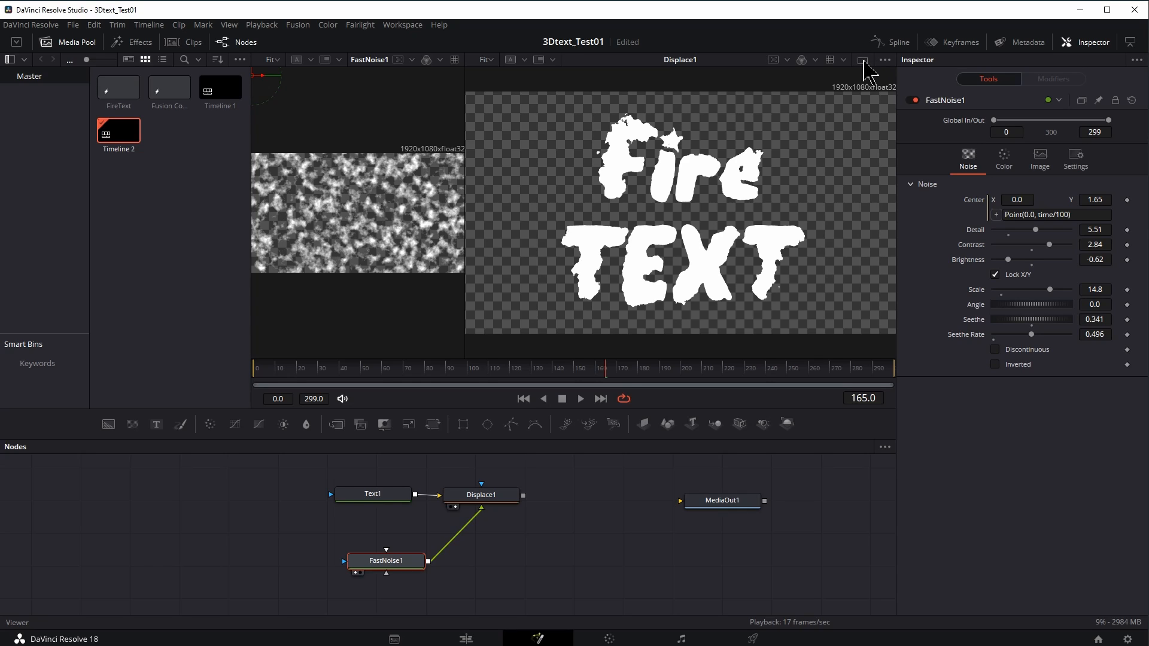
Step: Add a VariBlur node after Displace1 with blur size 10
click(481, 495)
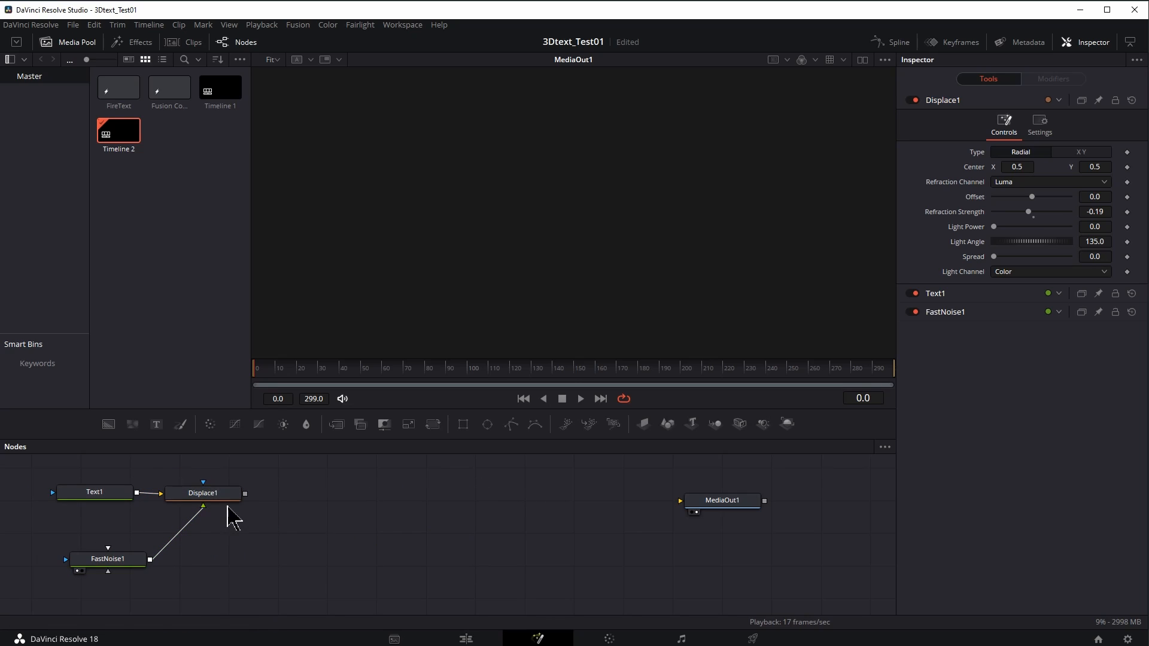
click(202, 493)
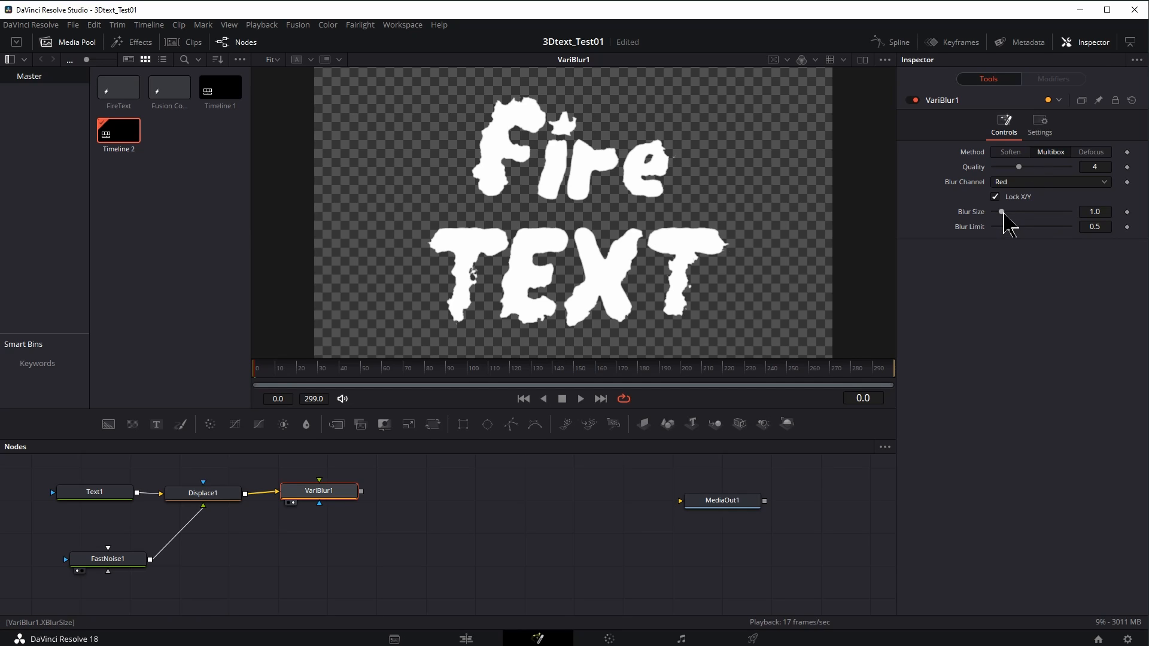
drag(1002, 212, 1025, 212)
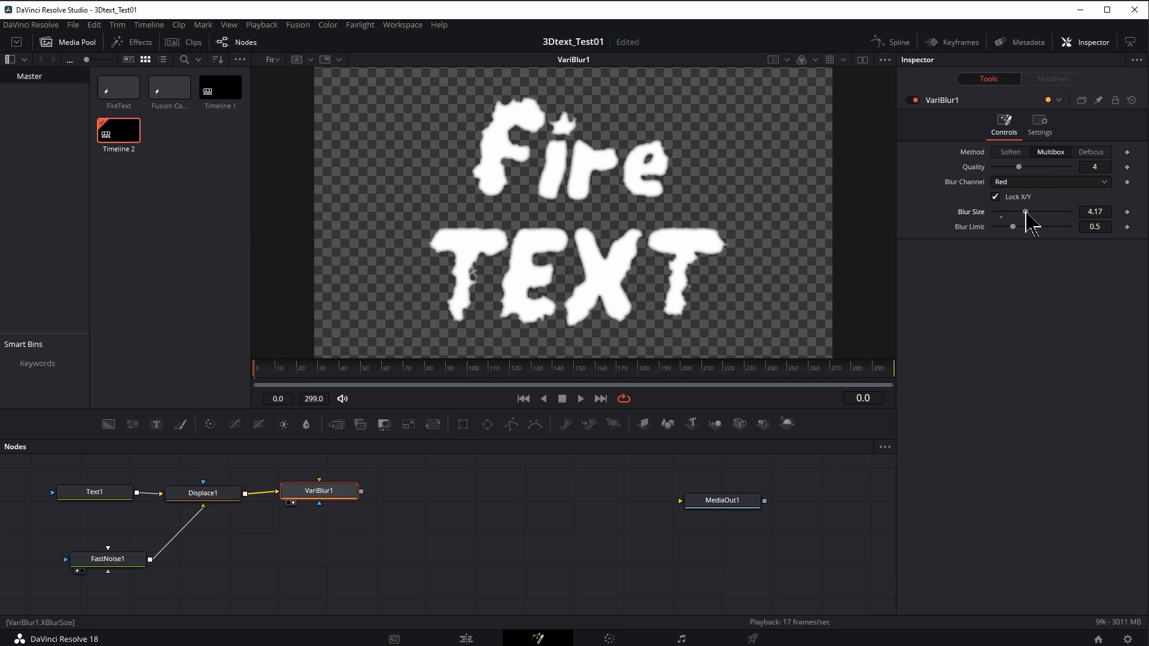
drag(1025, 211, 1055, 212)
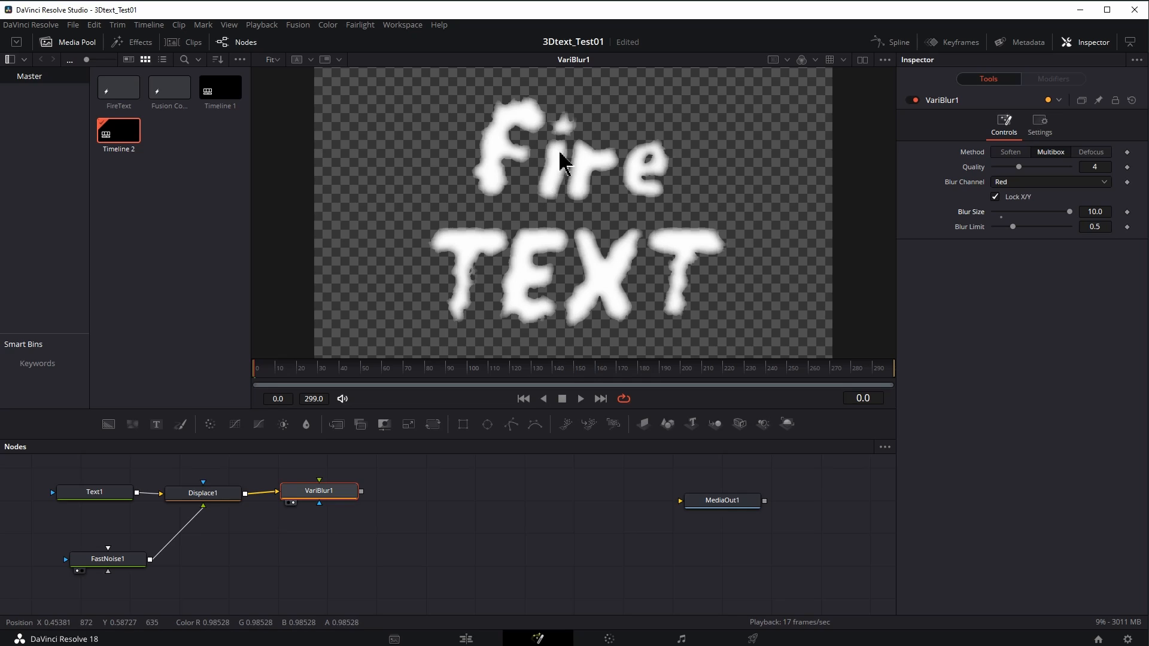
mouse_move(982, 236)
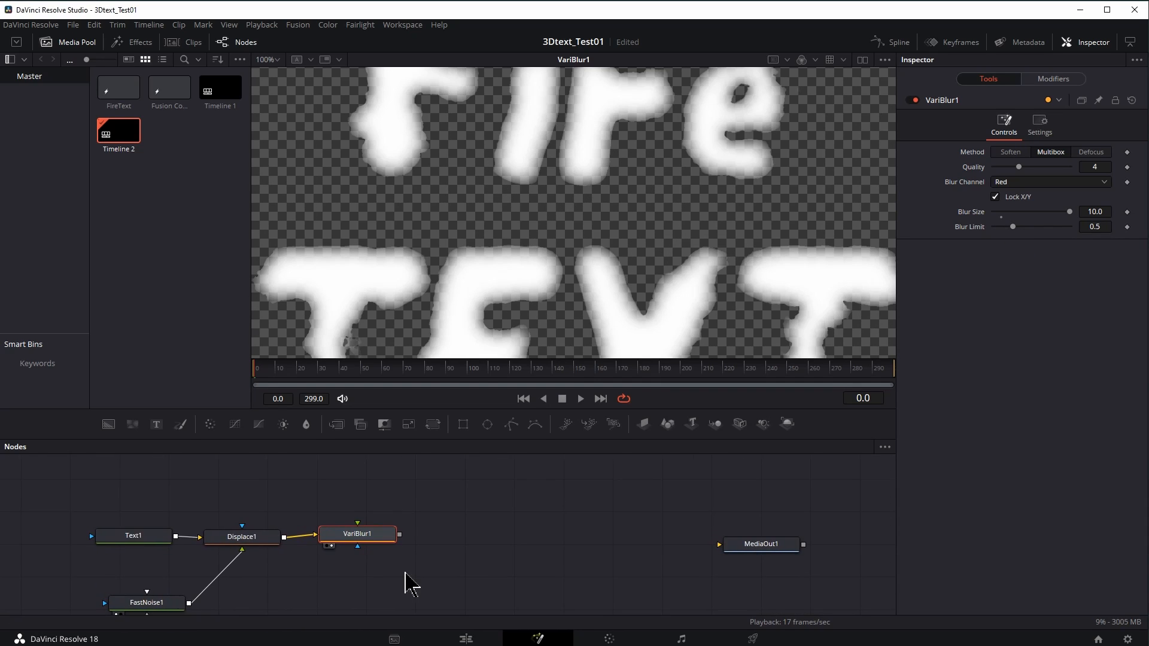
mouse_move(371, 548)
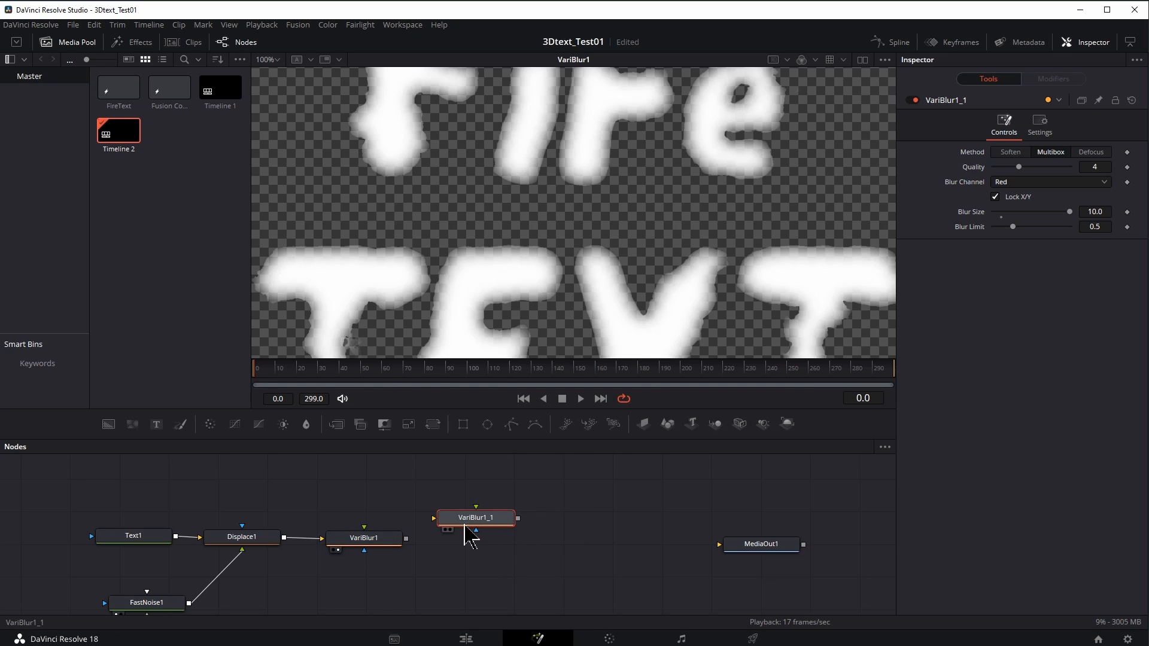
Step: Place the duplicate VariBlur1_1 above VariBlur1, then view and inspect it
drag(474, 517, 365, 485)
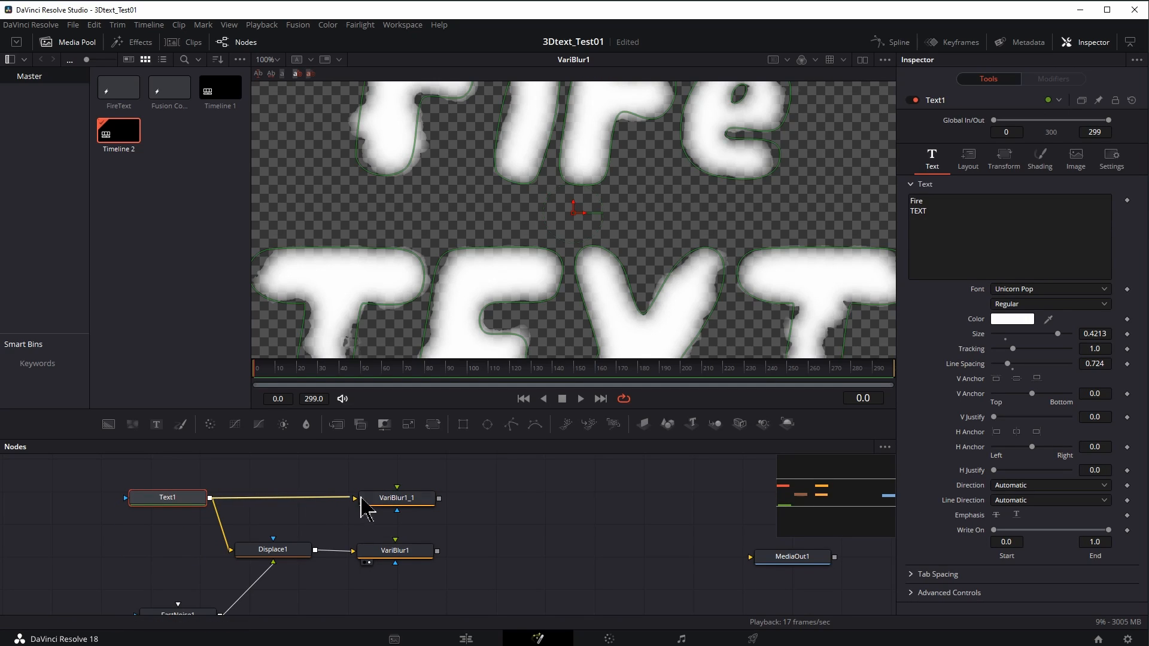
click(397, 498)
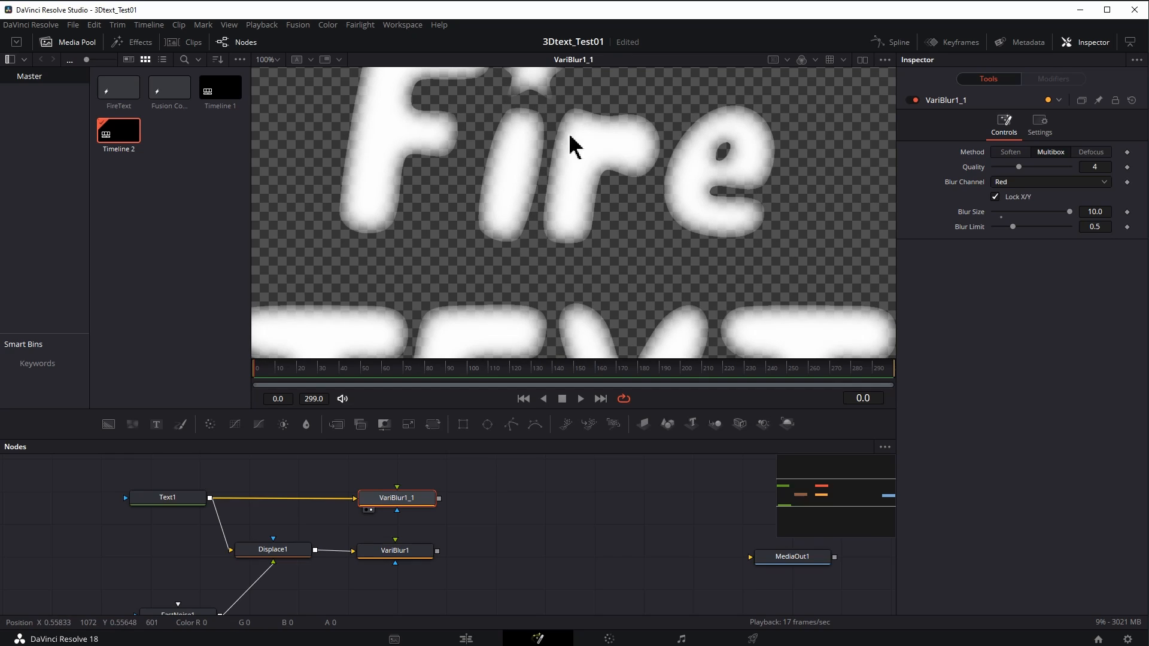
mouse_move(397, 524)
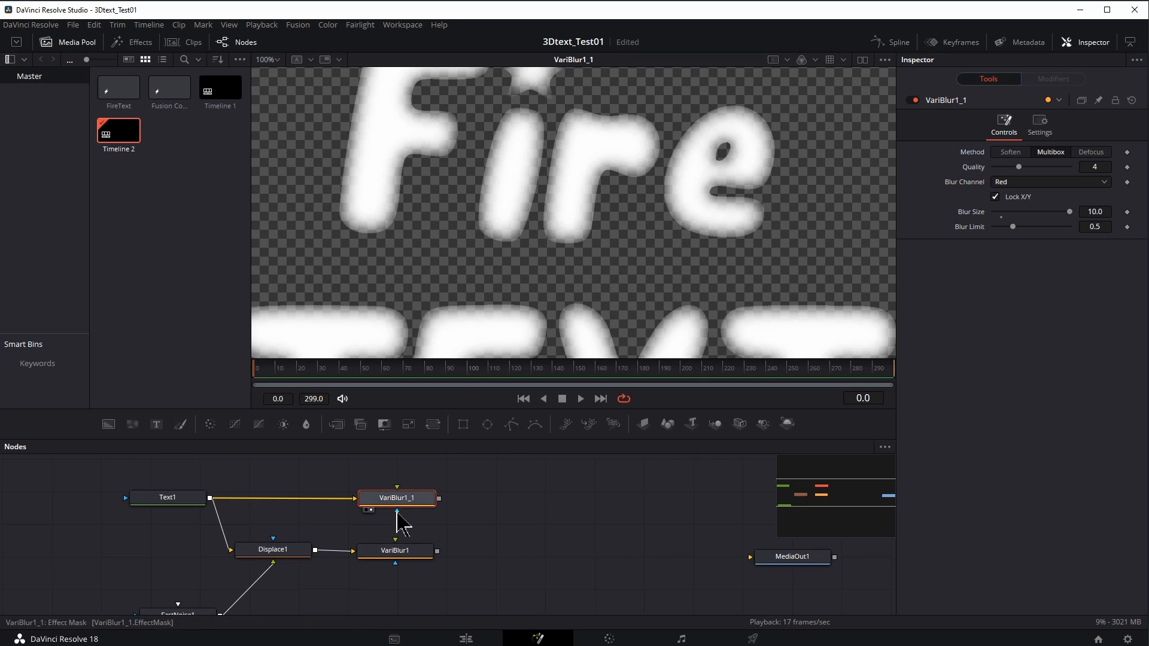
click(395, 551)
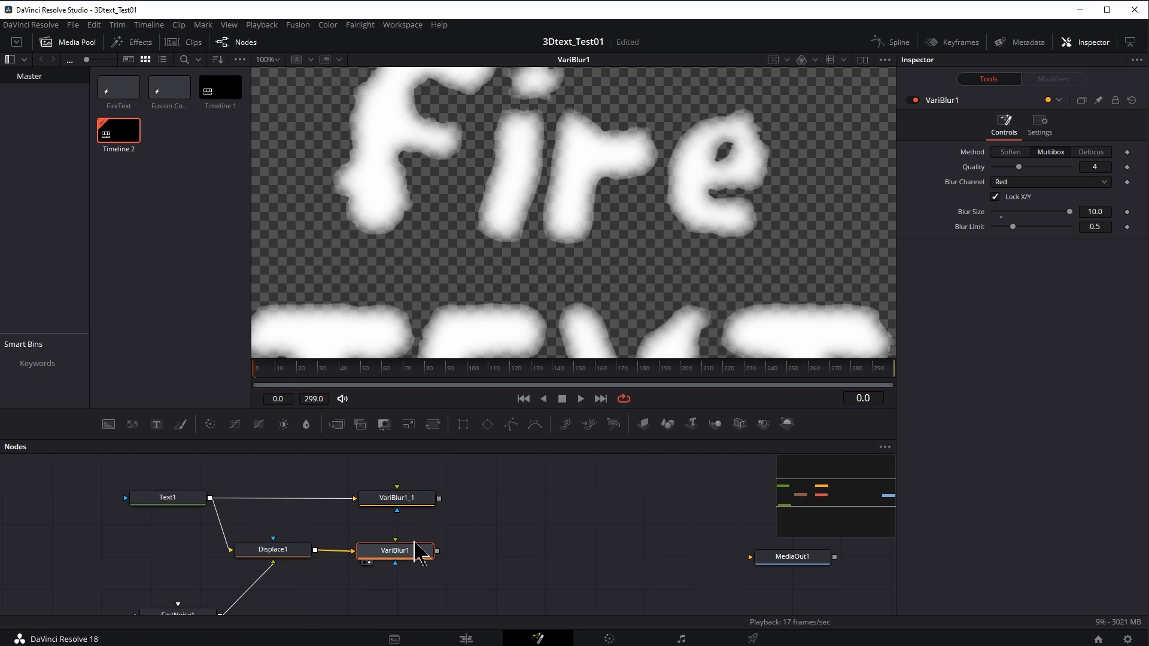
mouse_move(980, 426)
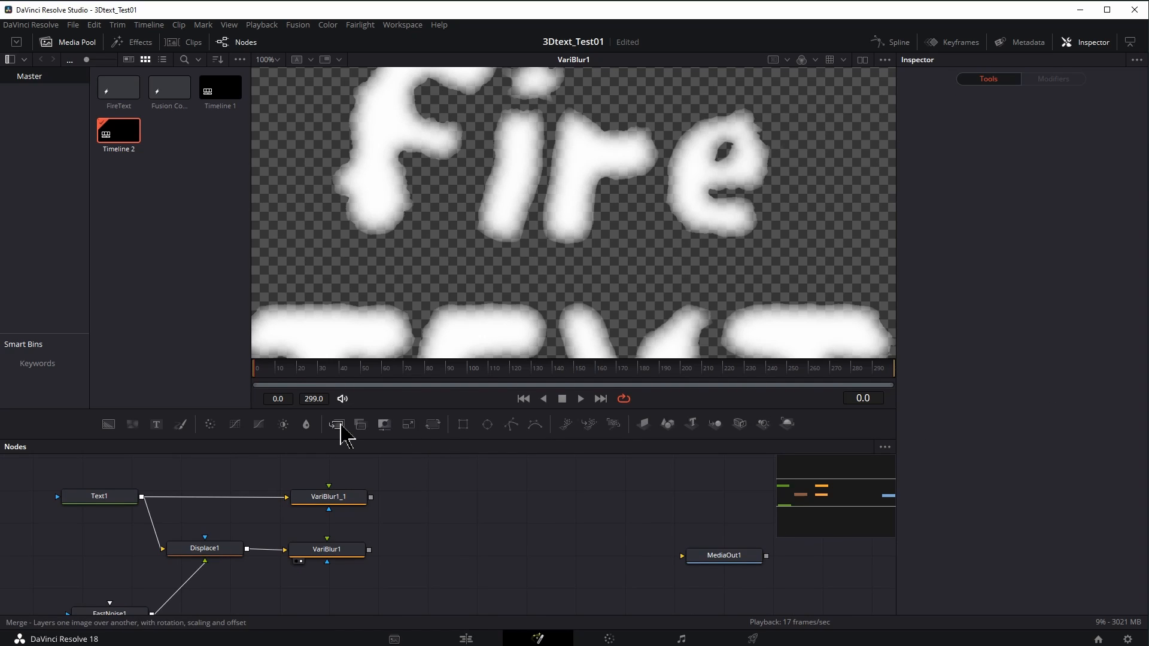
Step: Merge VariBlur1_1 and VariBlur1 in Merge1, followed by a ColorCurves1 node
click(336, 425)
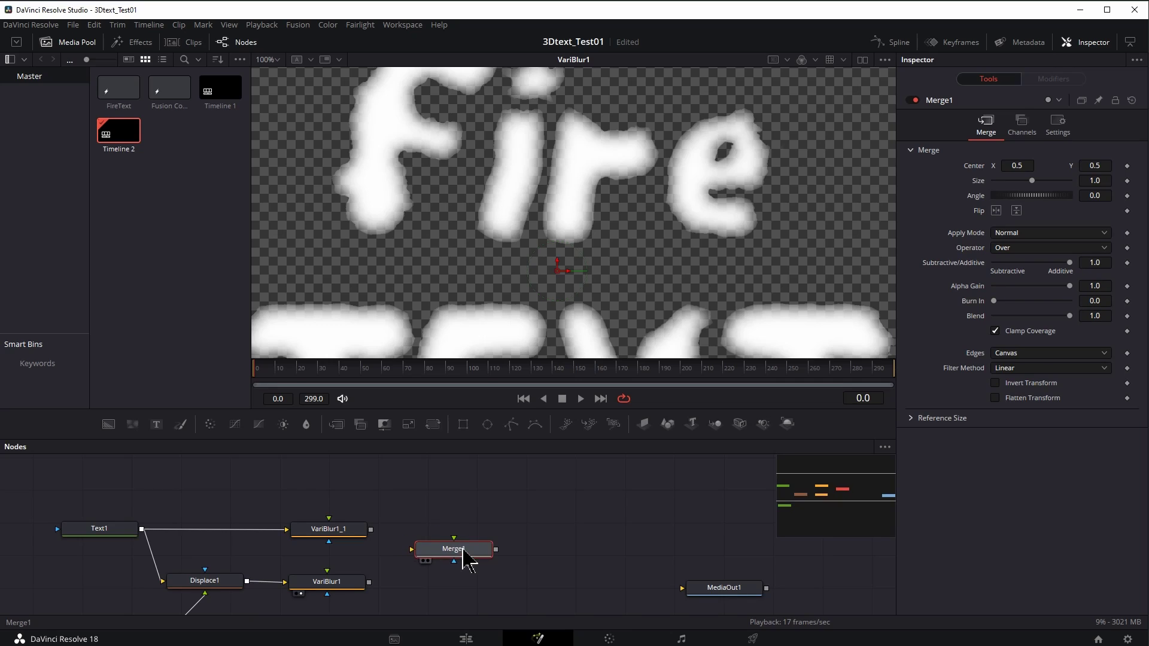
drag(372, 529, 415, 549)
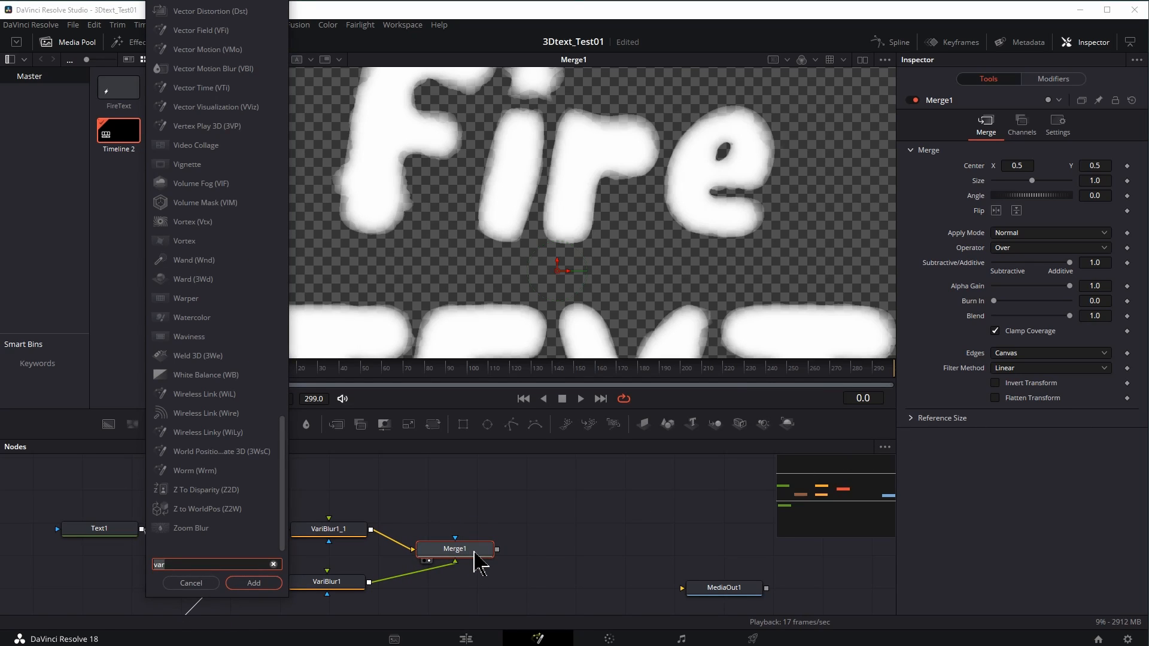
text(curv)
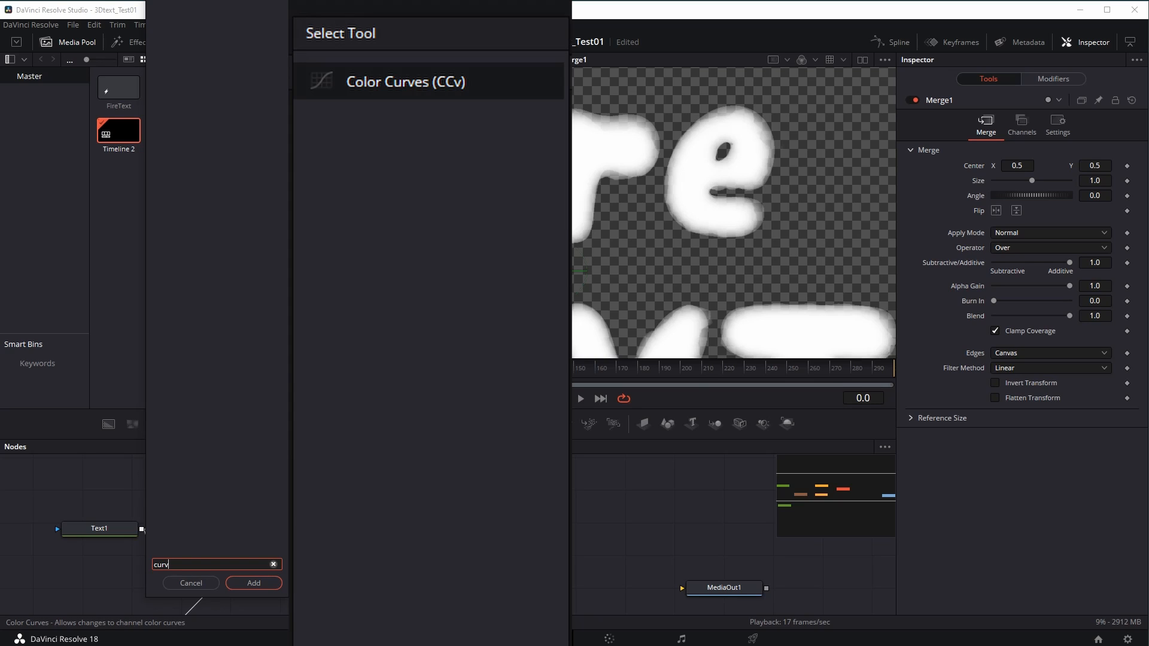
click(254, 583)
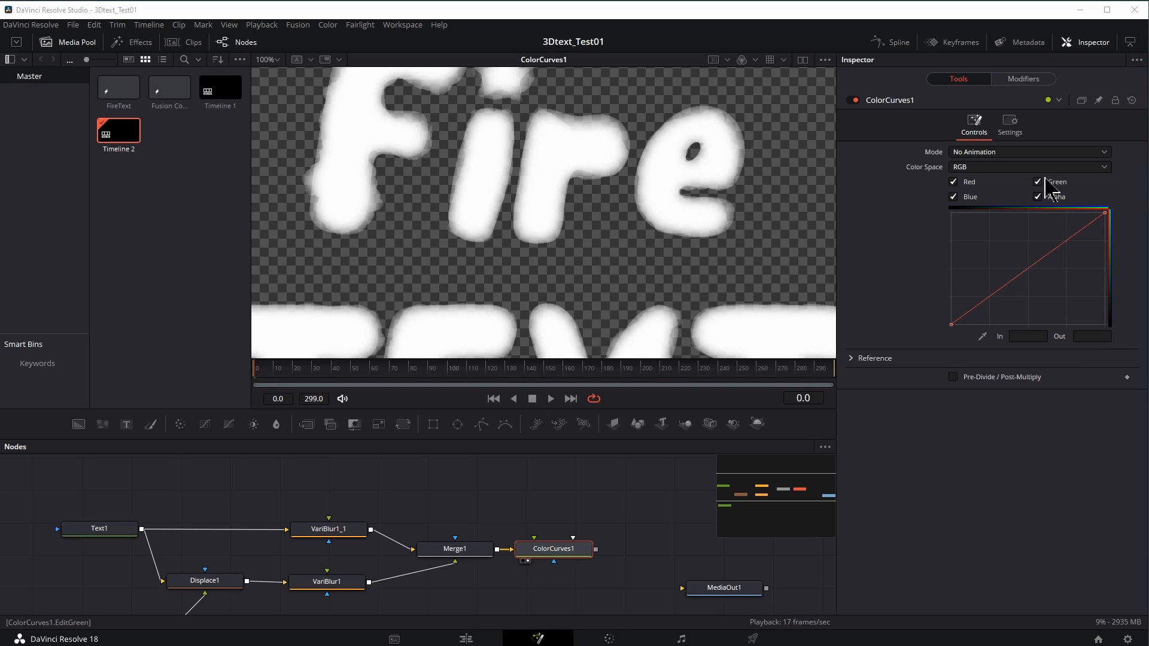
Step: Reshape the green curve, pulling its shadows down
click(1038, 182)
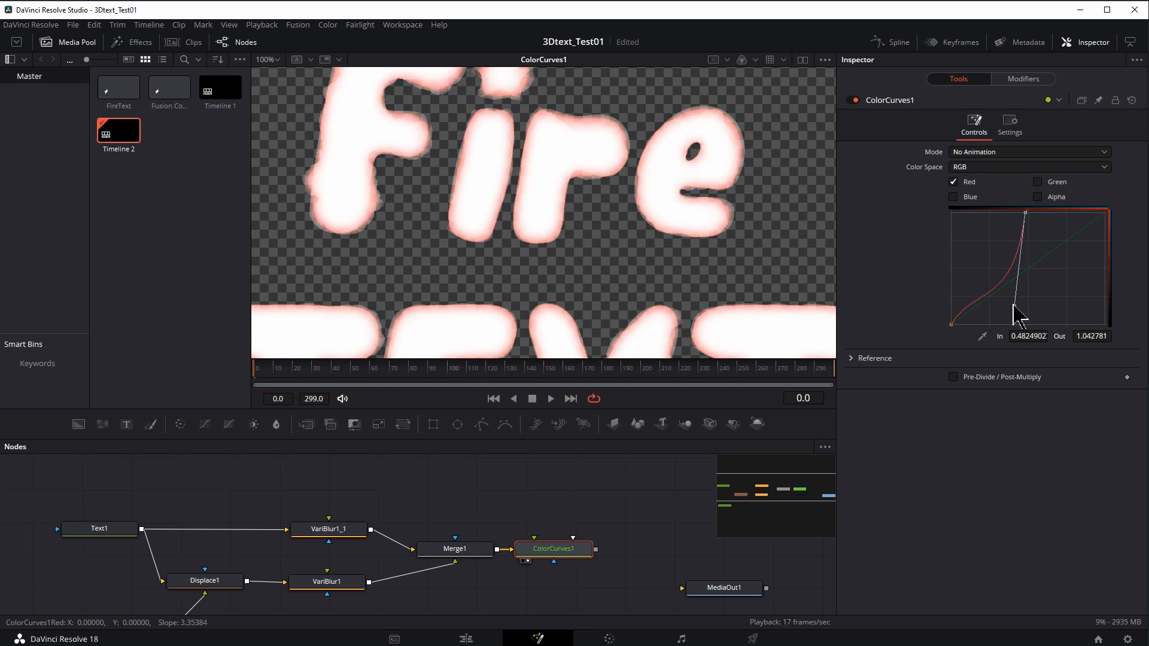
click(1037, 182)
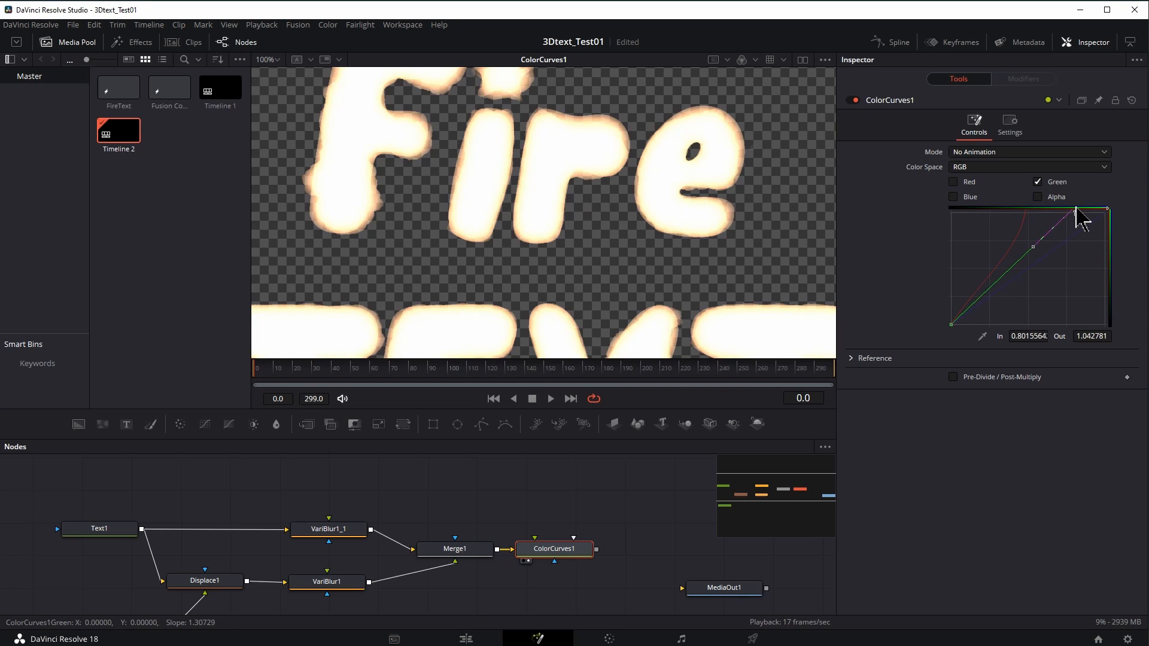
drag(1086, 216, 1074, 214)
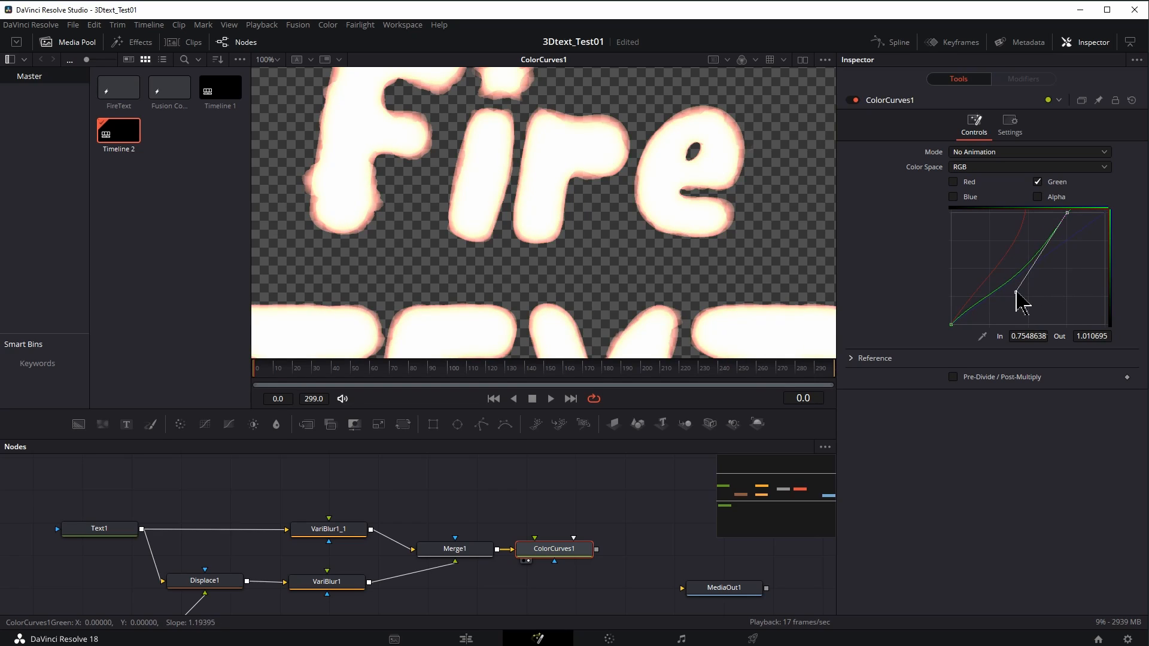
drag(1024, 293, 982, 290)
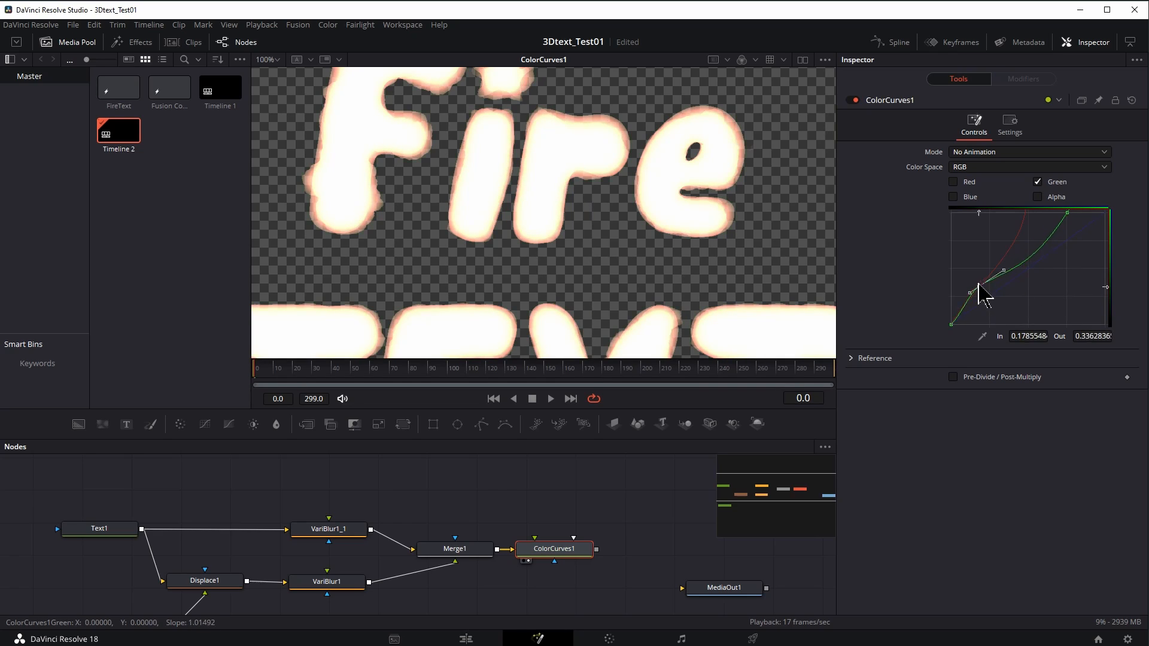
drag(979, 288, 1007, 319)
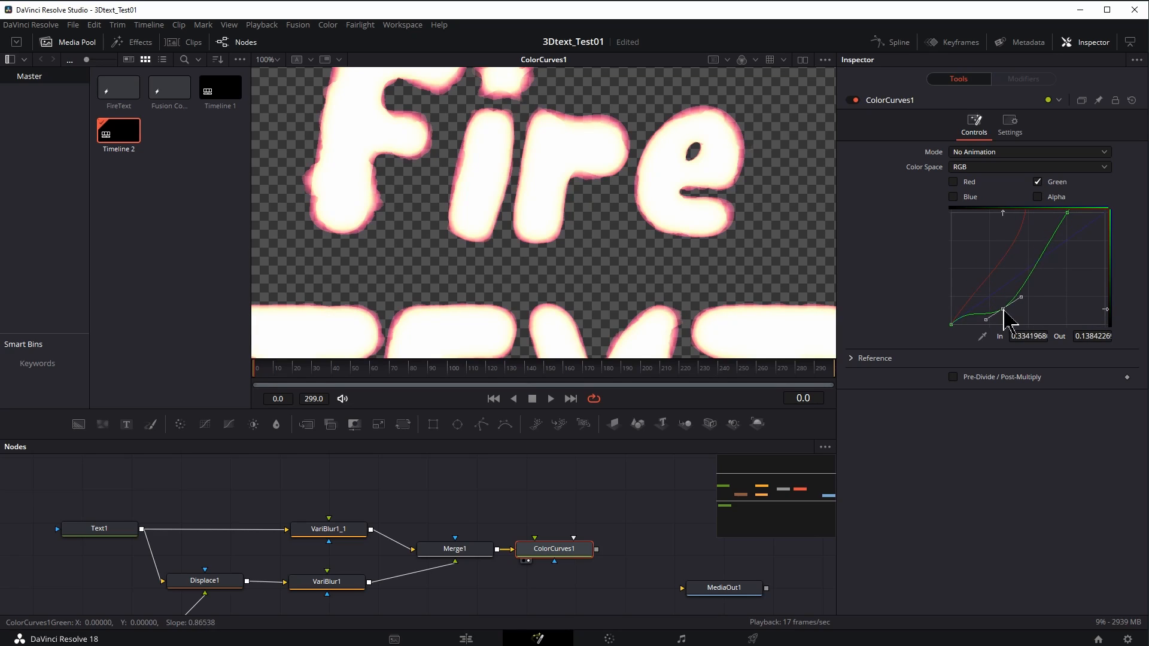
click(1038, 182)
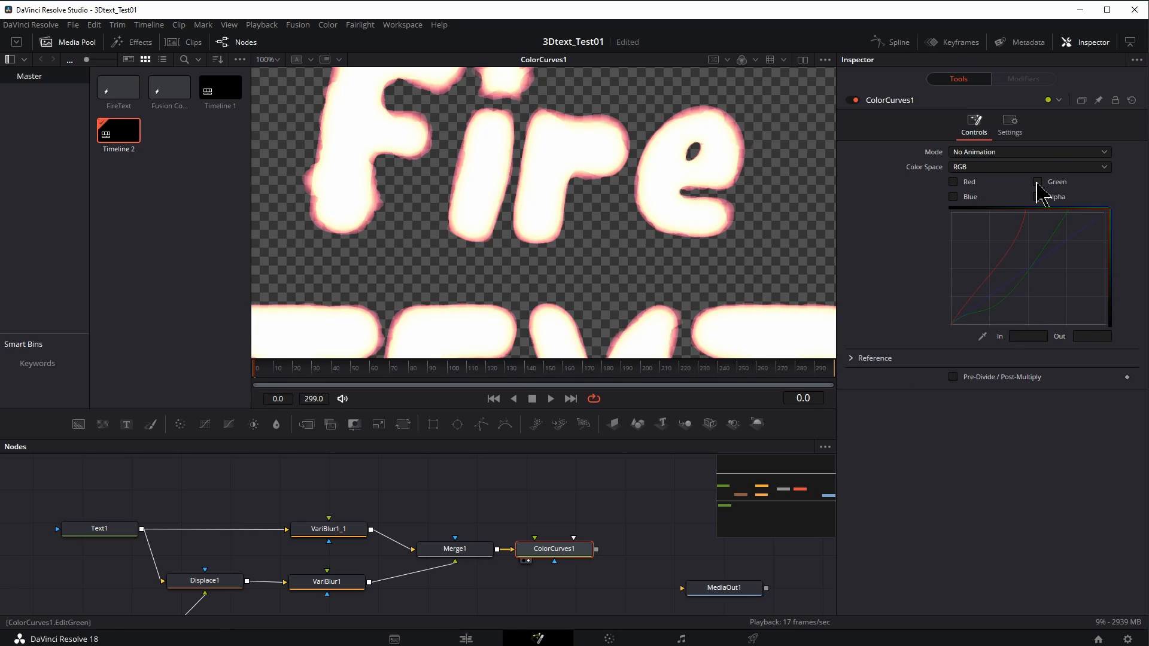
Step: Pull down the blue curve and reshape the red curve for hotter orange-red edges
click(953, 197)
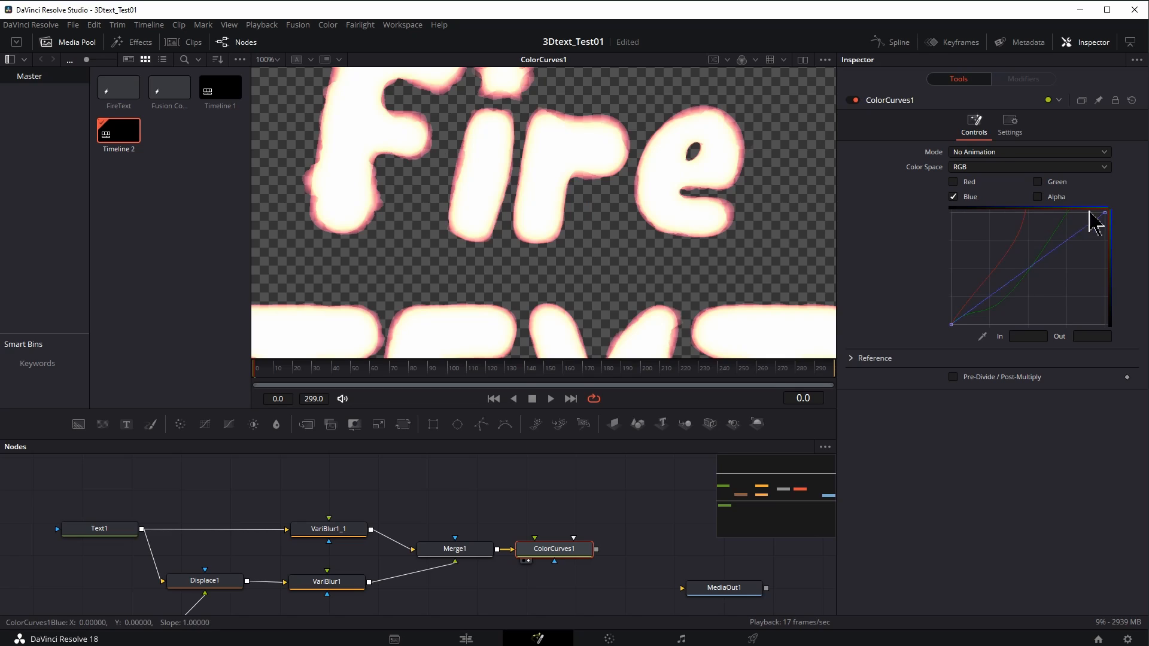
drag(1091, 219, 1051, 300)
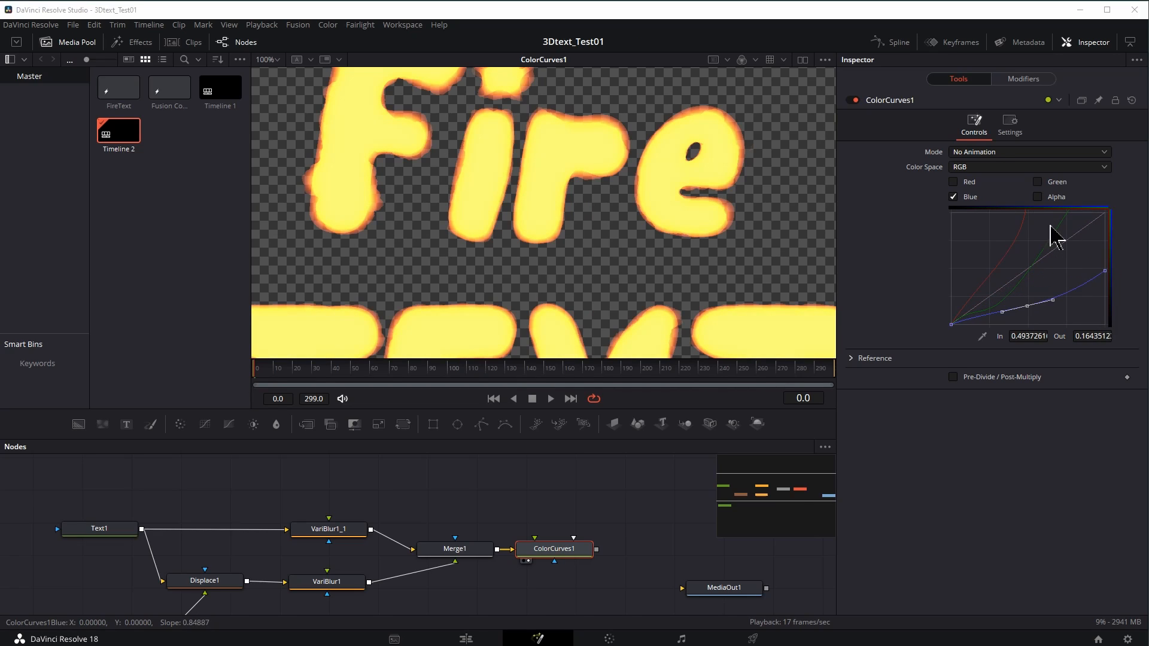
click(953, 181)
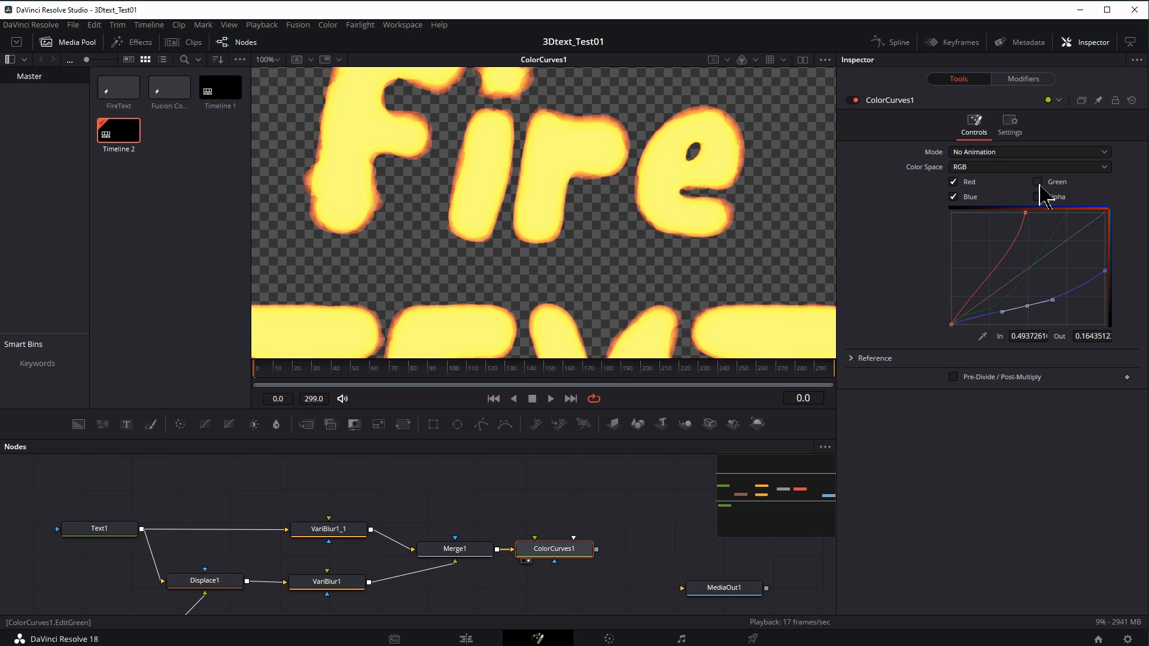
click(1038, 181)
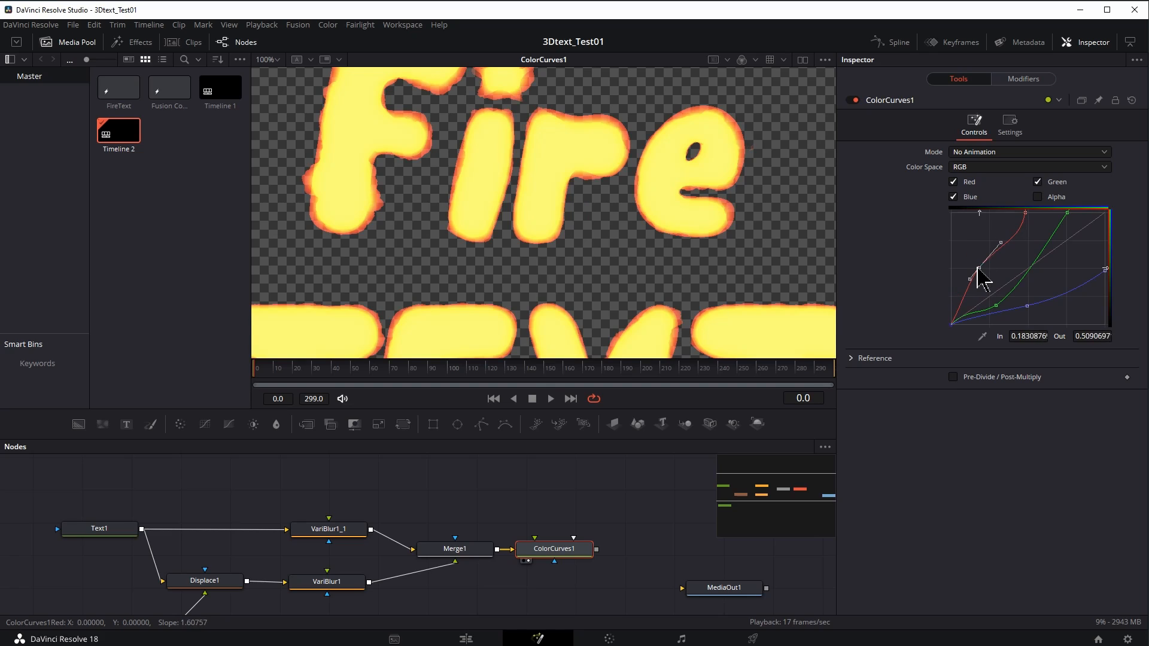
drag(980, 277, 992, 253)
text(curv)
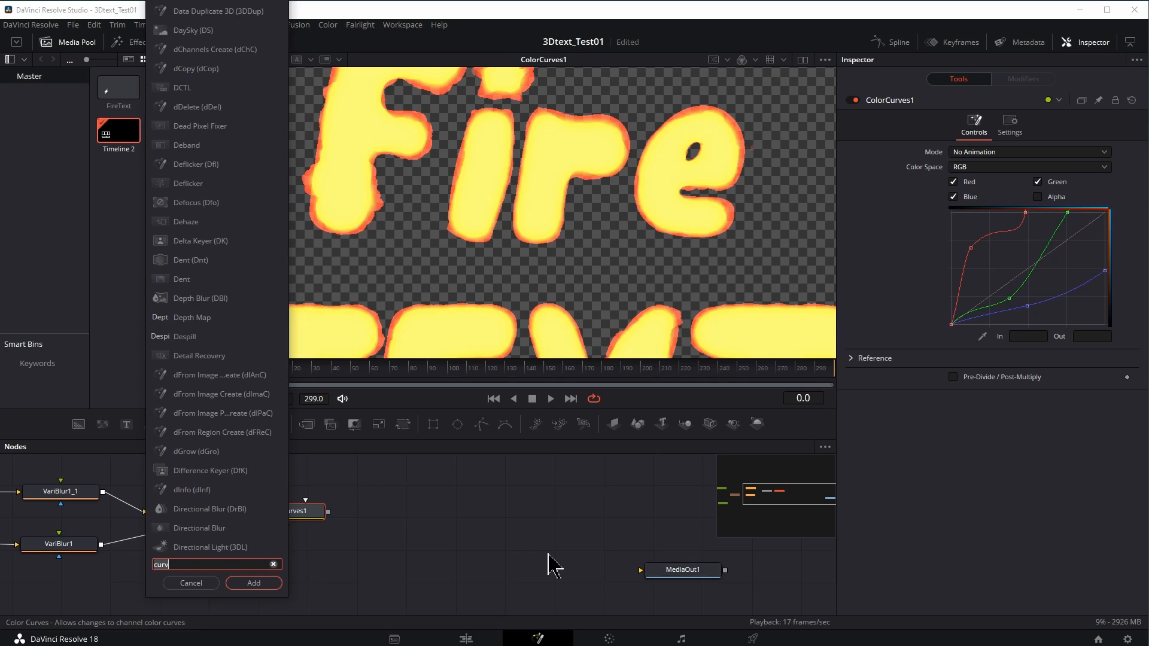
Step: Add Glow1 after ColorCurves1, hide the checker underlay, and set glow ≈0.46, size ≈28.9
text(glow)
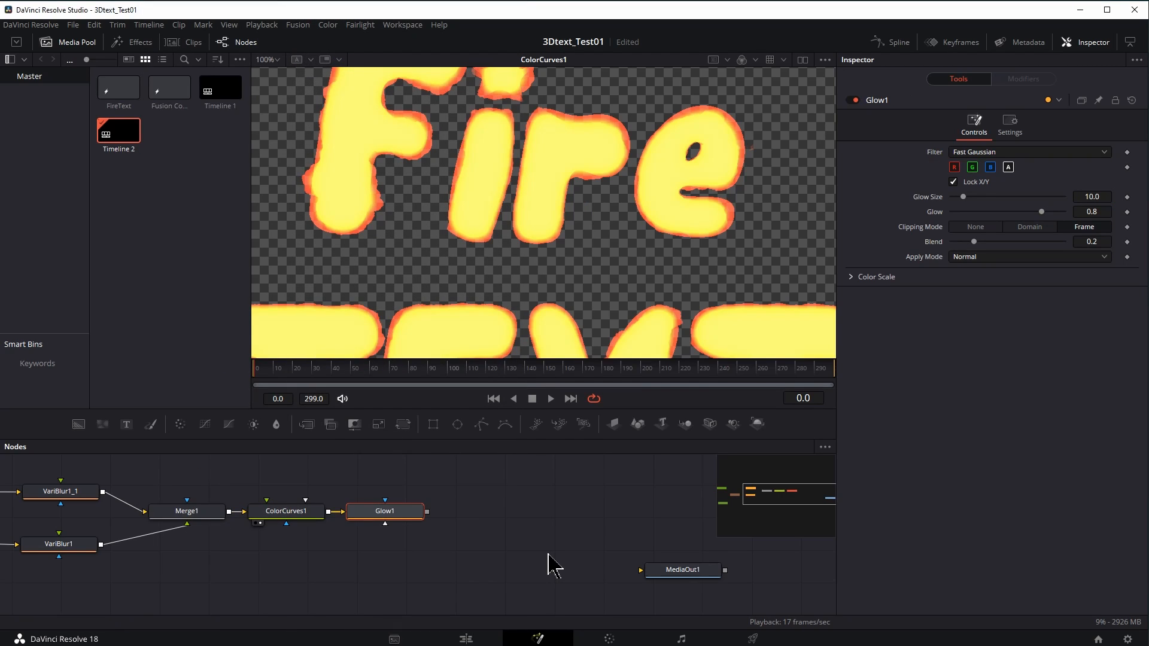
click(384, 511)
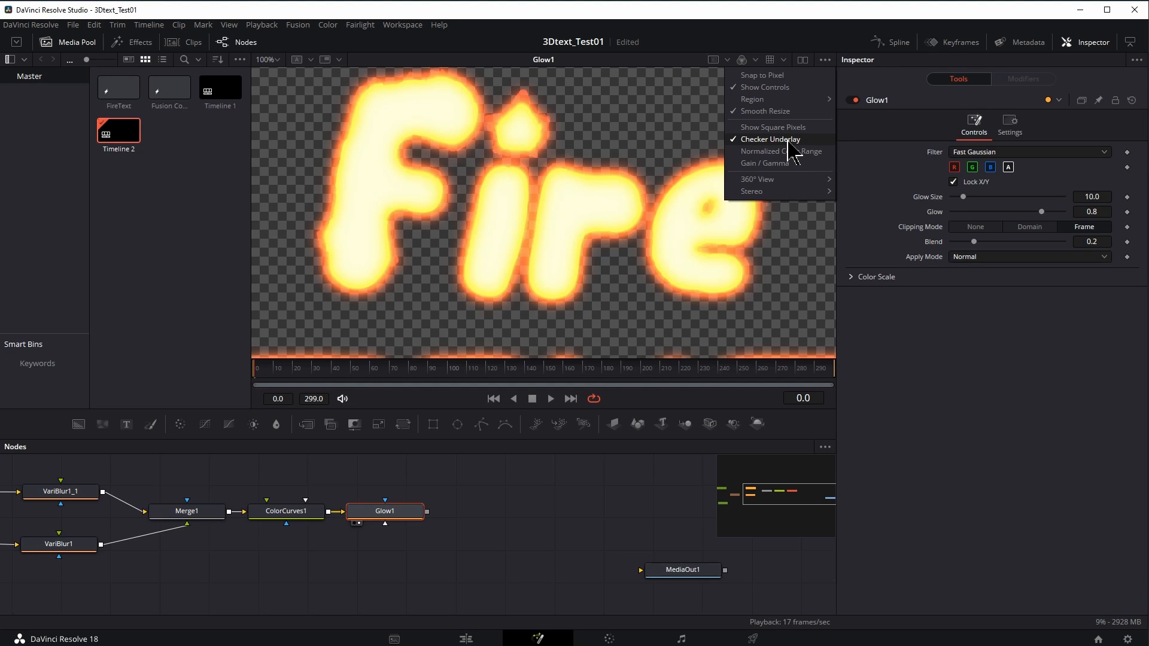
click(771, 139)
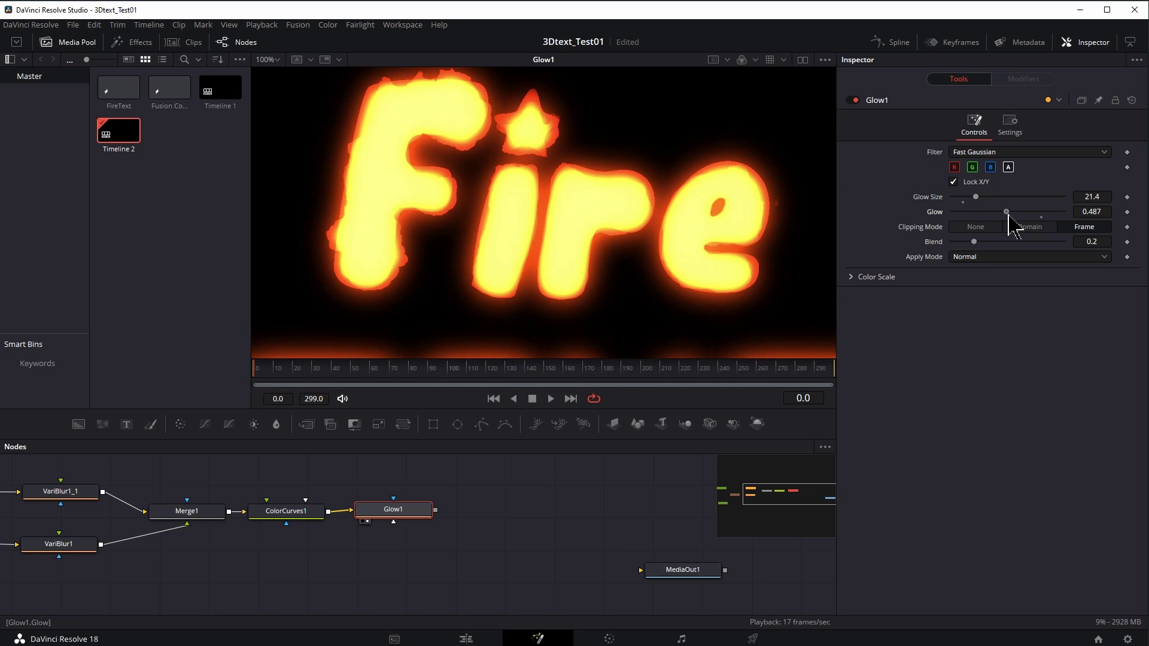
drag(1005, 211, 1005, 212)
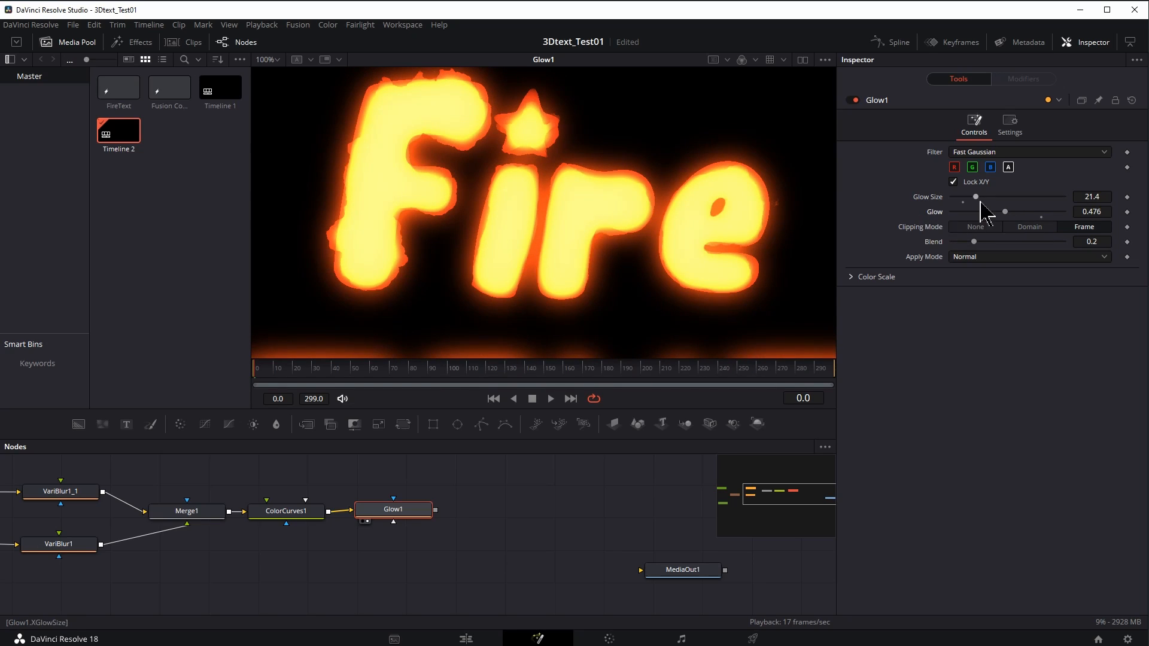
drag(975, 196, 979, 197)
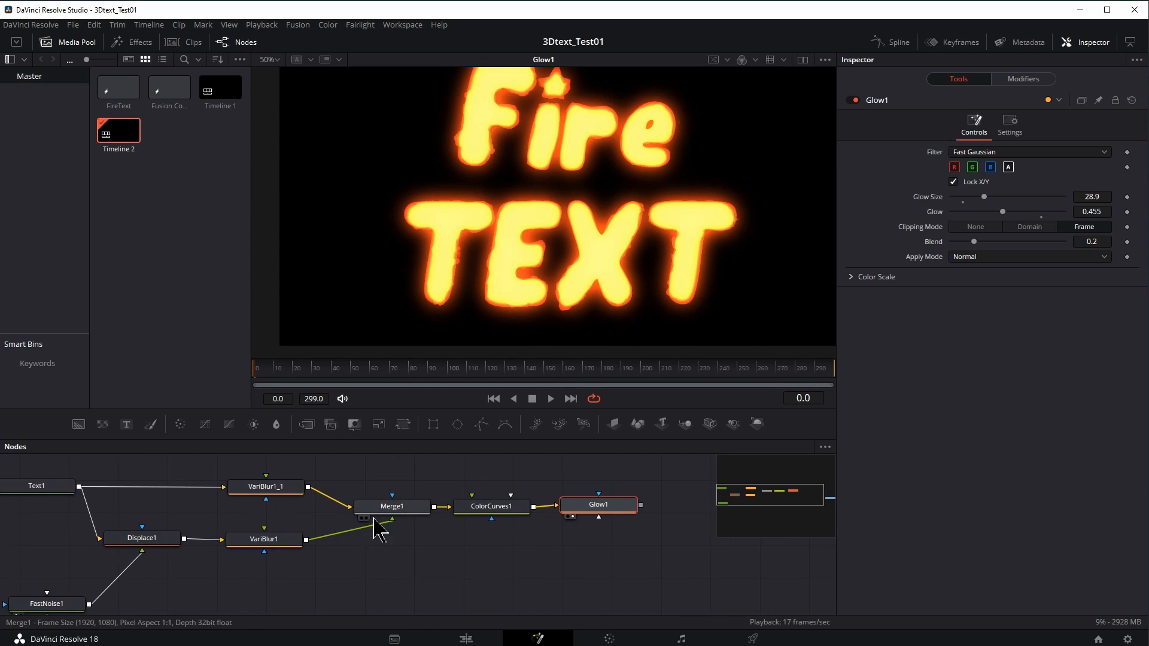
Step: Set Displace1 refraction strength to -0.57 and offset to -0.202, then play and stop
click(141, 538)
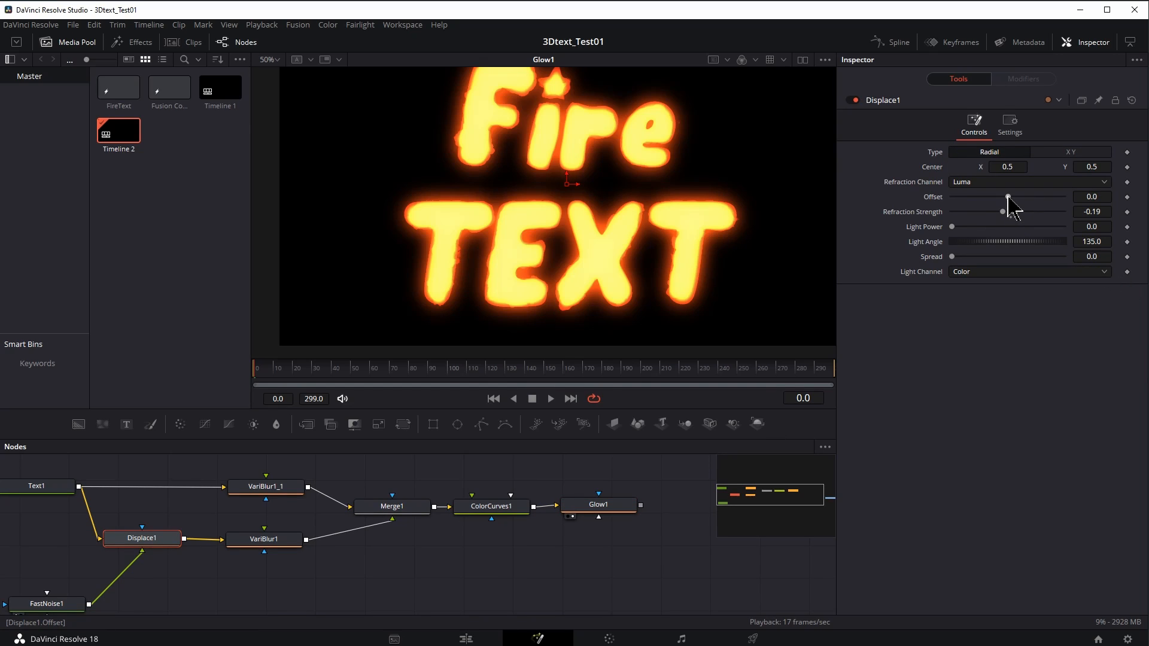
drag(1004, 211, 999, 216)
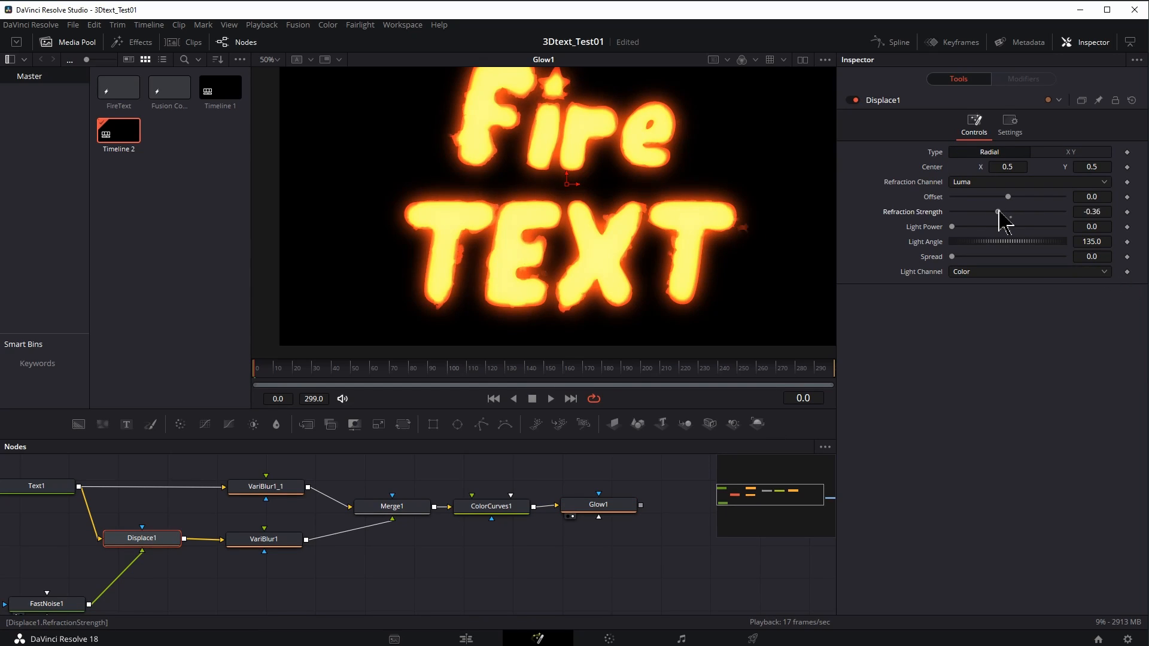
drag(996, 212, 971, 212)
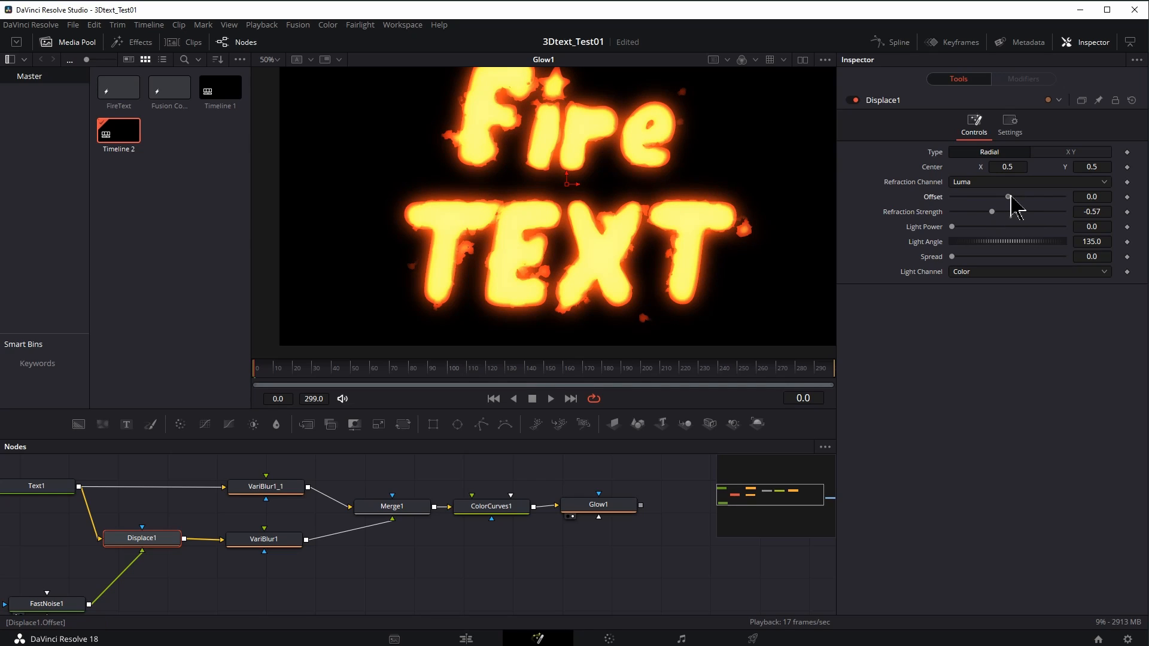
drag(1009, 198, 989, 198)
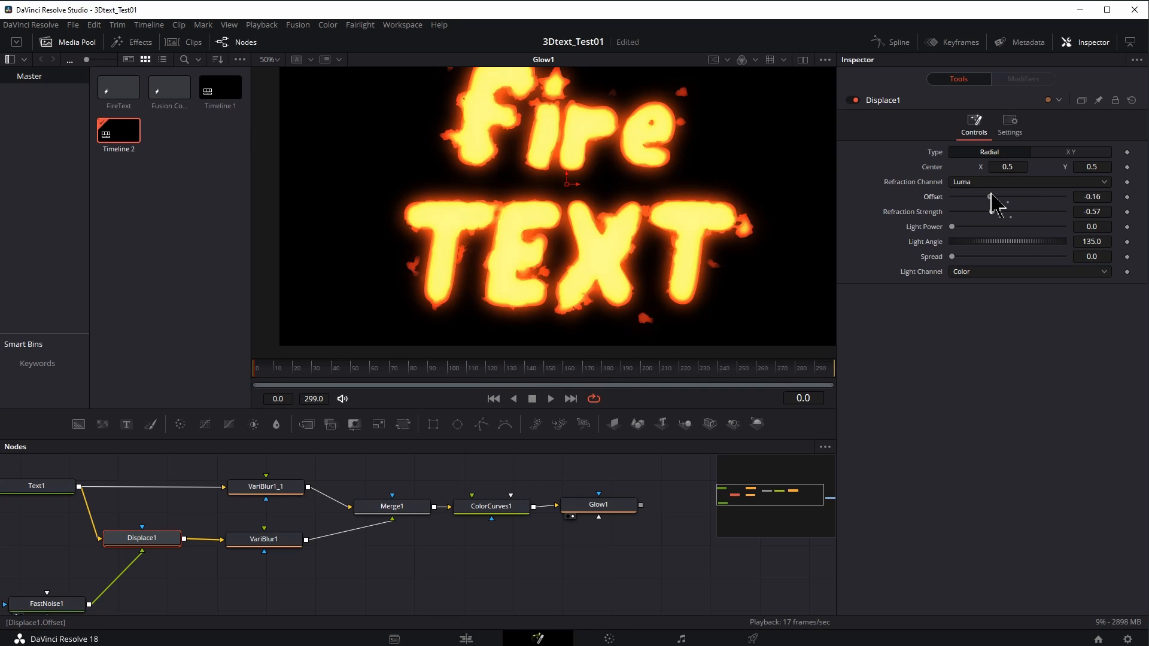
drag(989, 197, 979, 196)
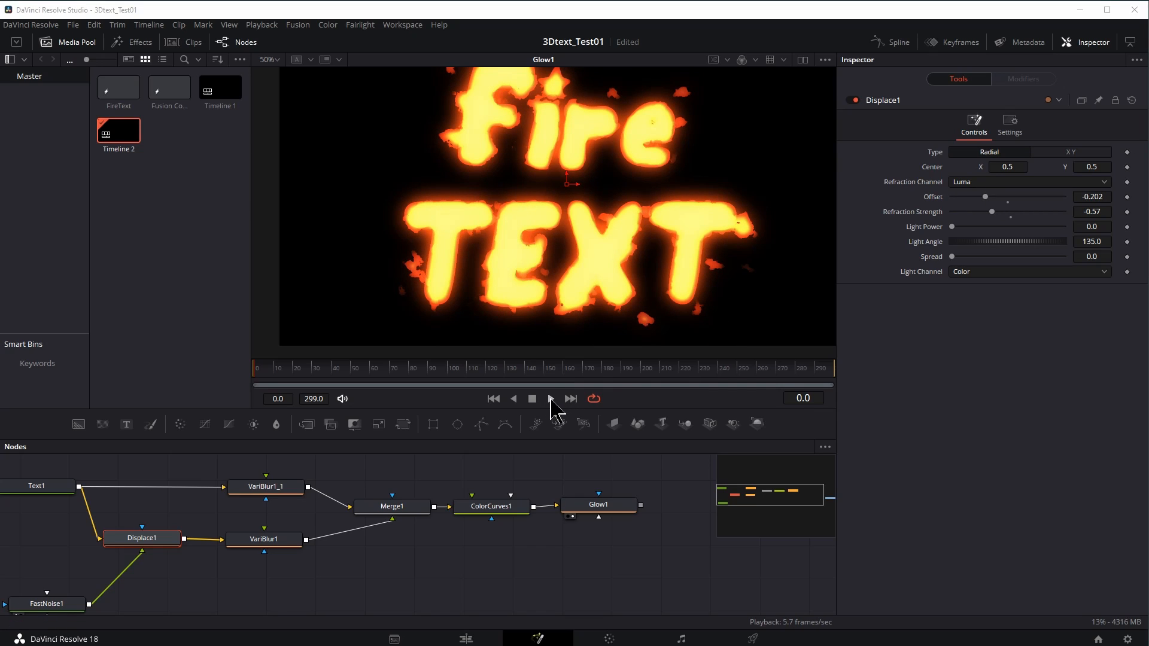
click(550, 399)
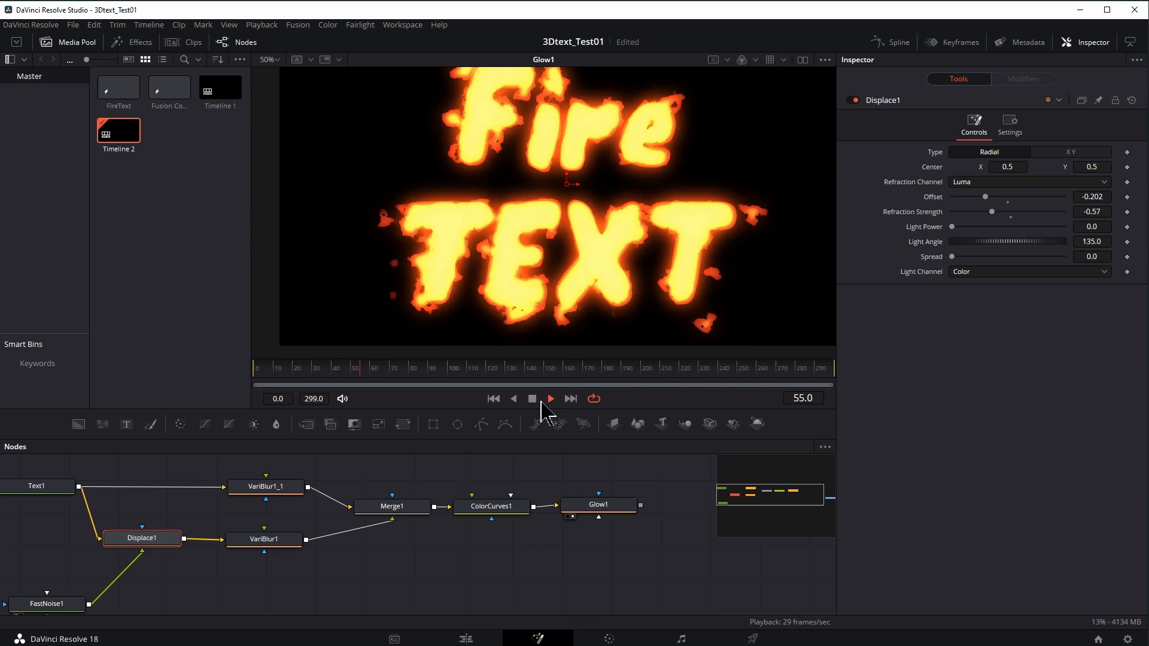
click(598, 504)
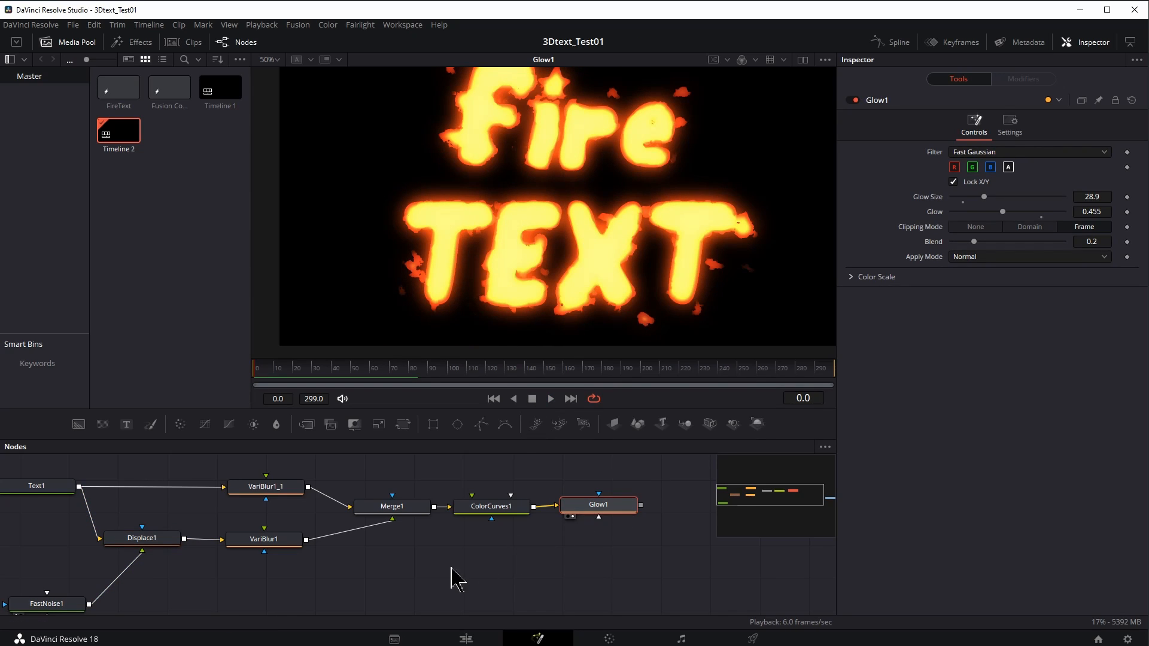
mouse_move(88, 573)
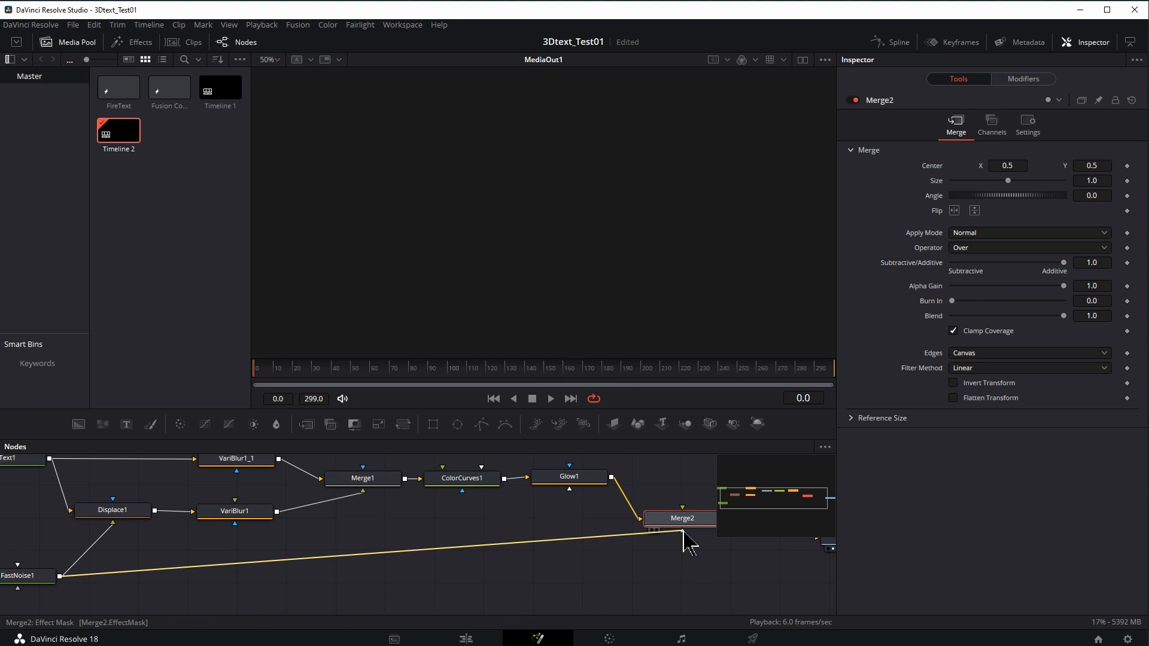
Step: Mask Merge2 with FastNoise1, toggle the checker underlay, and swap Merge2's inputs
click(674, 514)
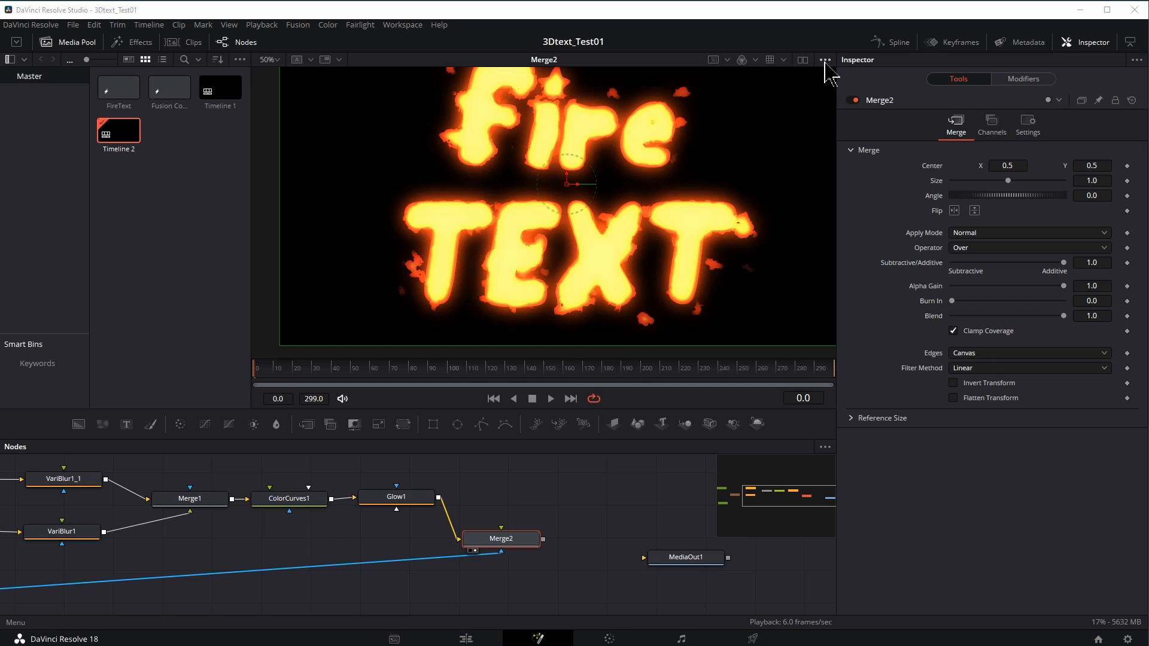
click(824, 59)
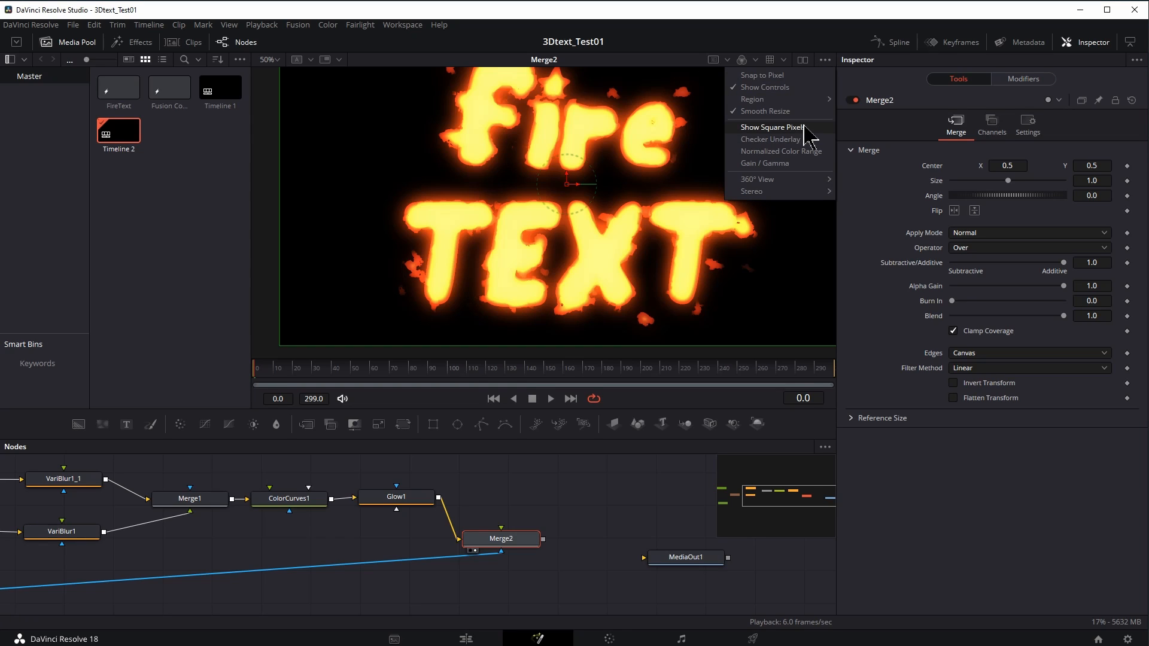
click(770, 139)
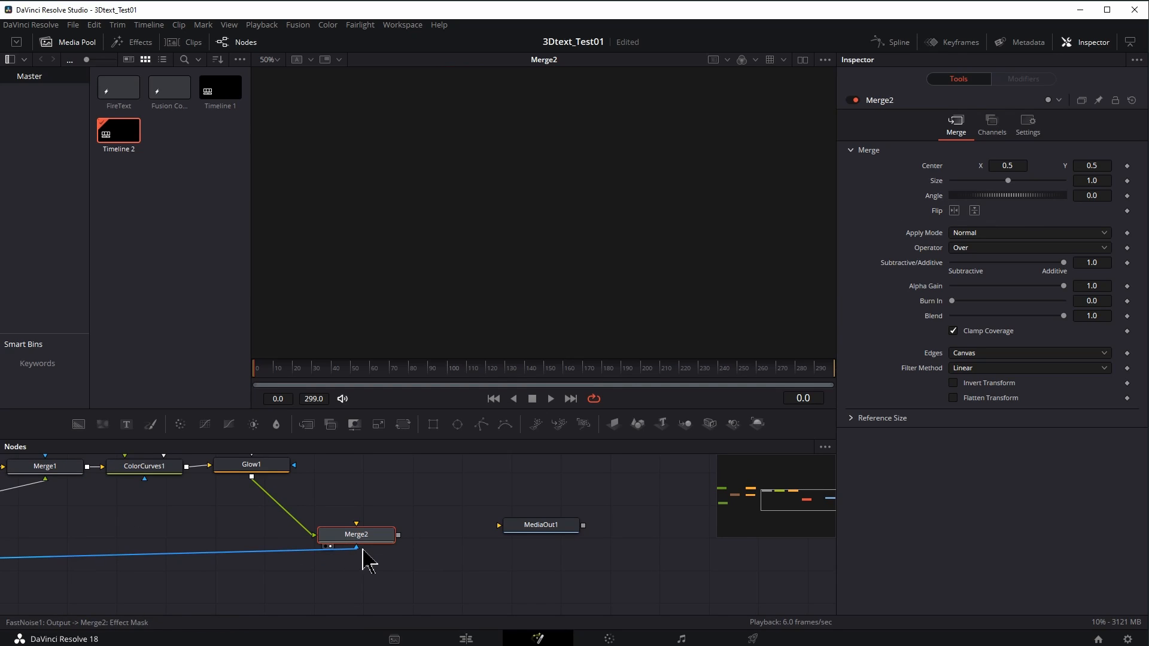
mouse_move(378, 538)
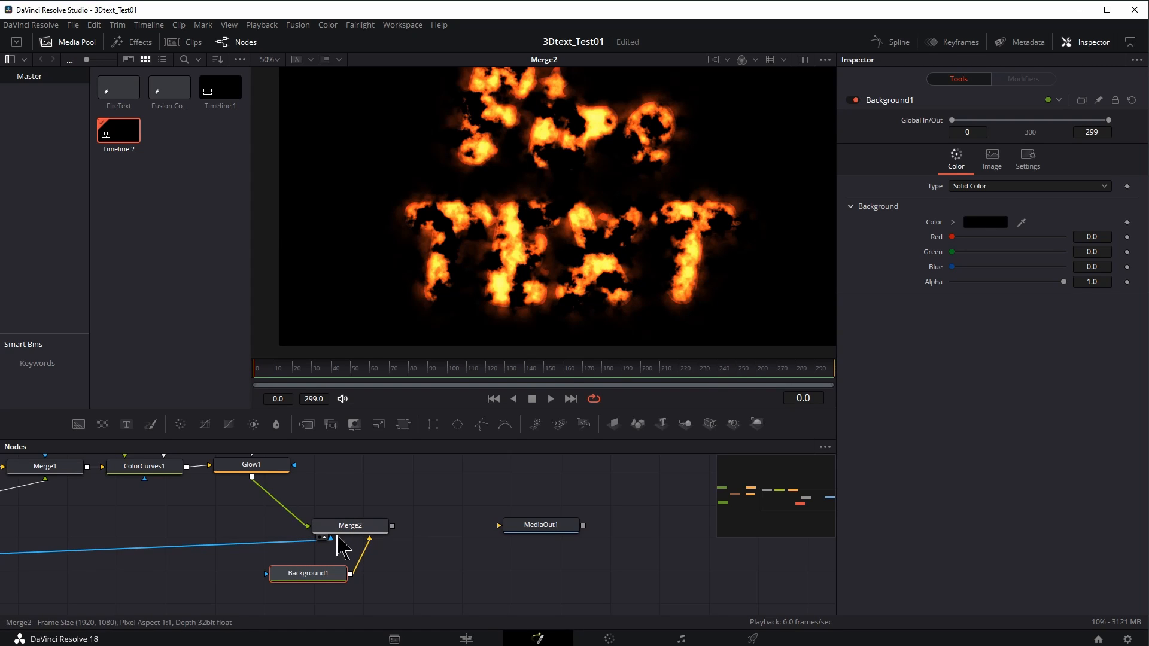
mouse_move(355, 536)
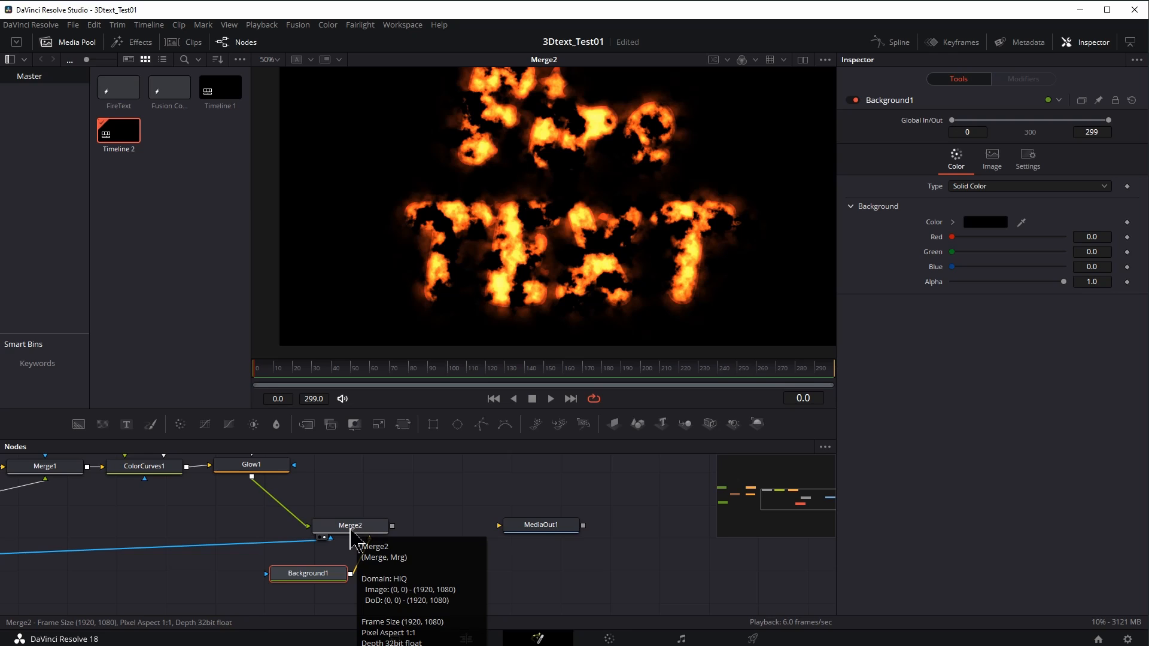
right_click(350, 526)
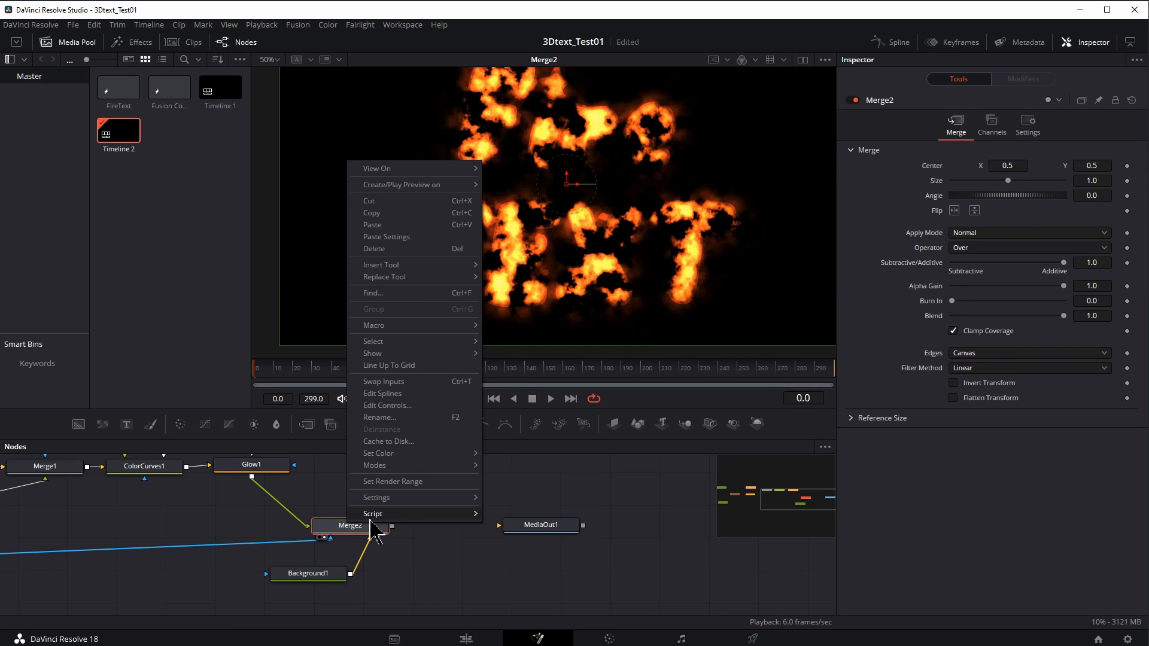
mouse_move(393, 382)
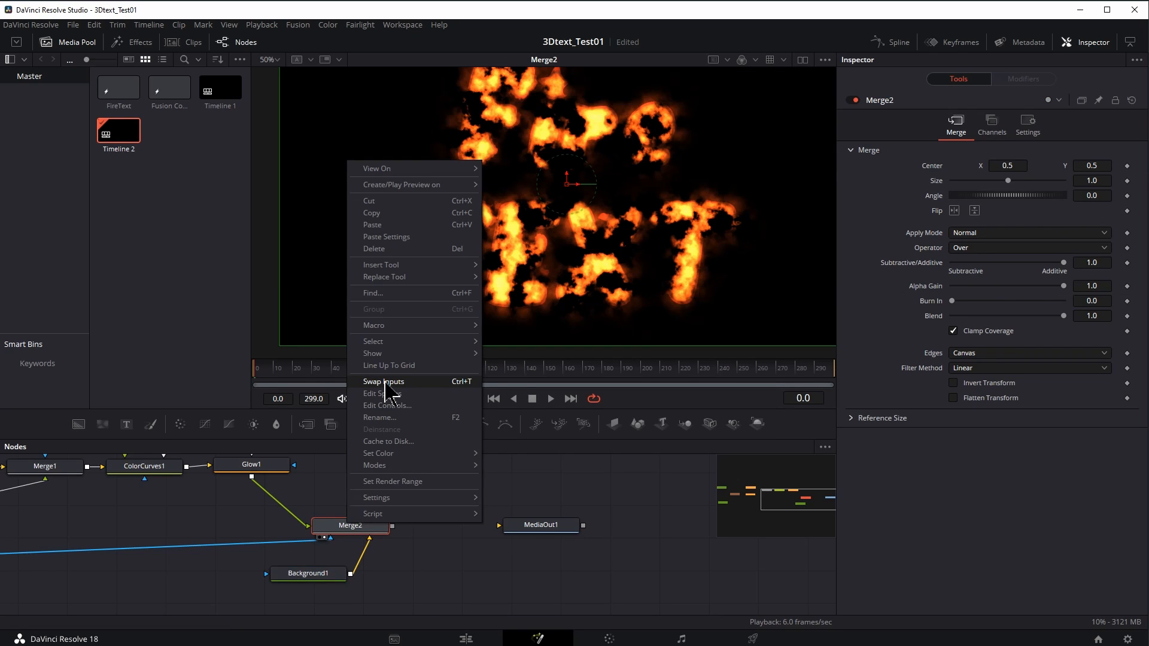
click(383, 382)
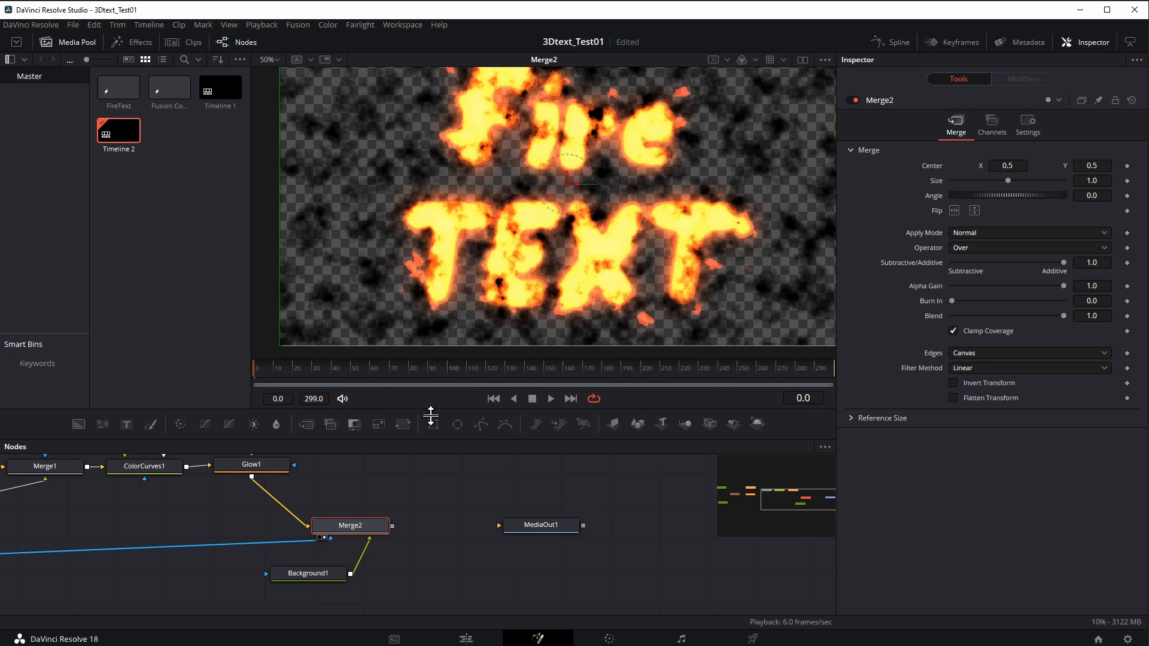
right_click(350, 525)
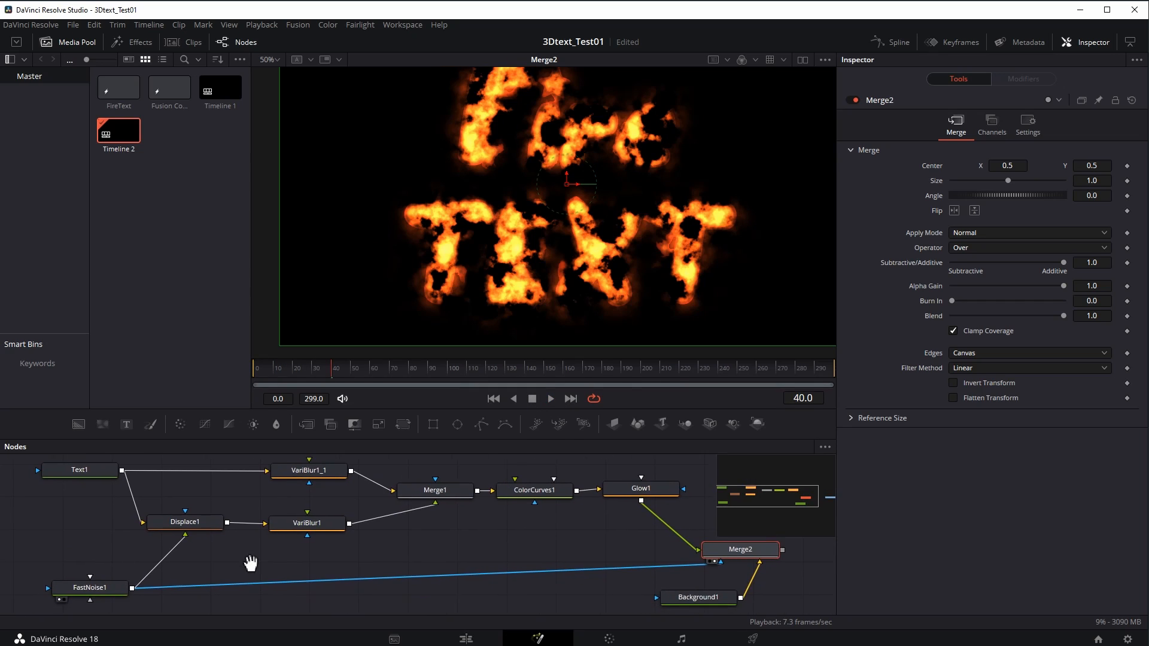
Step: Set FastNoise1 to contrast 1.04, brightness -0.28, detail 10, scale 20, then play back
click(84, 587)
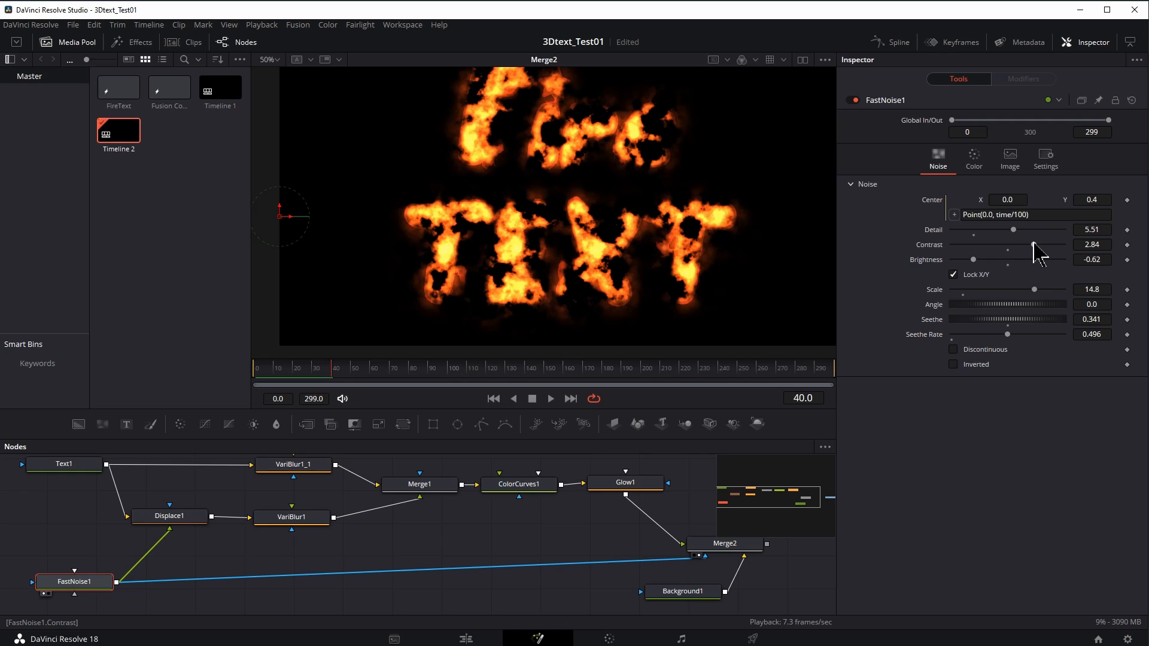
drag(1037, 244, 1015, 244)
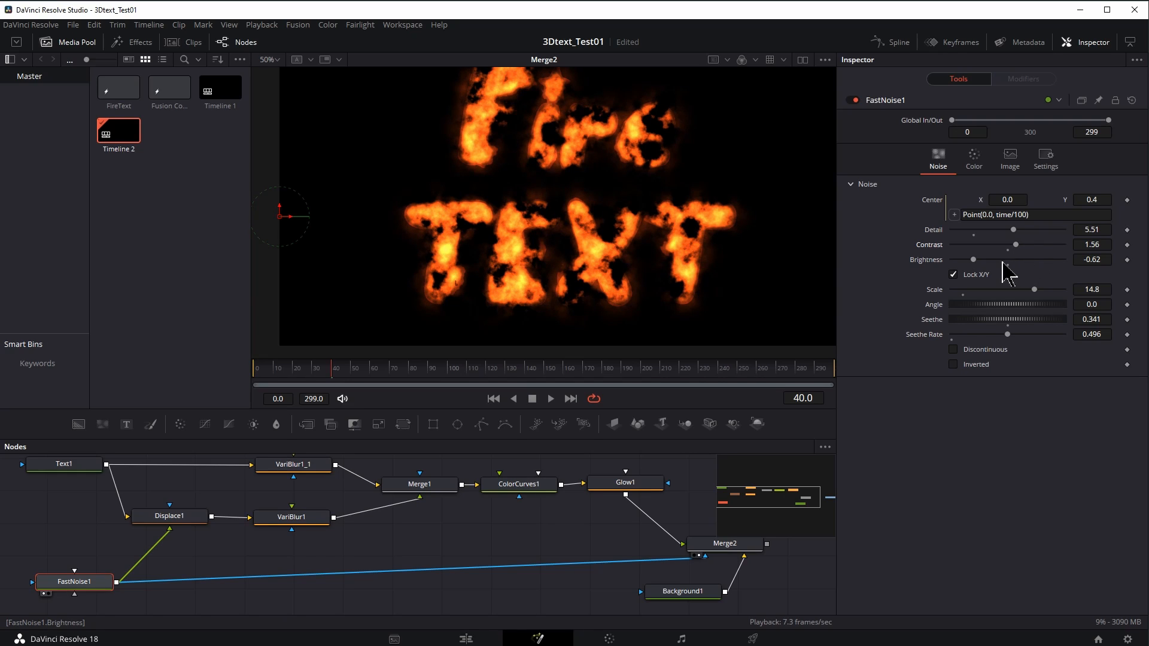
drag(972, 259, 989, 259)
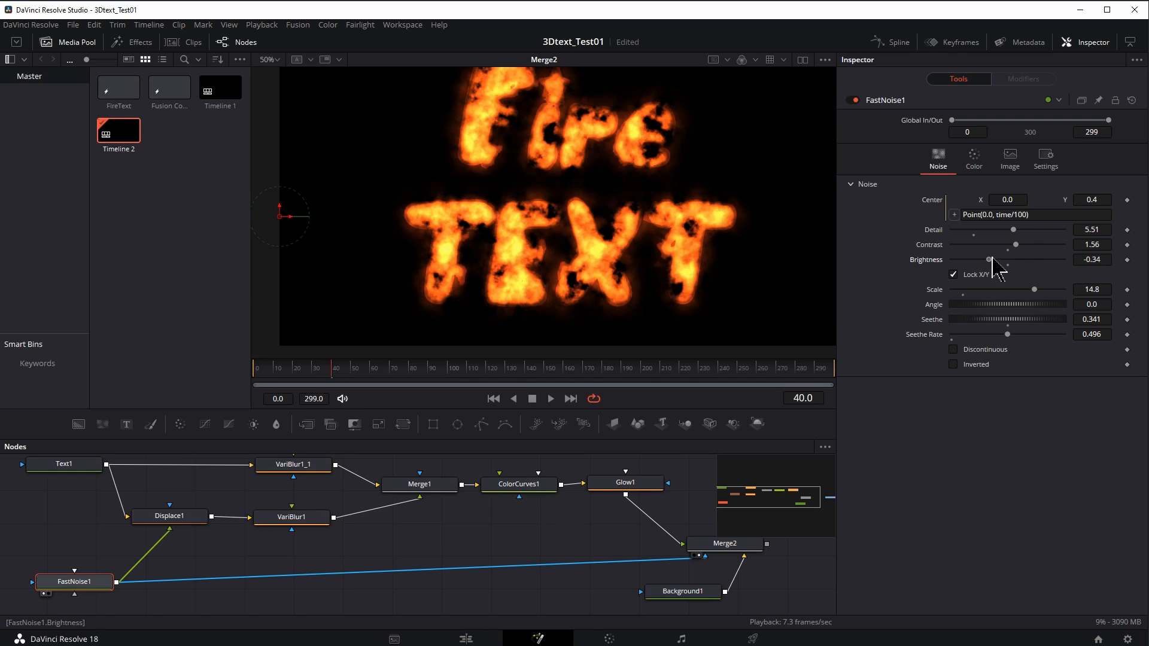
drag(987, 259, 972, 259)
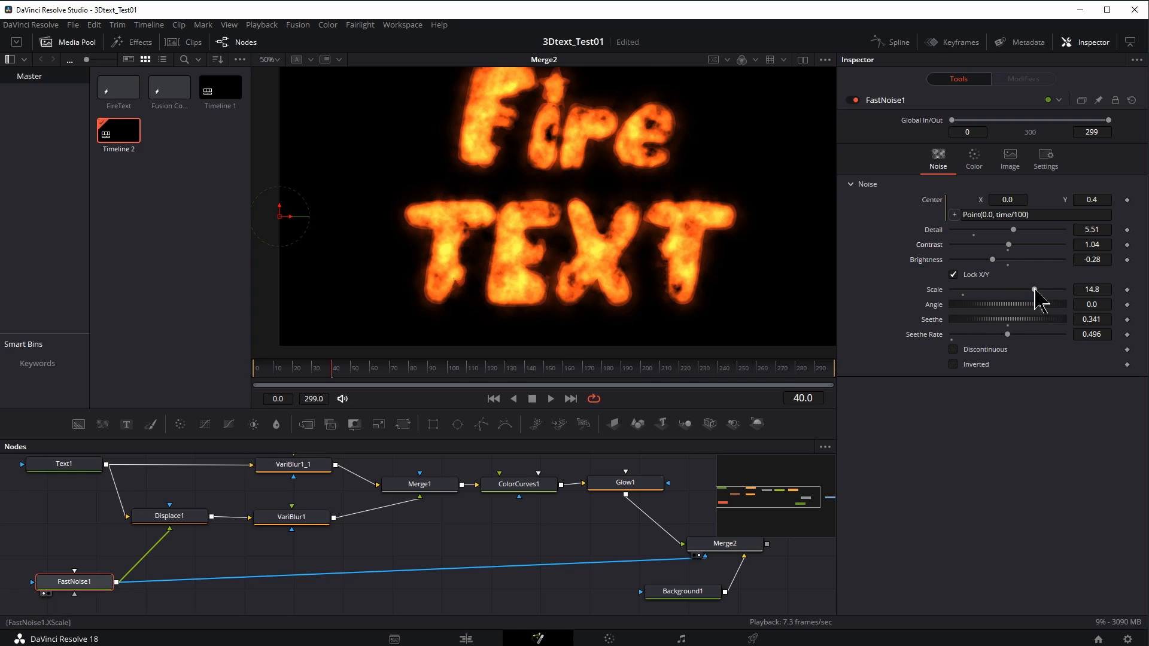
drag(1035, 289, 1002, 289)
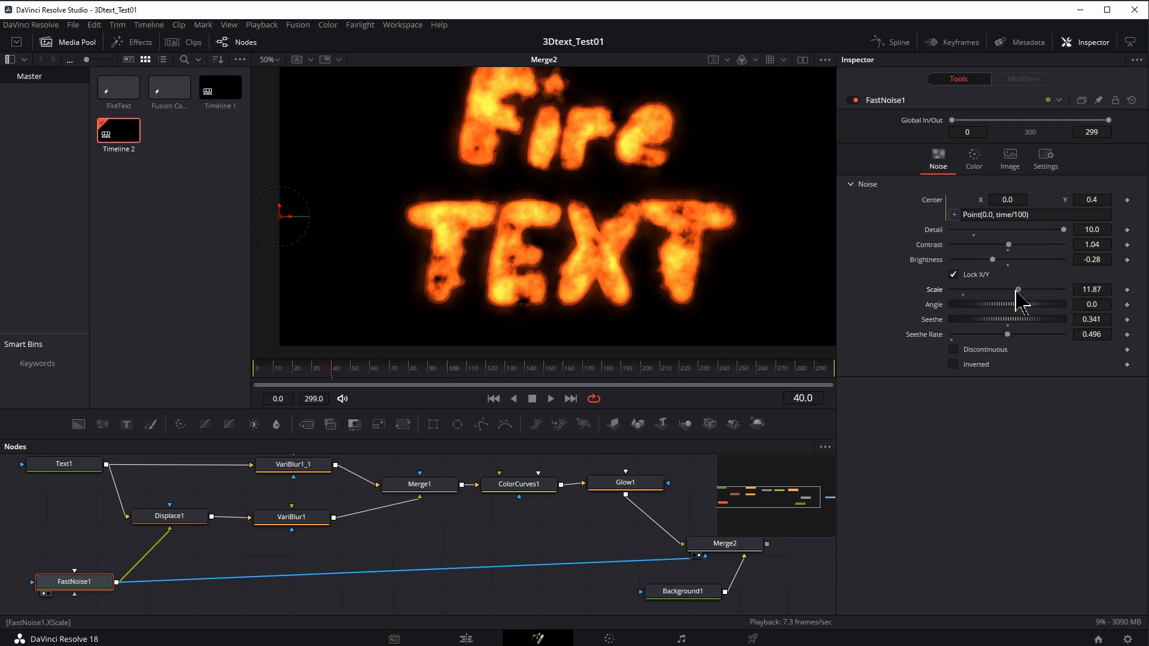
drag(1017, 290, 1063, 290)
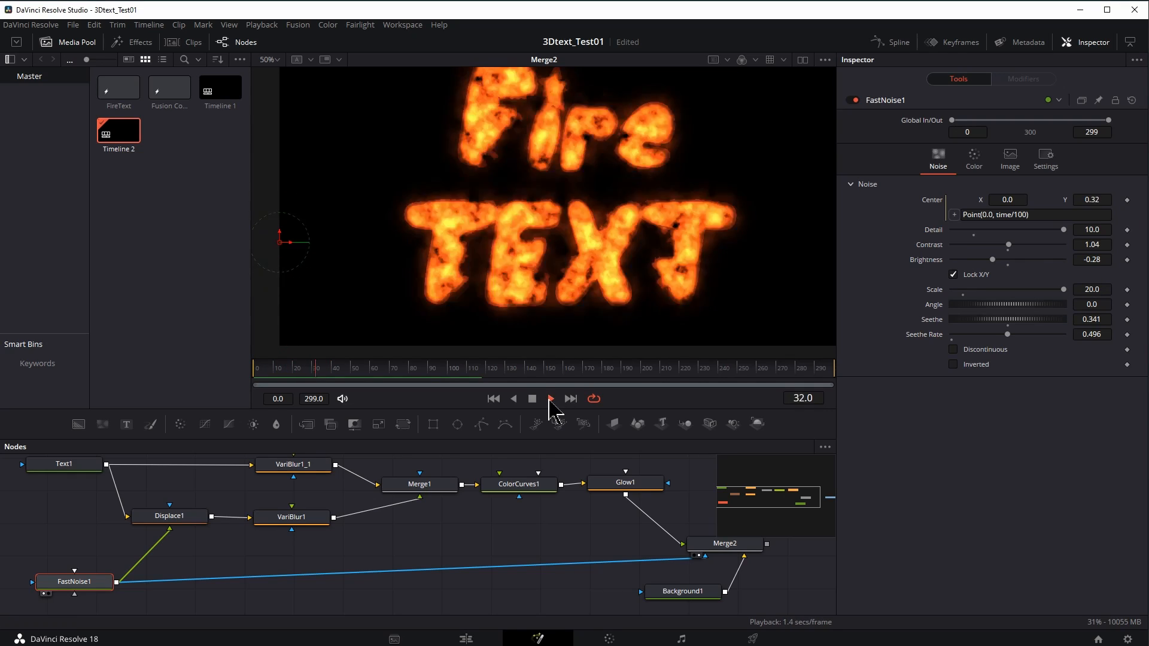
click(550, 398)
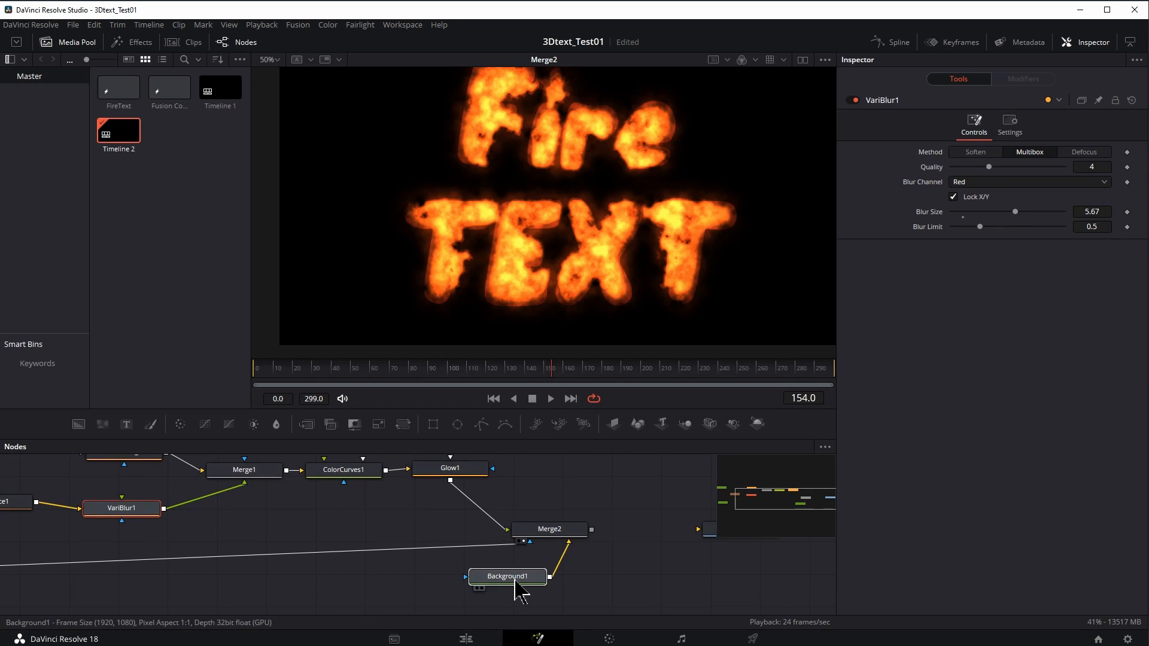
Step: Fit the viewer and make Background1 a radial gradient
click(507, 577)
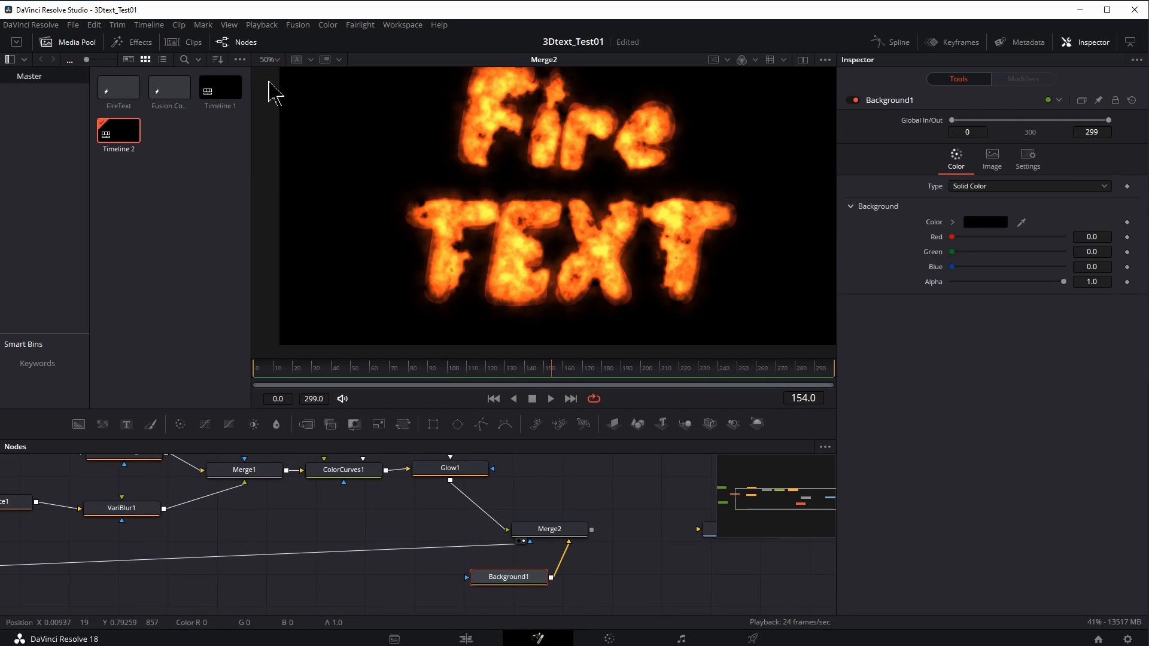
click(275, 59)
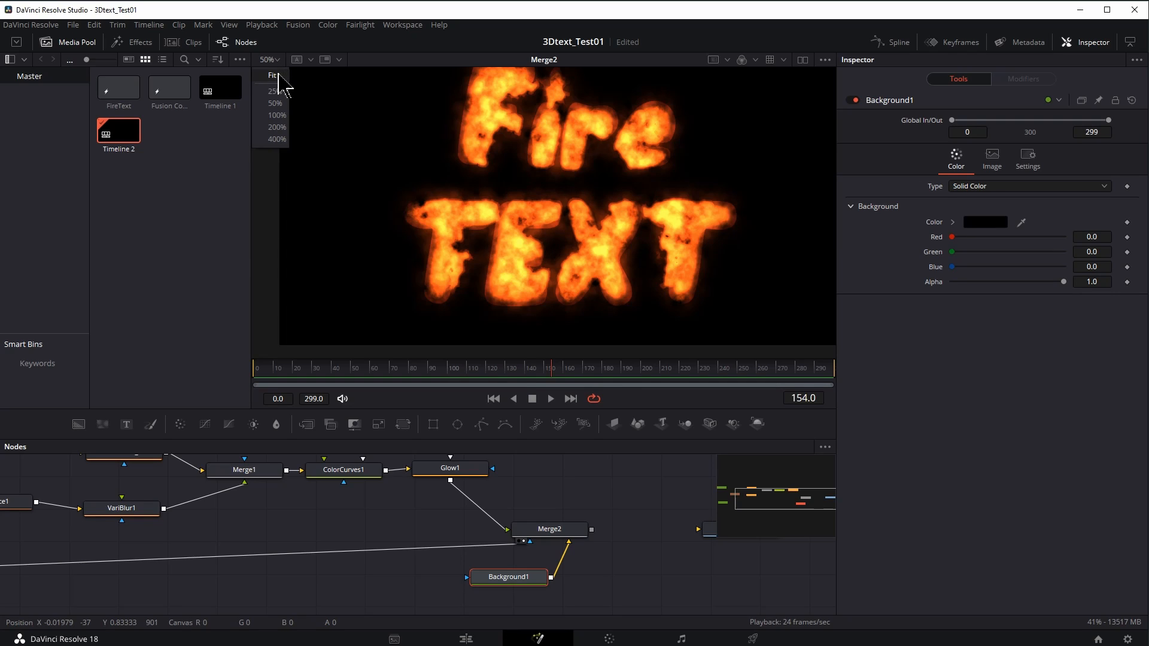
click(1028, 186)
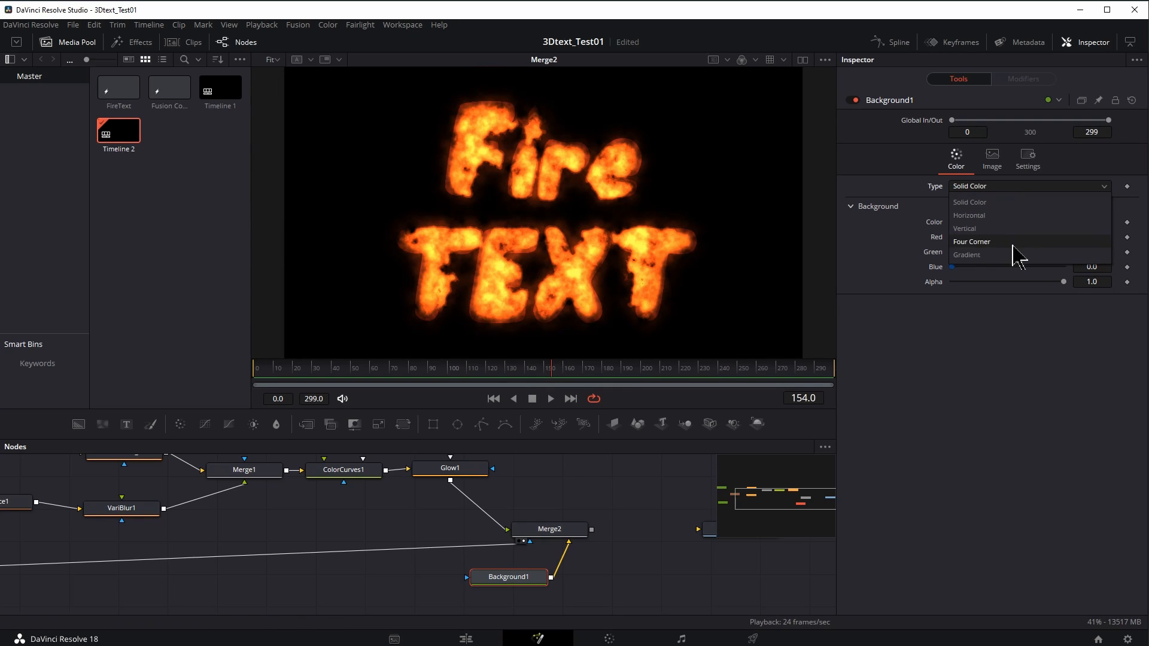
click(966, 254)
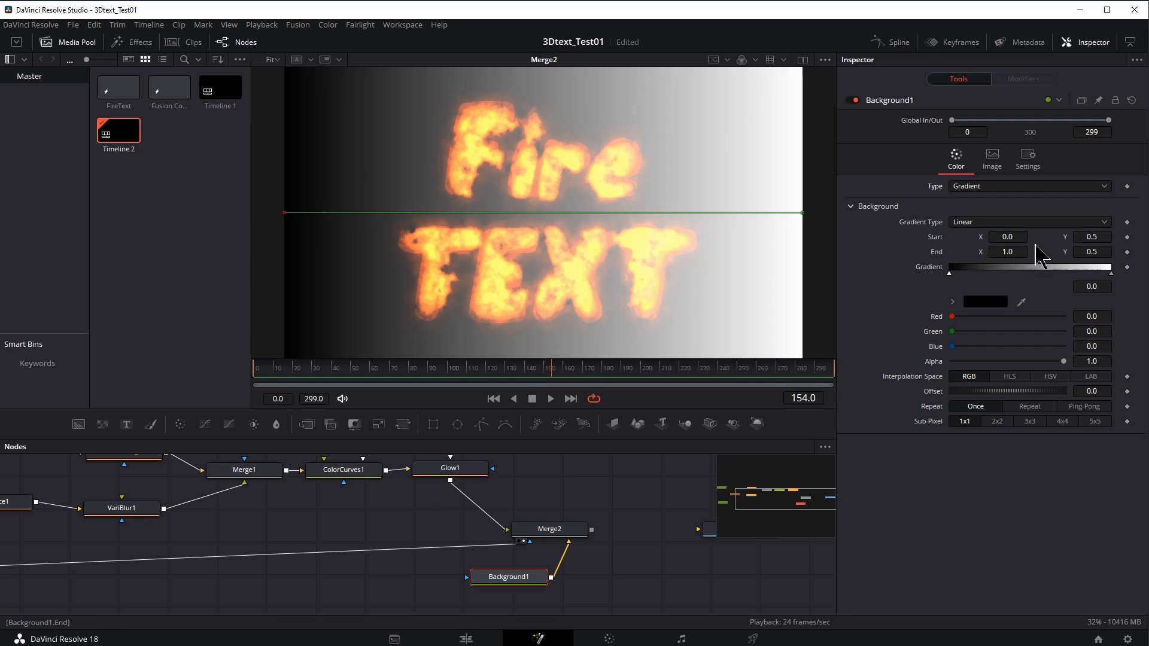
click(1029, 222)
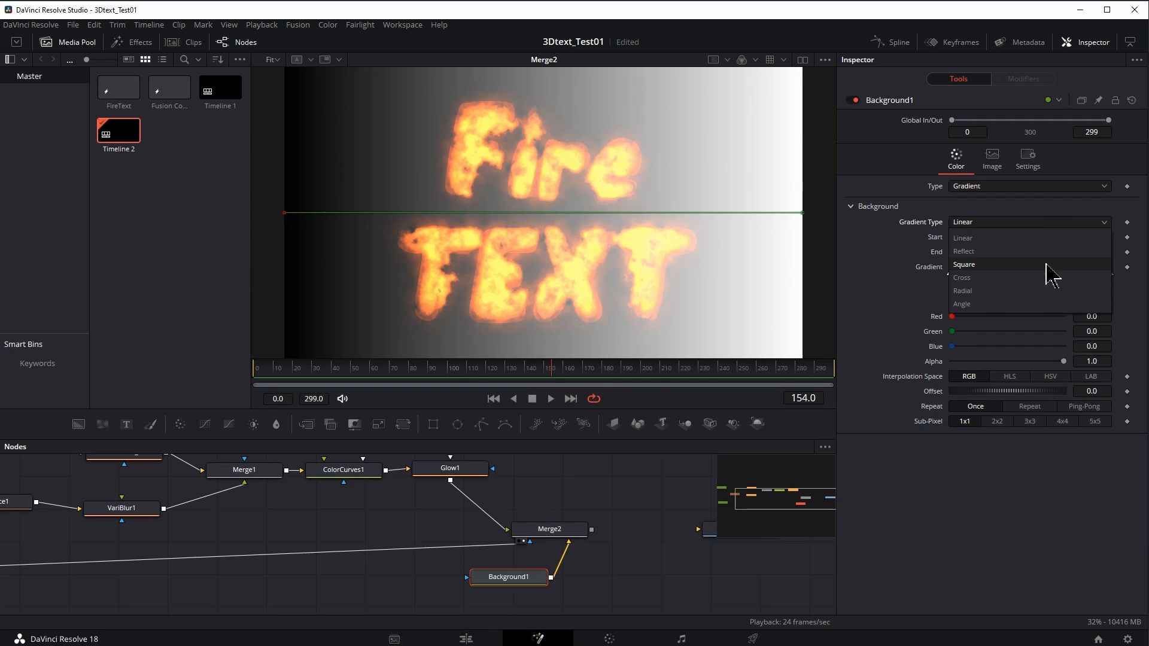
click(961, 291)
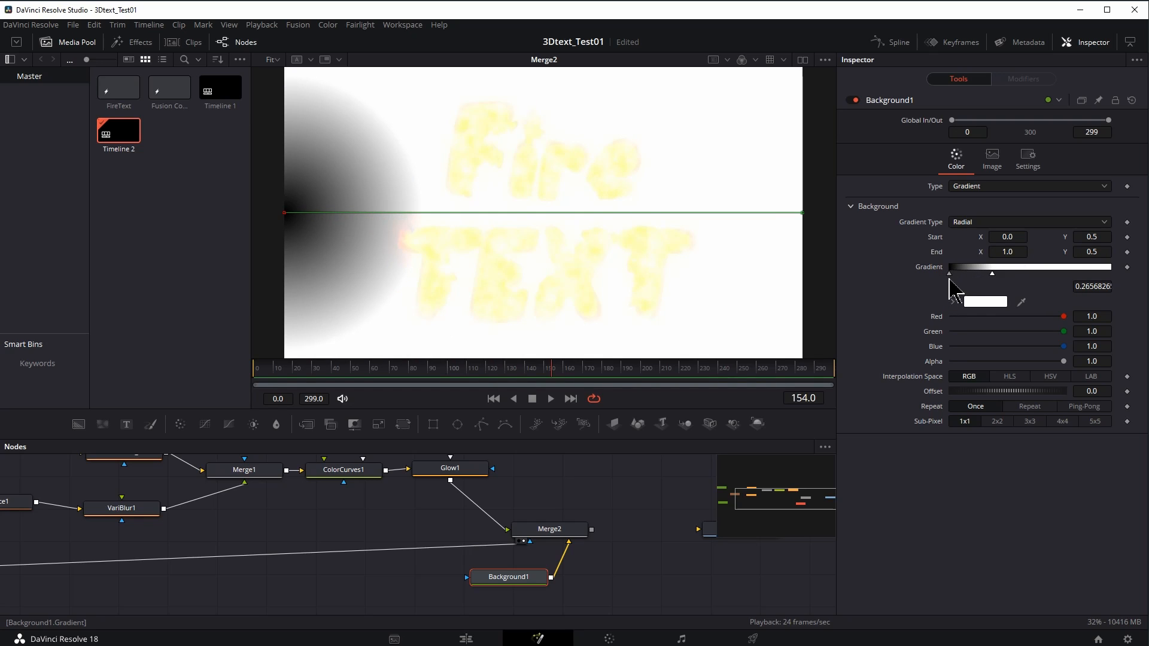
Step: Give the gradient colour stop a deep dark red and confirm it
drag(991, 273, 955, 273)
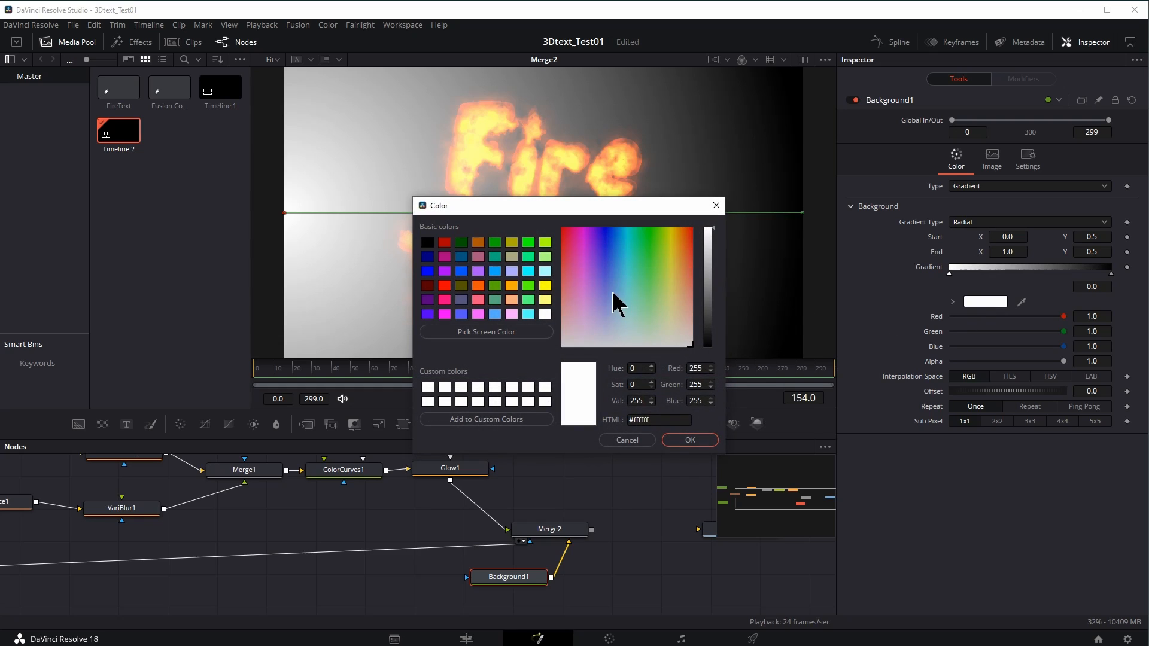
mouse_move(427, 285)
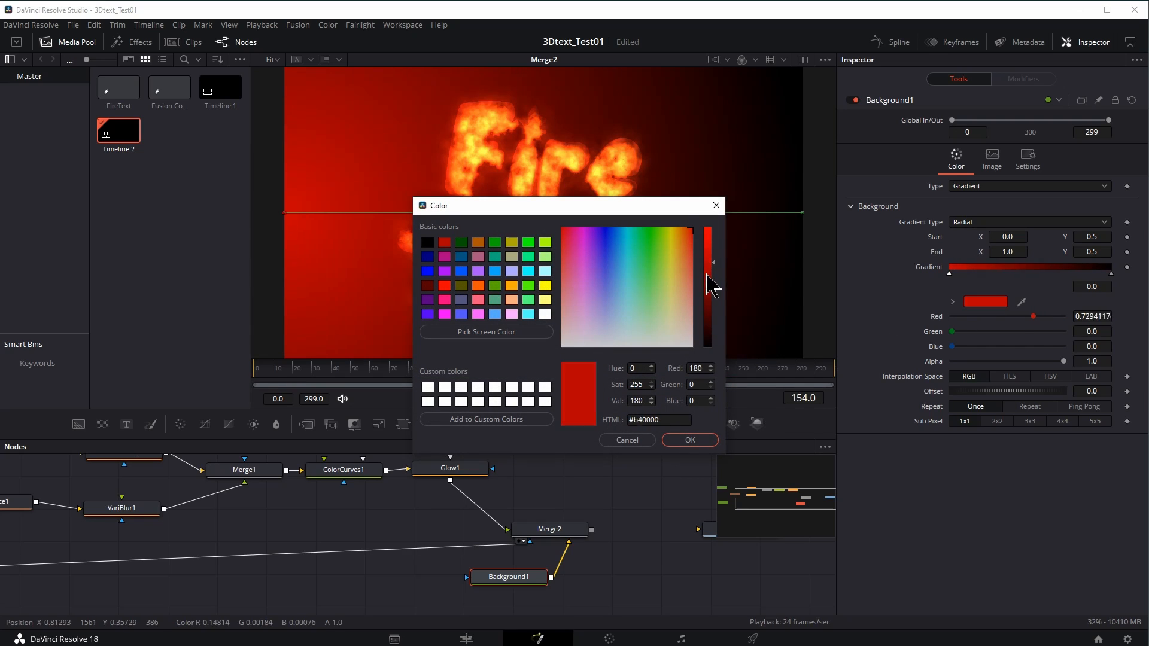
drag(712, 263, 711, 344)
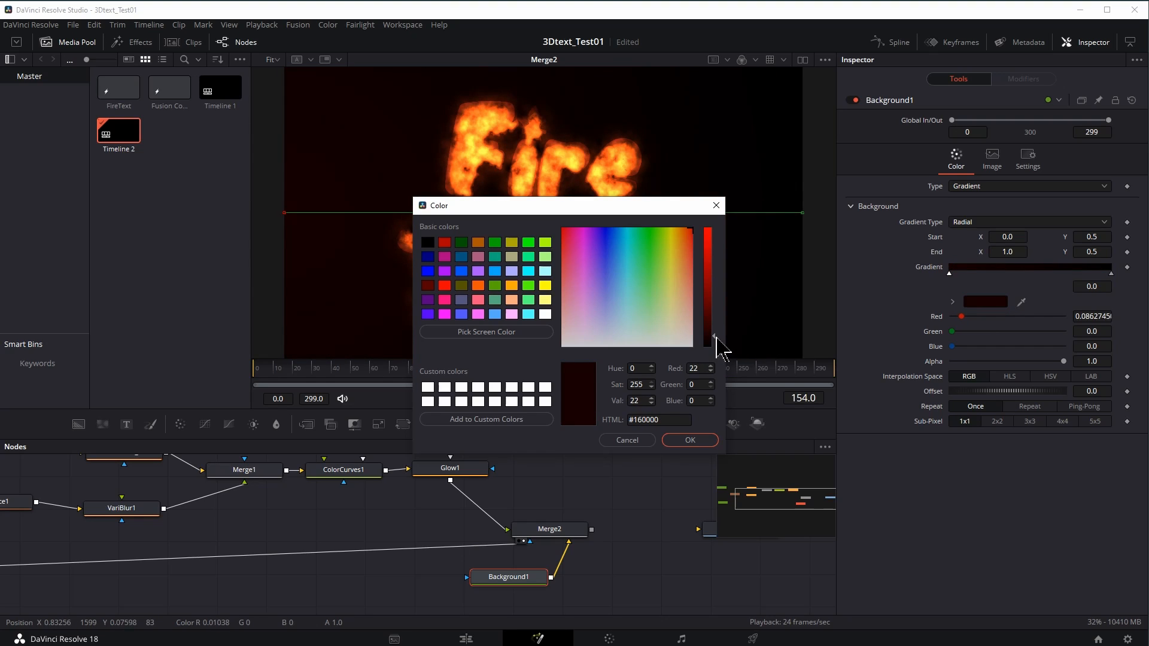
click(689, 440)
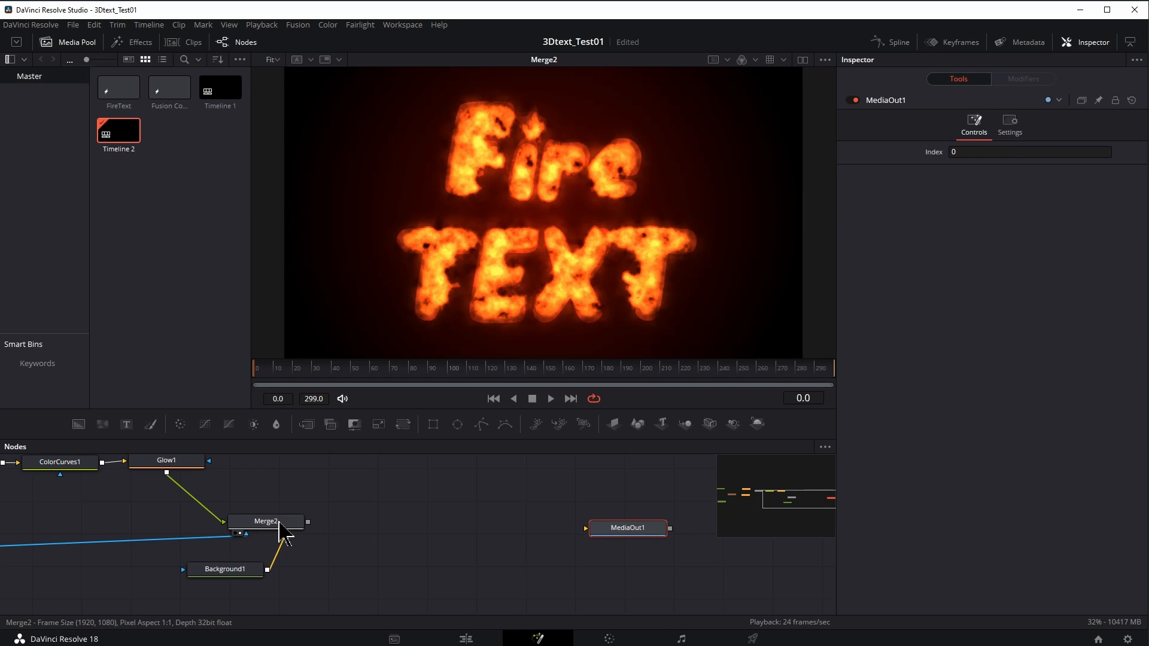
click(265, 521)
text(glow)
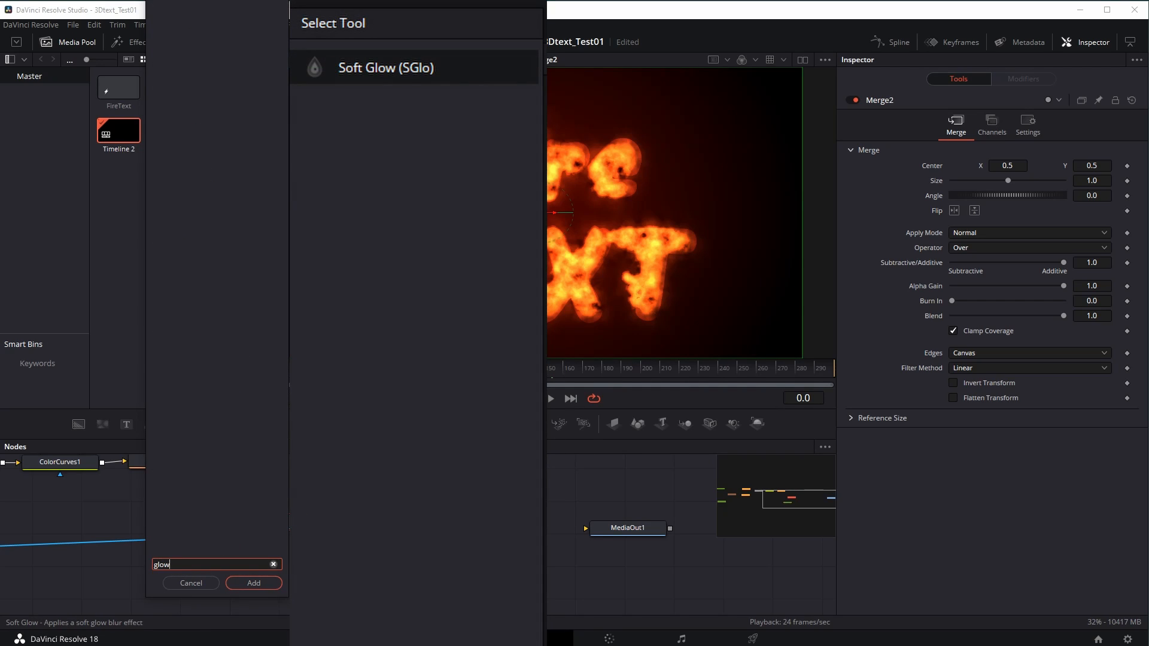
Step: Add SoftGlow1 after Merge2 and set threshold 0.636 and gain 0.401
click(253, 583)
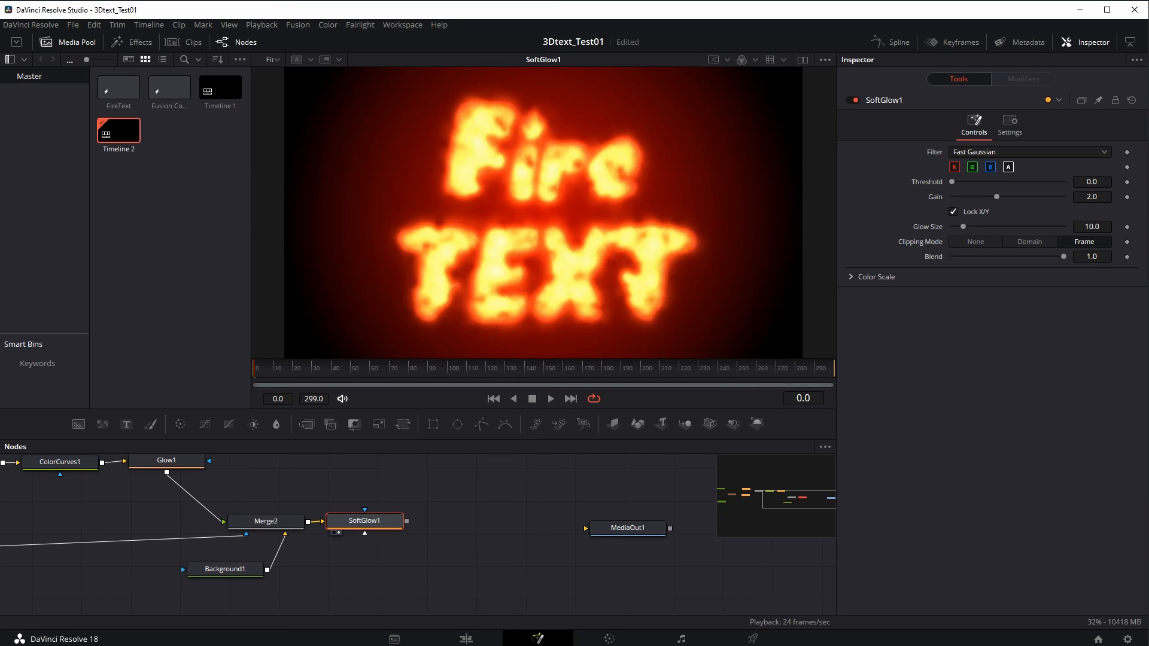
drag(994, 196, 951, 196)
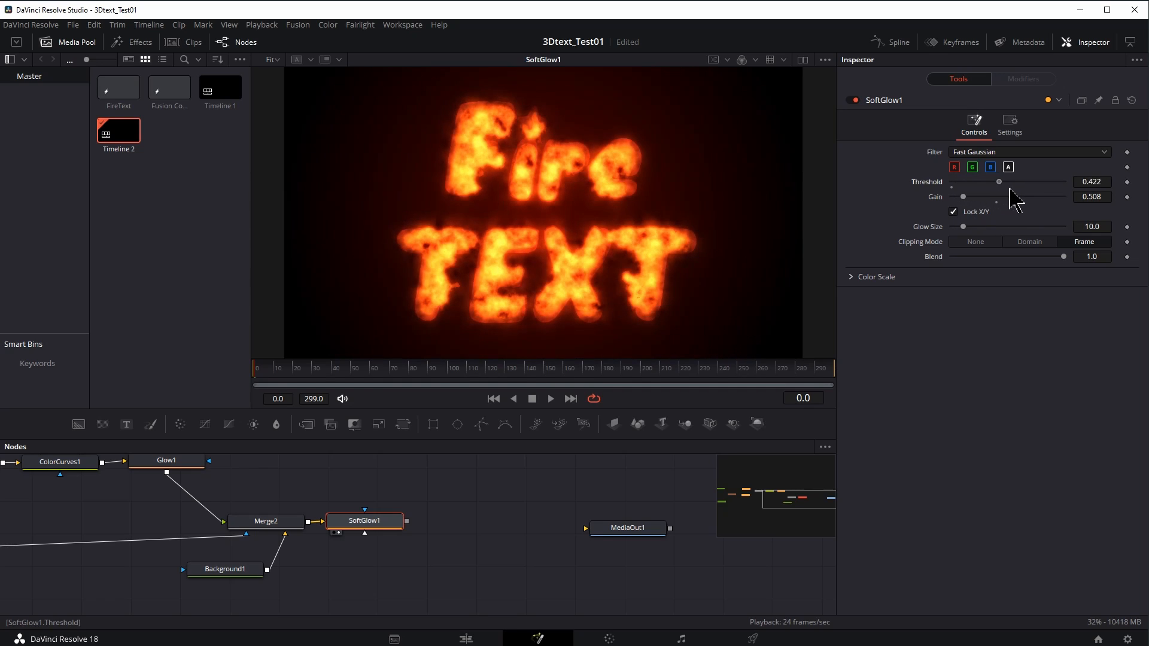
drag(997, 181, 1025, 181)
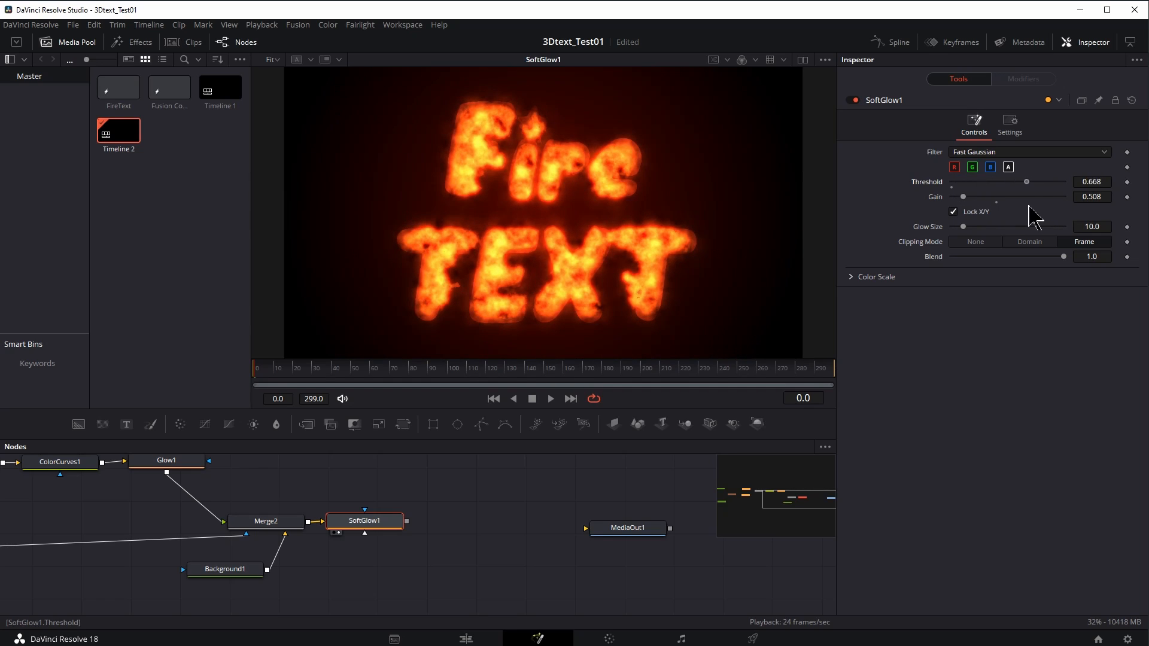
drag(1026, 181, 1021, 181)
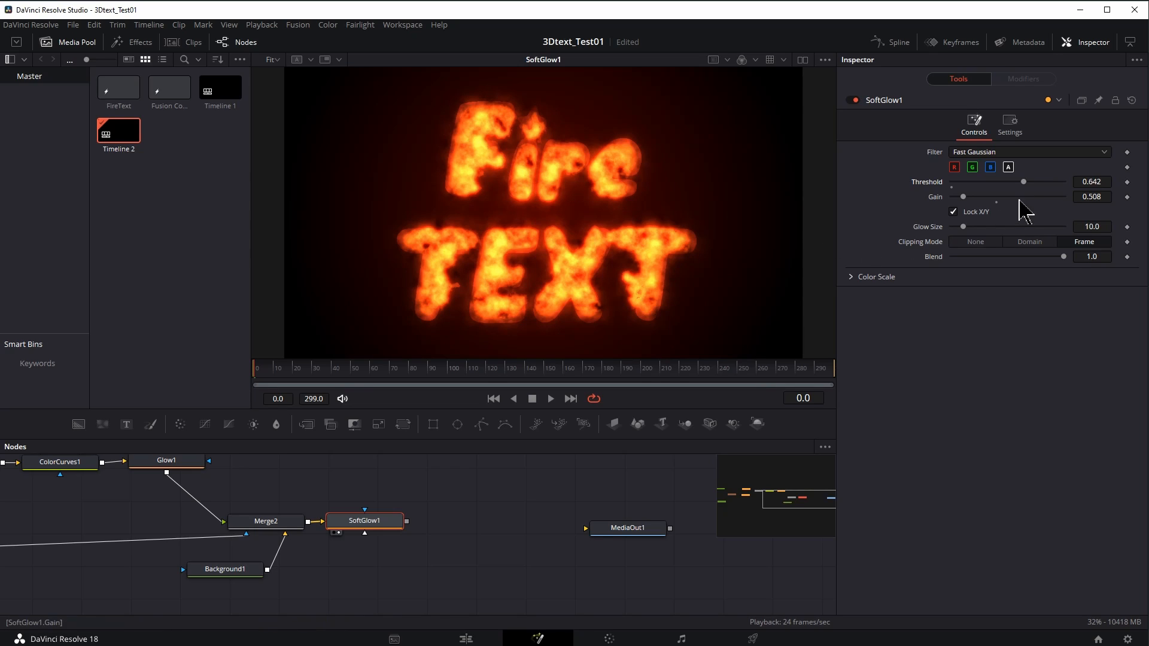
drag(1025, 180, 1047, 181)
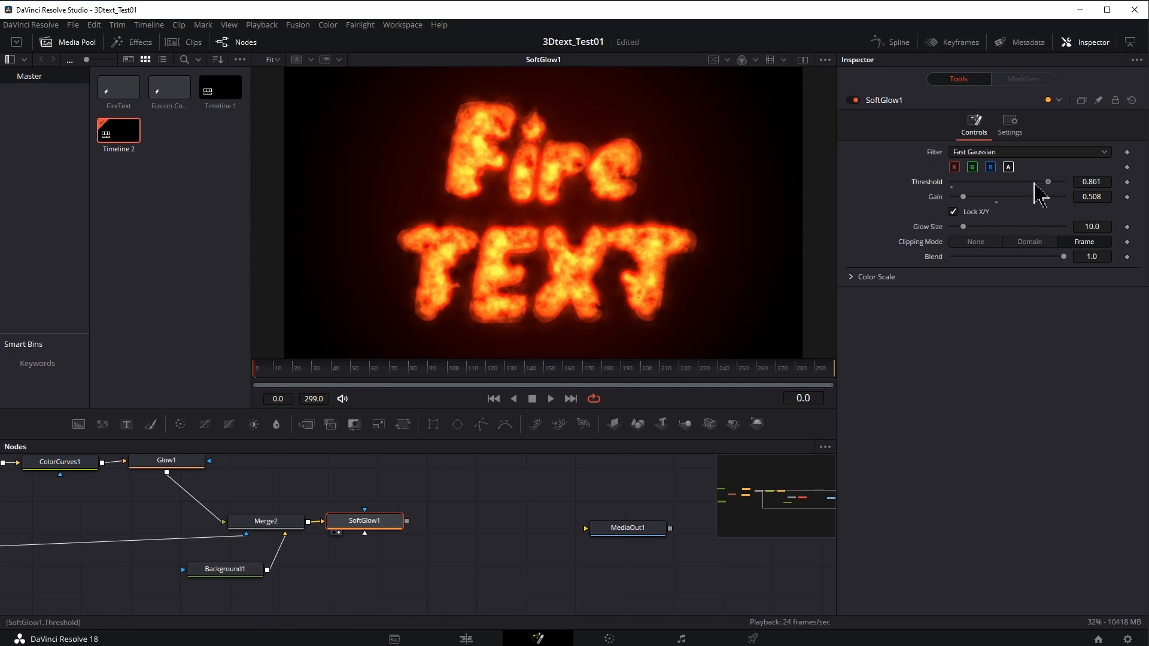
drag(962, 196, 986, 197)
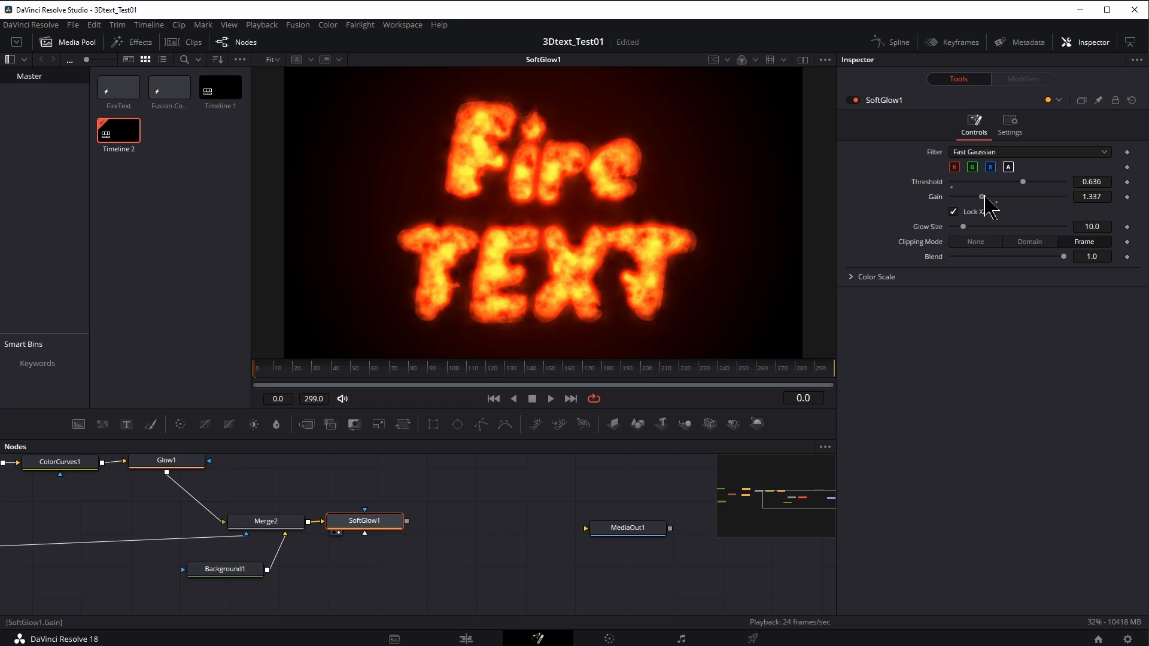
drag(982, 196, 960, 196)
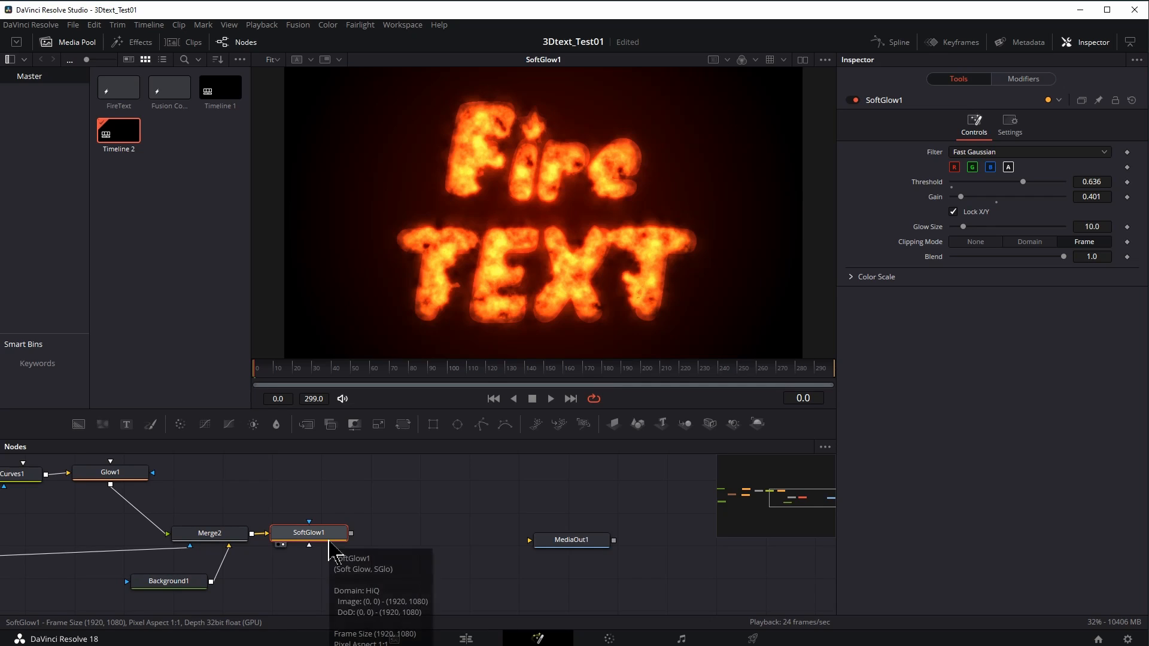
mouse_move(430, 645)
text(glow)
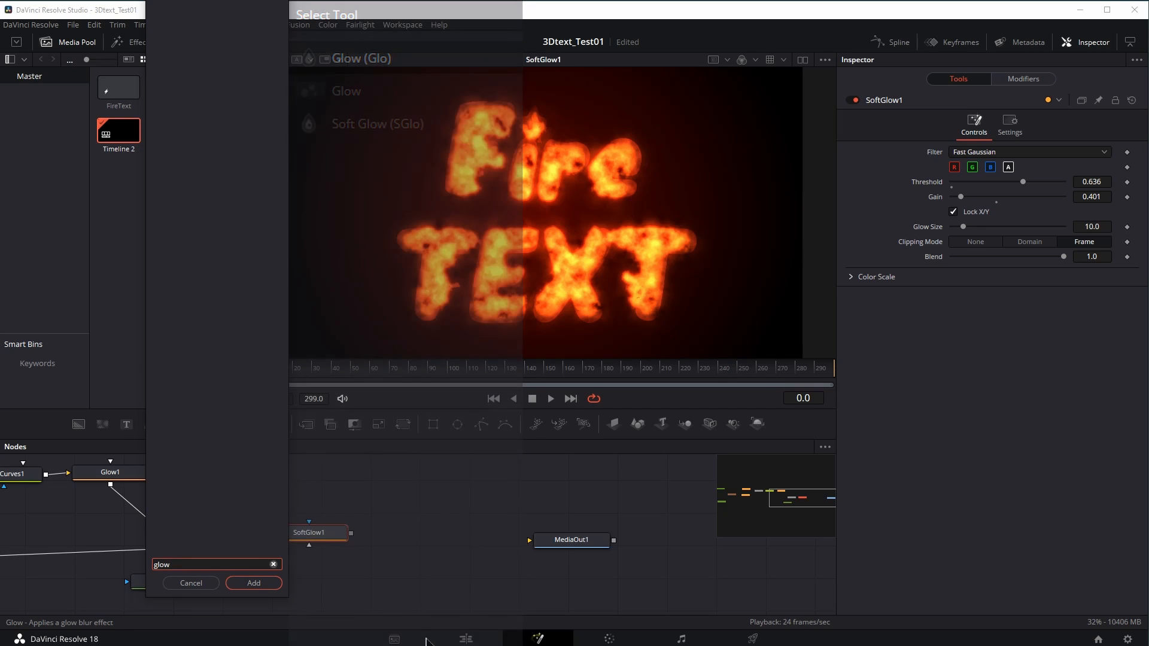
Step: Add a Glow node after SoftGlow1 with lower glow and larger size
click(254, 583)
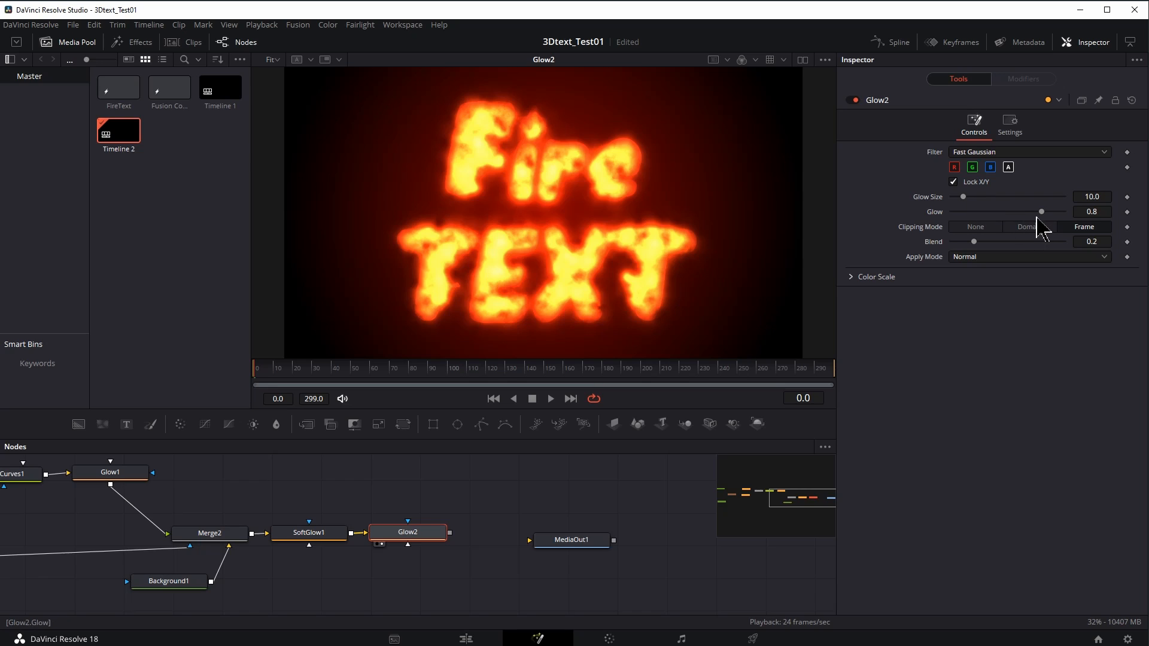
drag(1032, 212, 1005, 211)
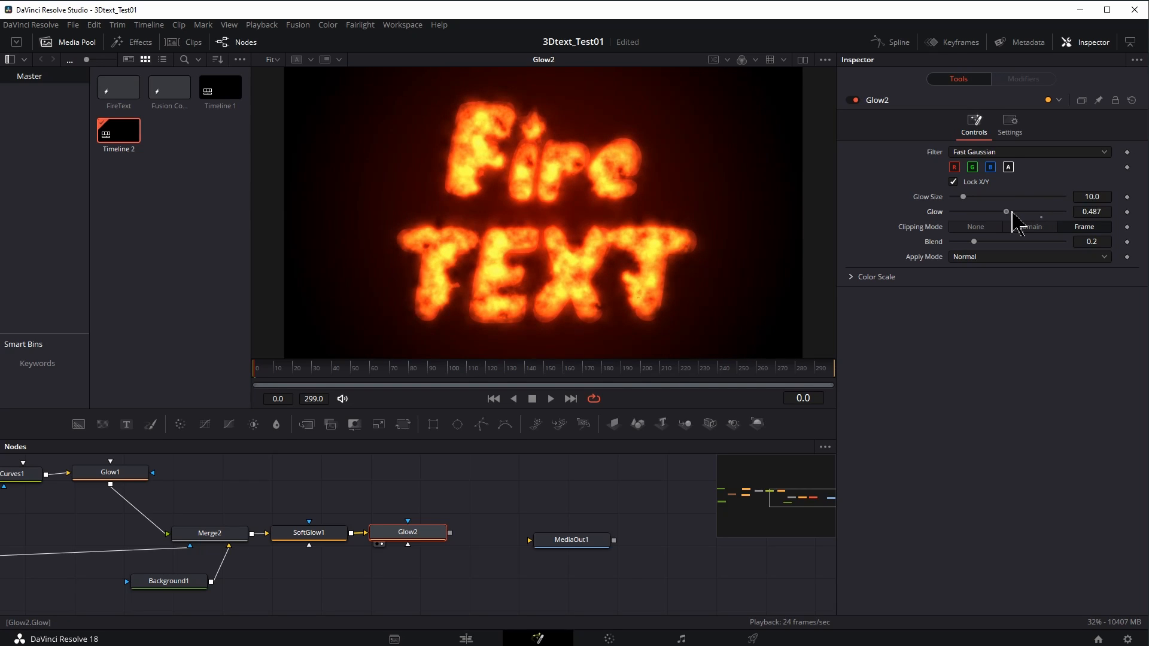
drag(963, 196, 982, 197)
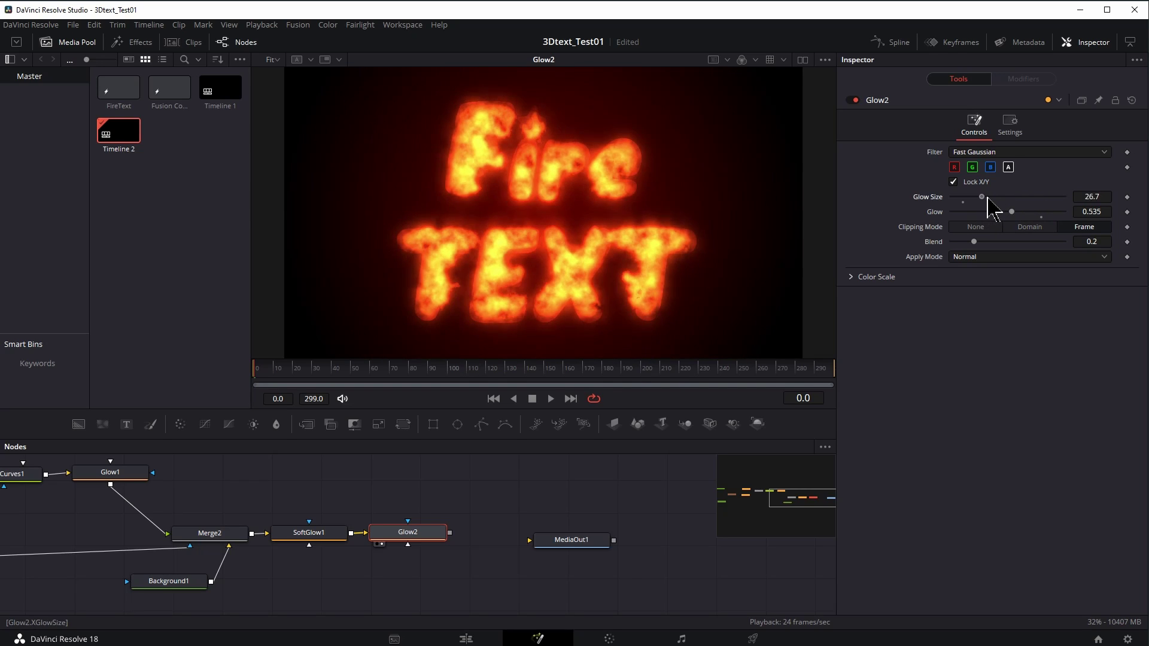
Step: Adjust Glow2's colour scale: more red and blue, less green, slight alpha boost
click(876, 276)
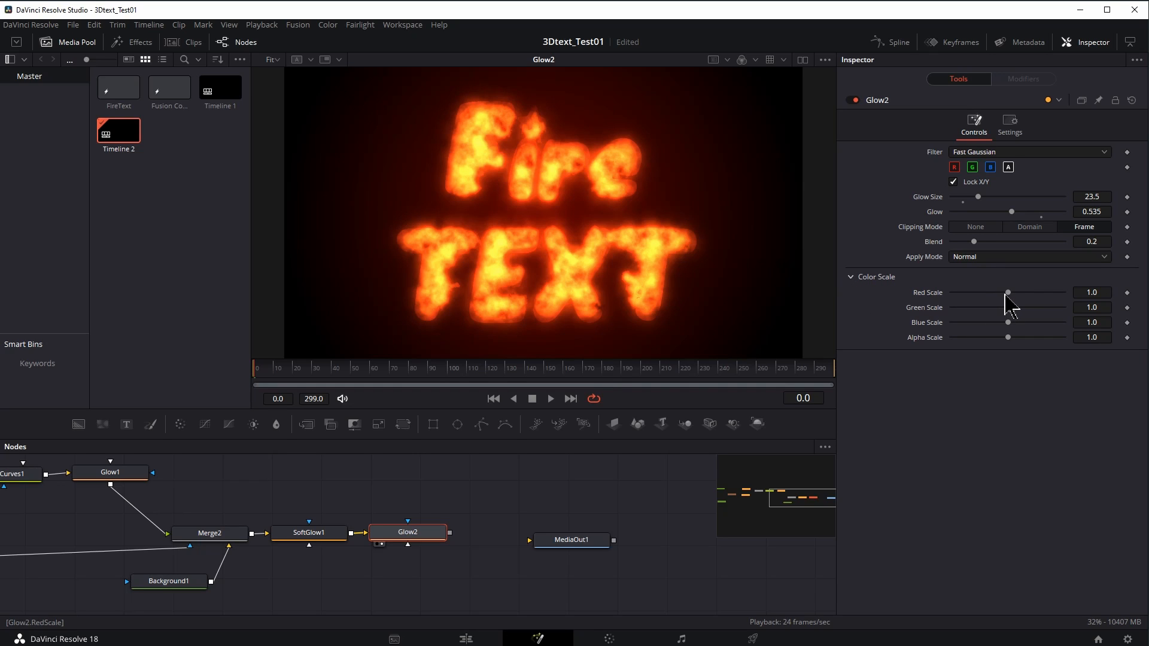
drag(1008, 292, 1040, 293)
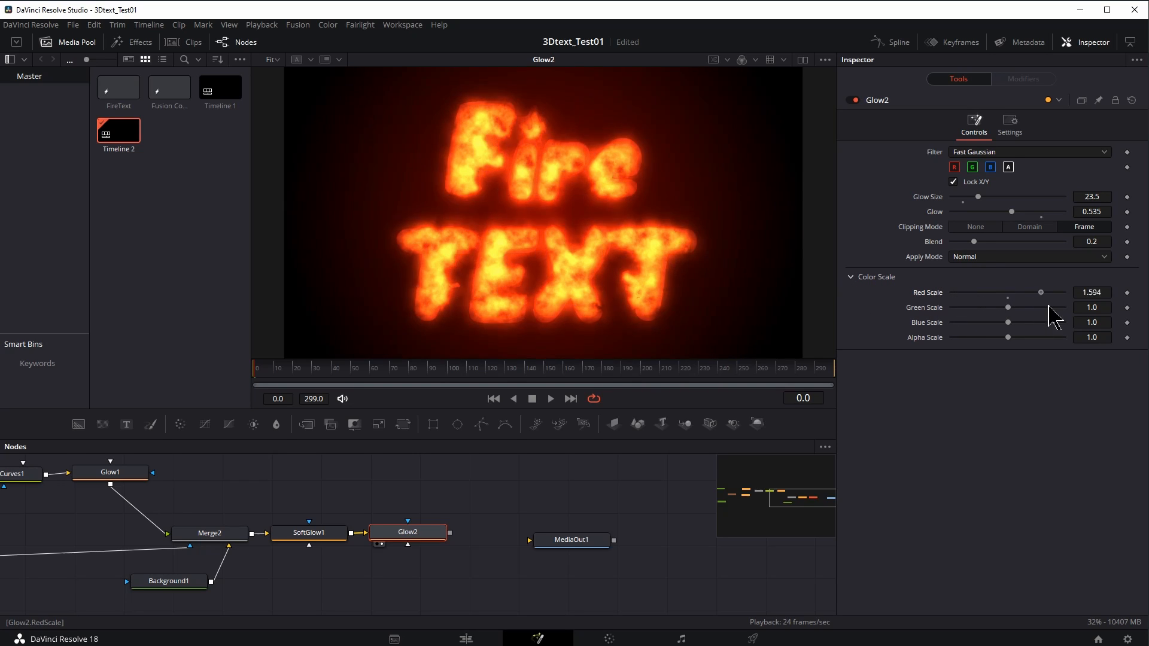
drag(1039, 293, 1043, 292)
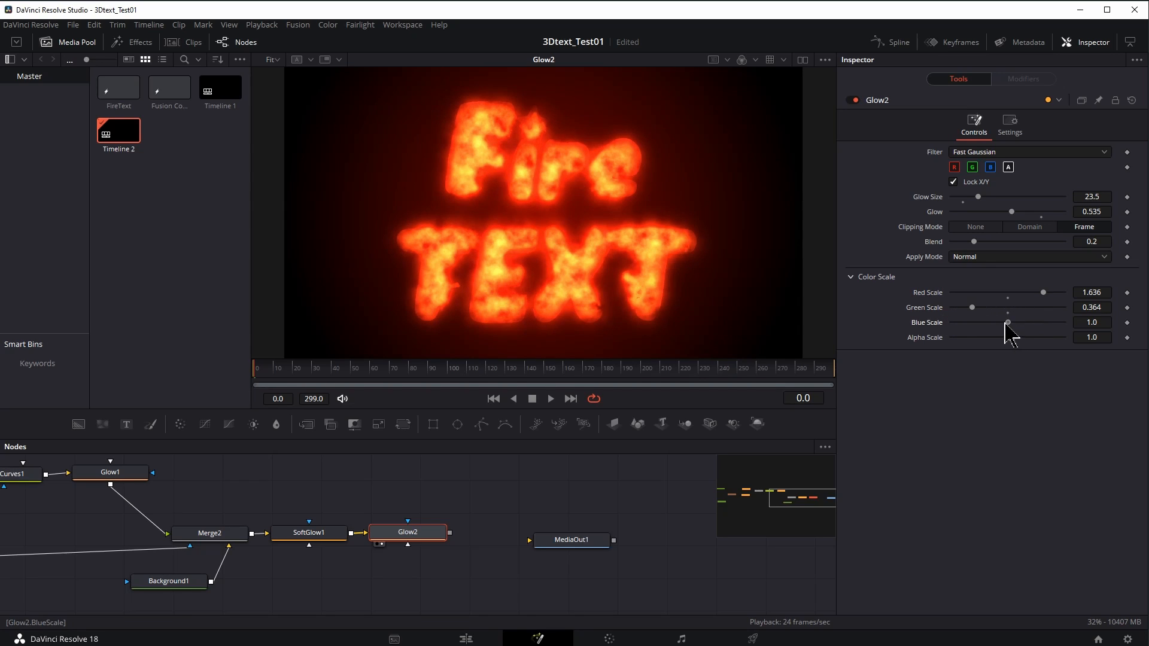
drag(1006, 322, 1022, 322)
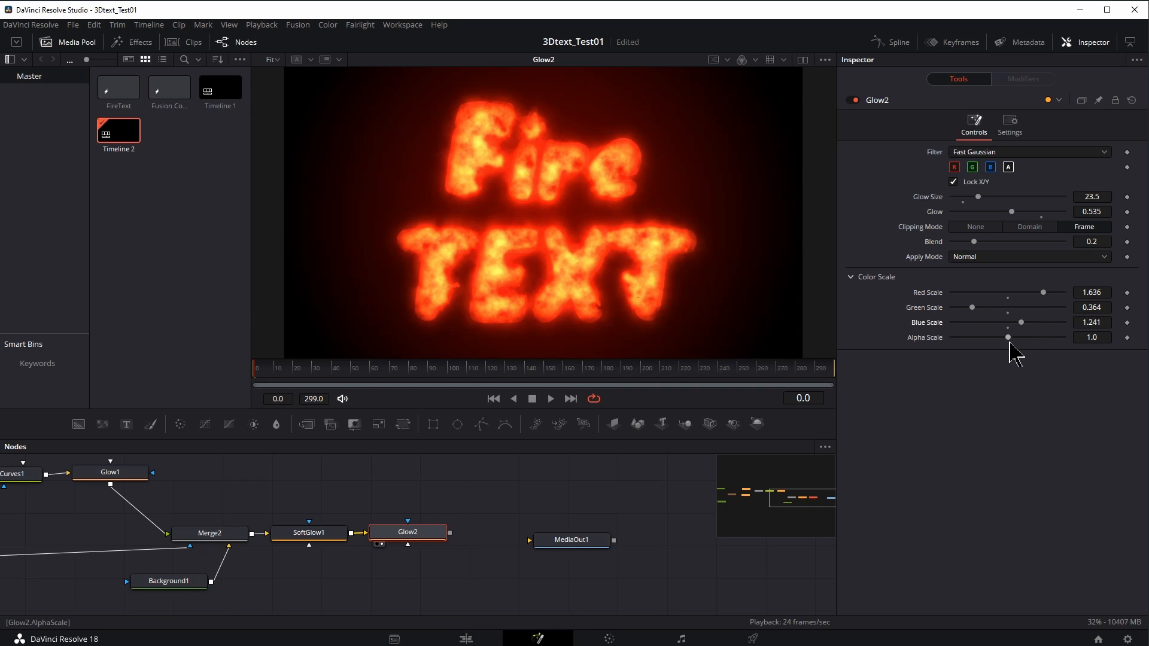
drag(1006, 337, 1008, 336)
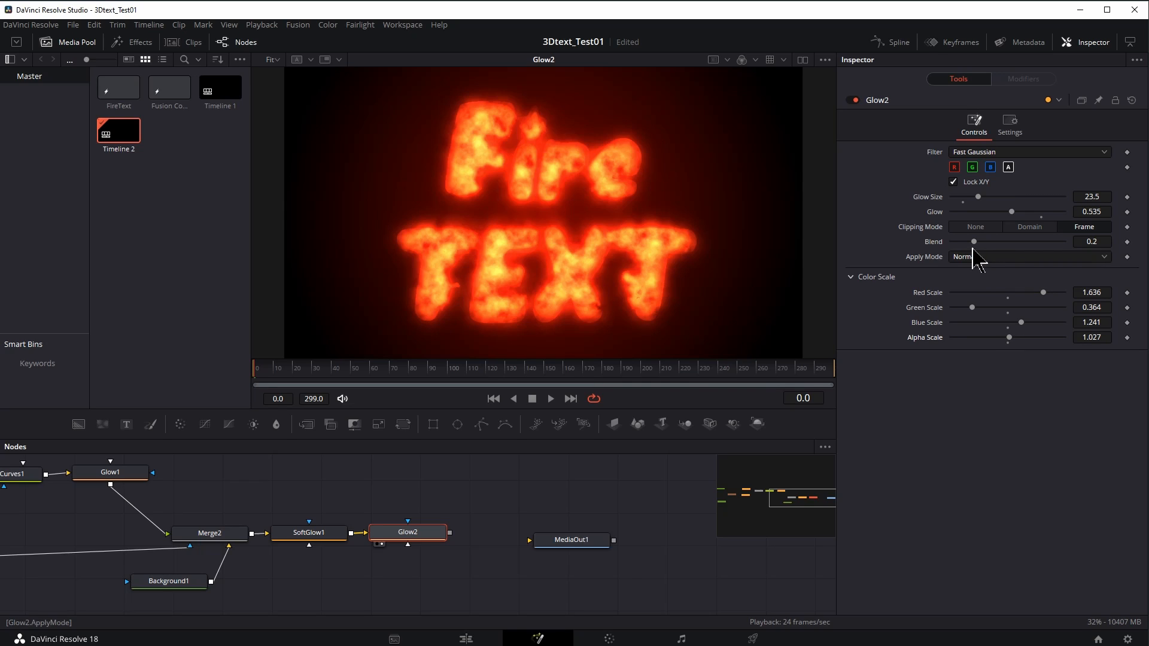
Step: Finish Glow2 at blend 0.075, glow 0.15 and glow size 49.7
drag(974, 241, 956, 242)
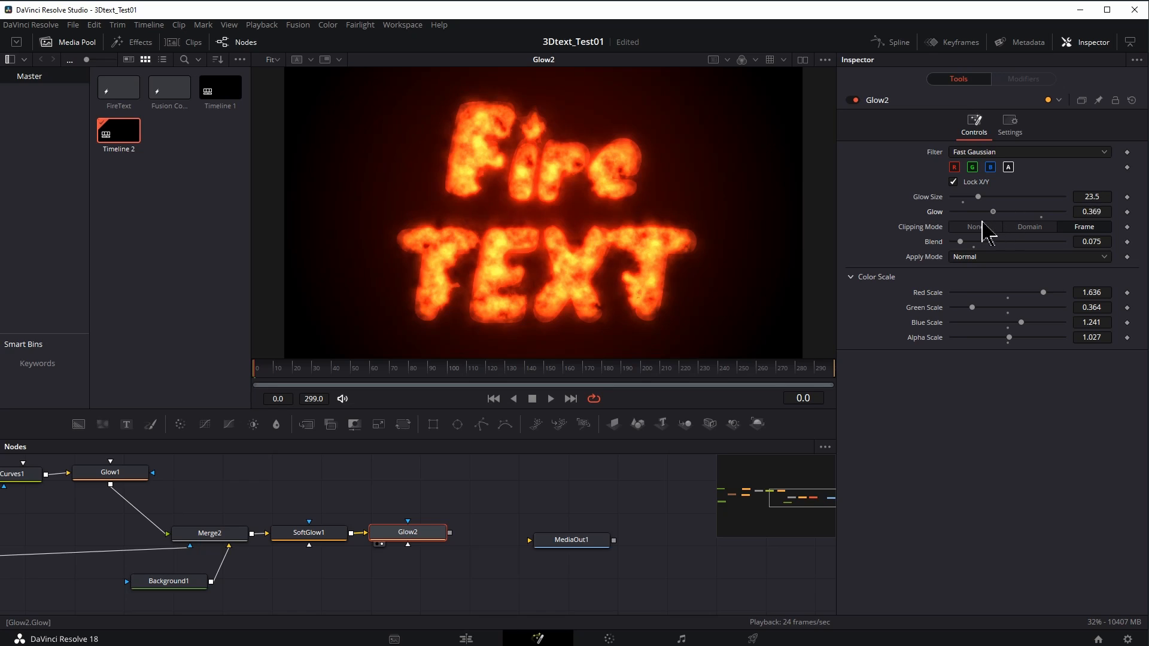
drag(973, 212, 958, 212)
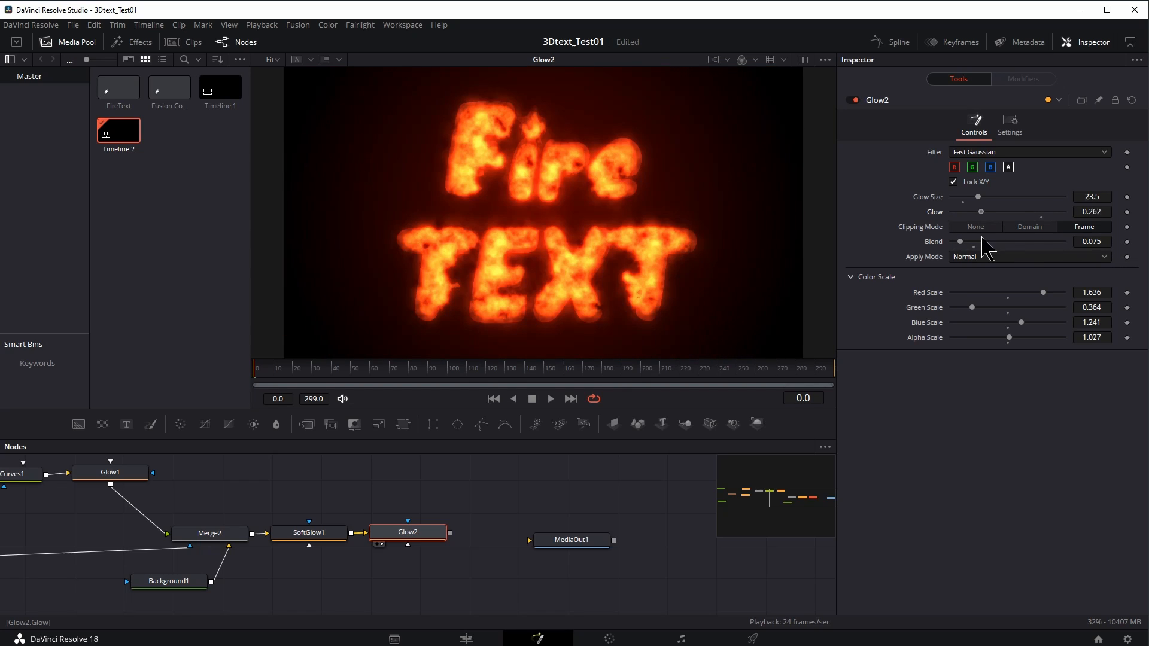
drag(976, 196, 1006, 197)
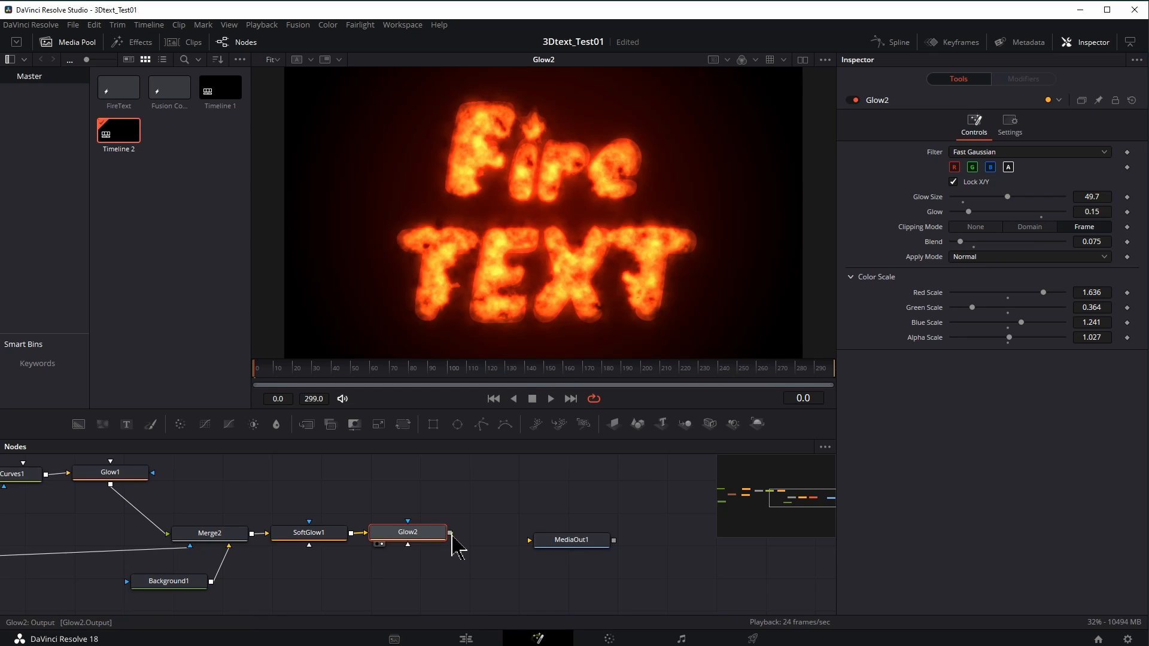
Step: Link Glow2 into MediaOut1, view the output, and scrub through the animation
click(571, 540)
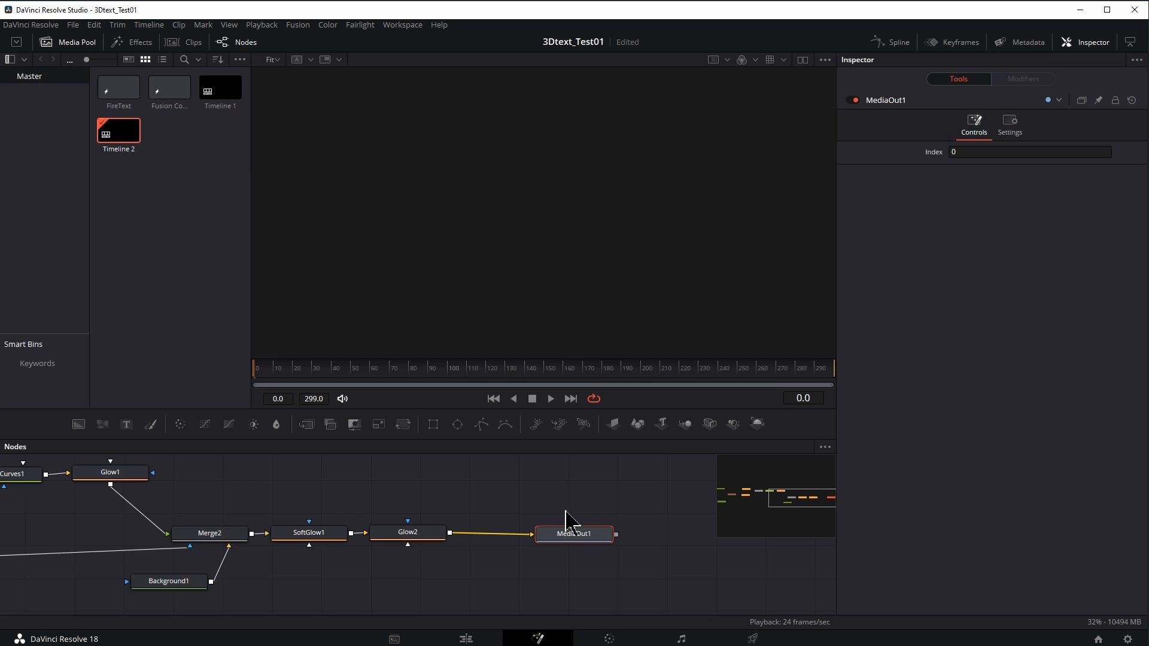
click(550, 399)
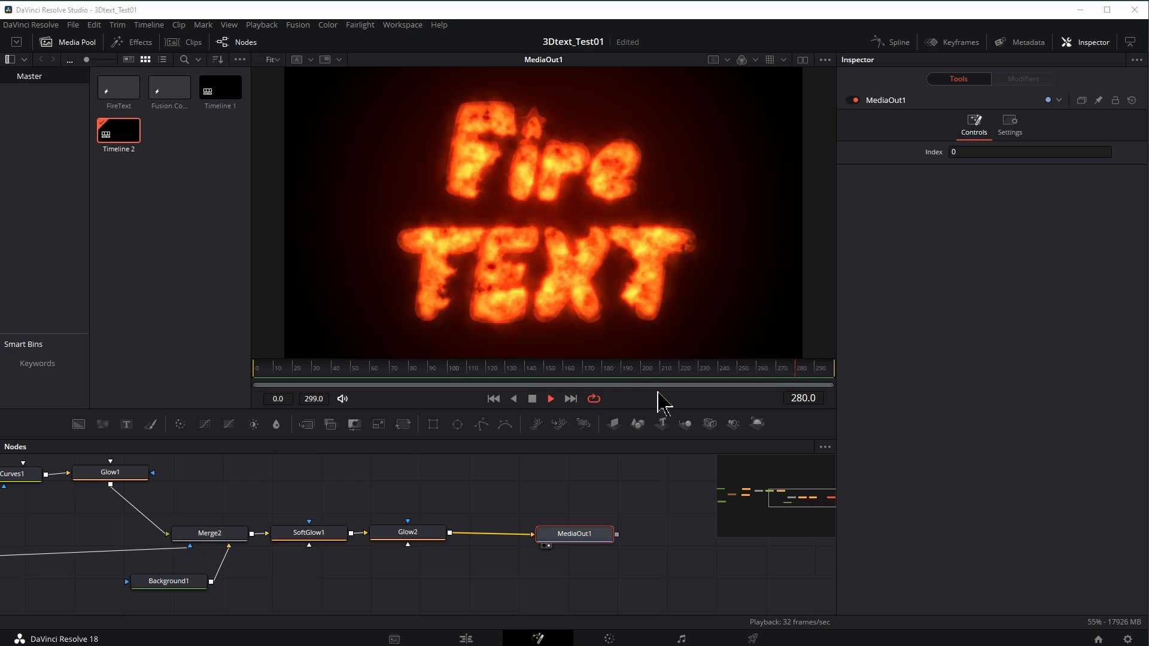
drag(663, 384, 750, 384)
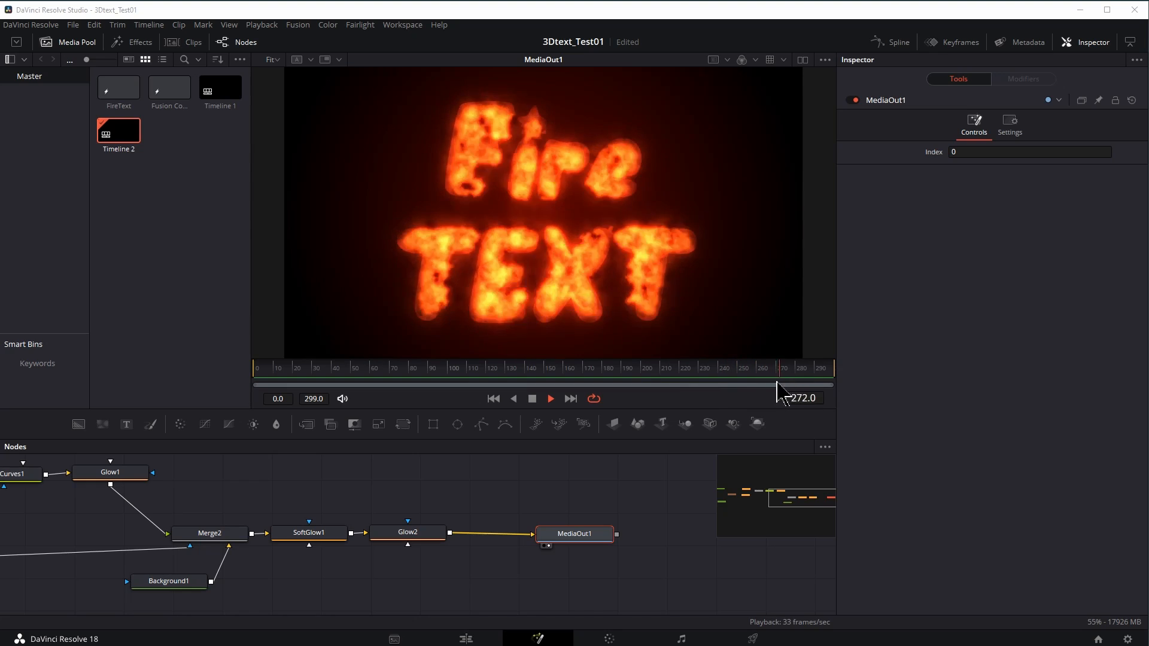
drag(779, 384, 377, 384)
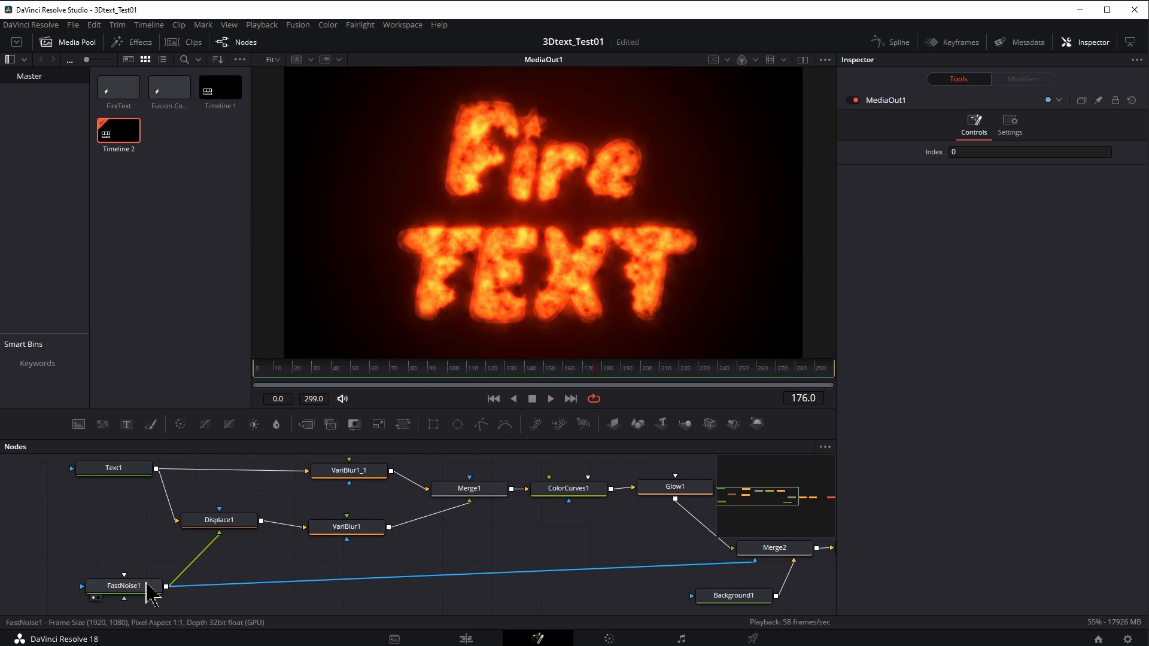
Step: Set FastNoise1 detail to about 6.63 and scale to about 12.19
click(126, 585)
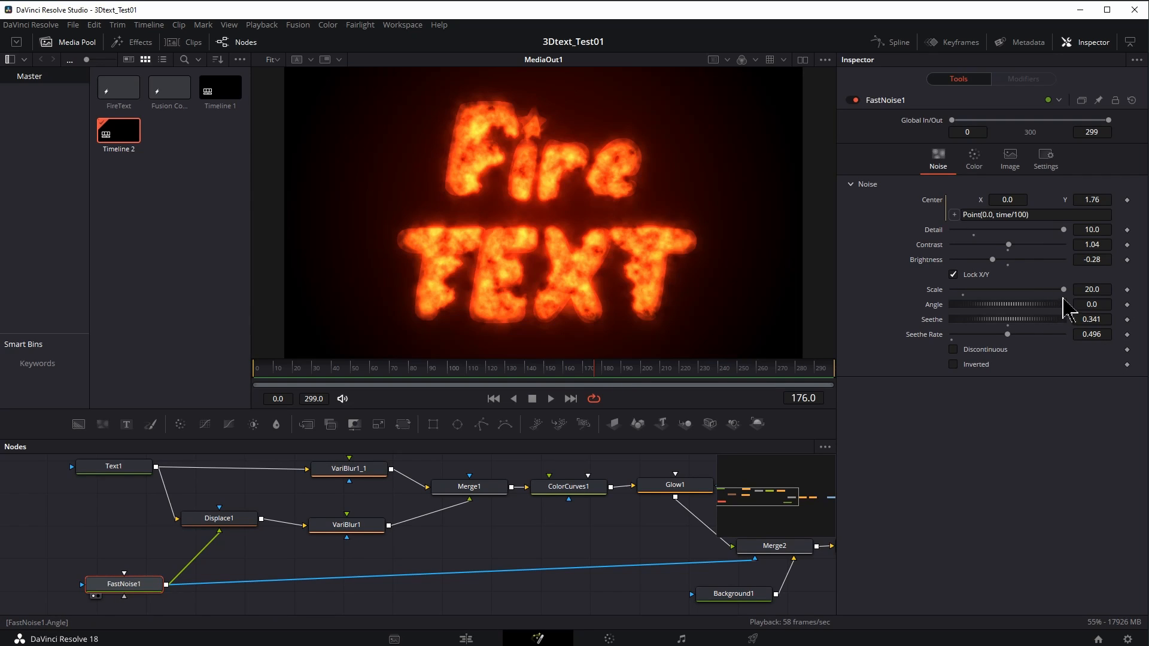
drag(1082, 289, 986, 289)
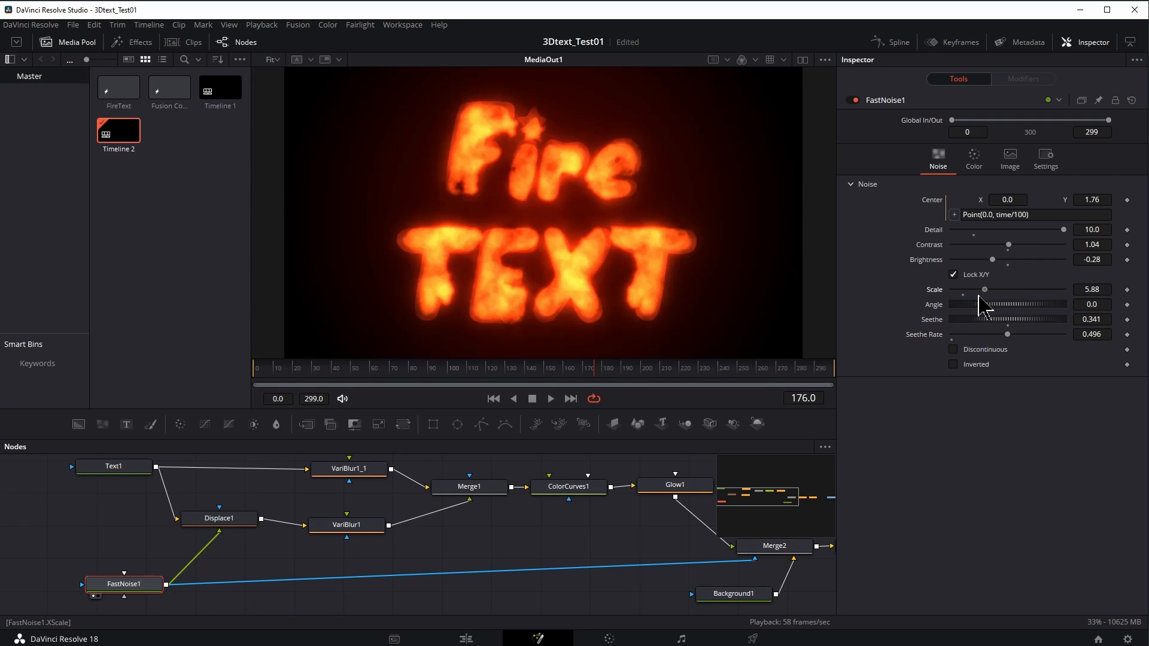
drag(986, 289, 995, 289)
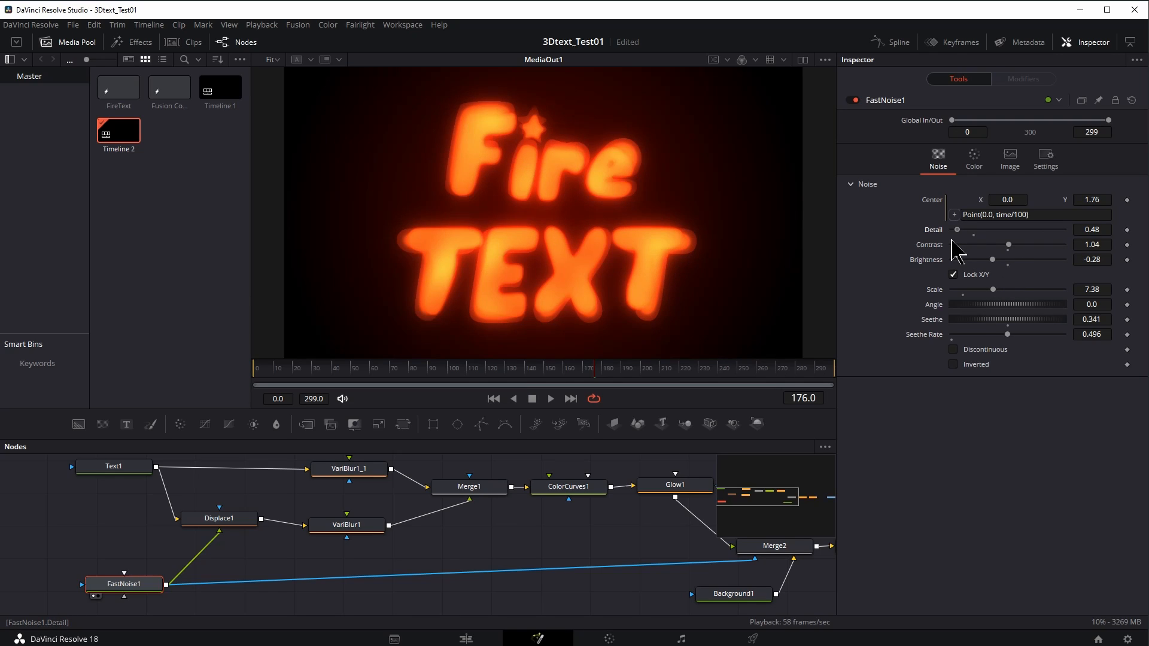
drag(958, 229, 1014, 229)
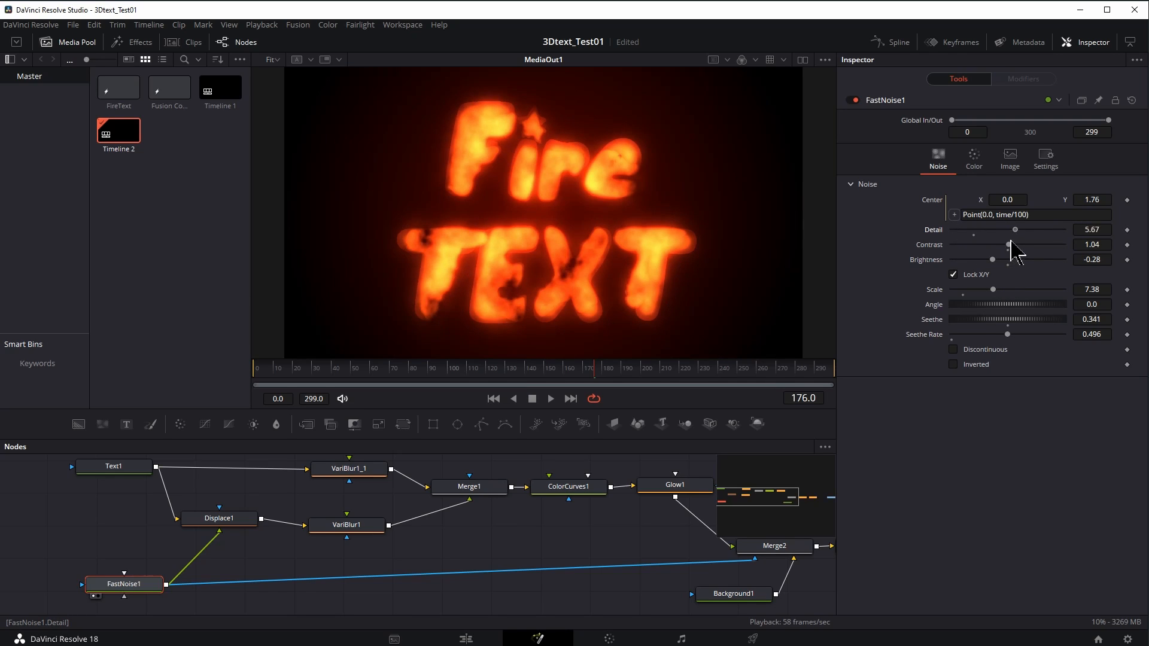
drag(992, 288, 1017, 288)
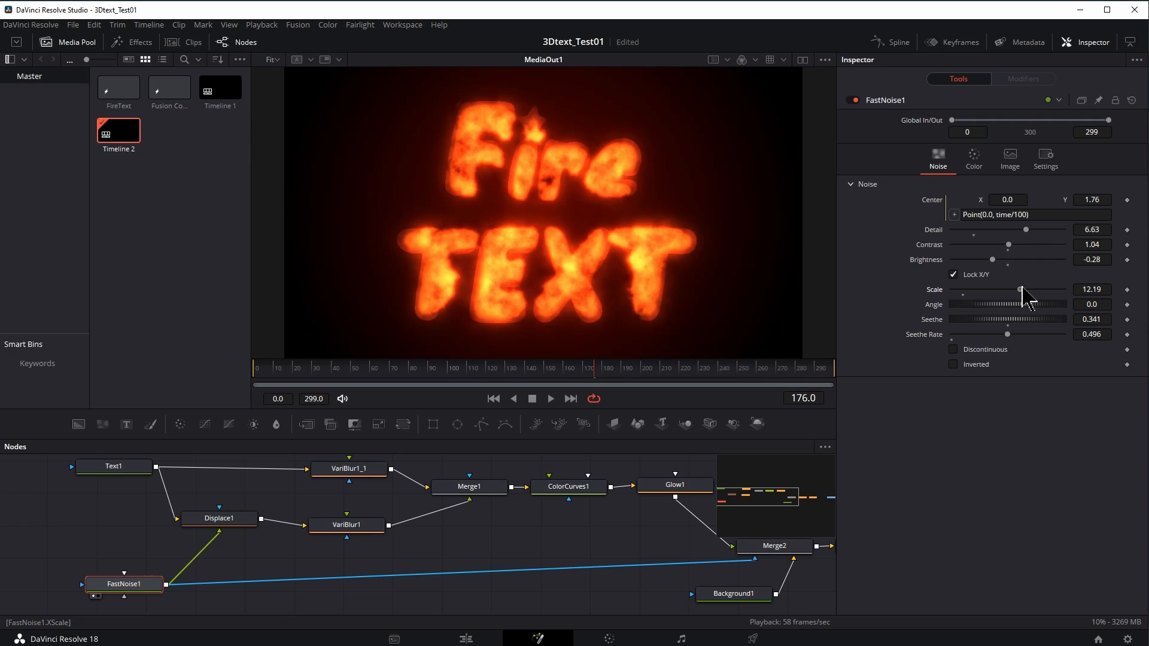
click(113, 466)
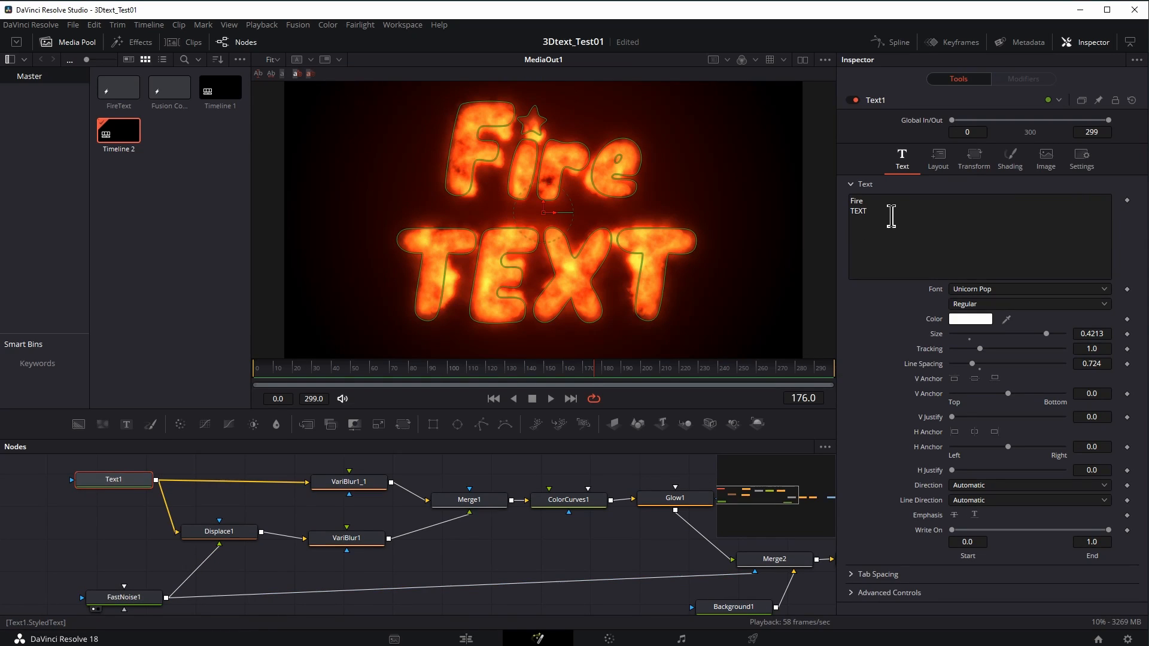
Step: Replace Text1's styled text with 'NEW' and choose the SimSun-ExtB font
text(NEW)
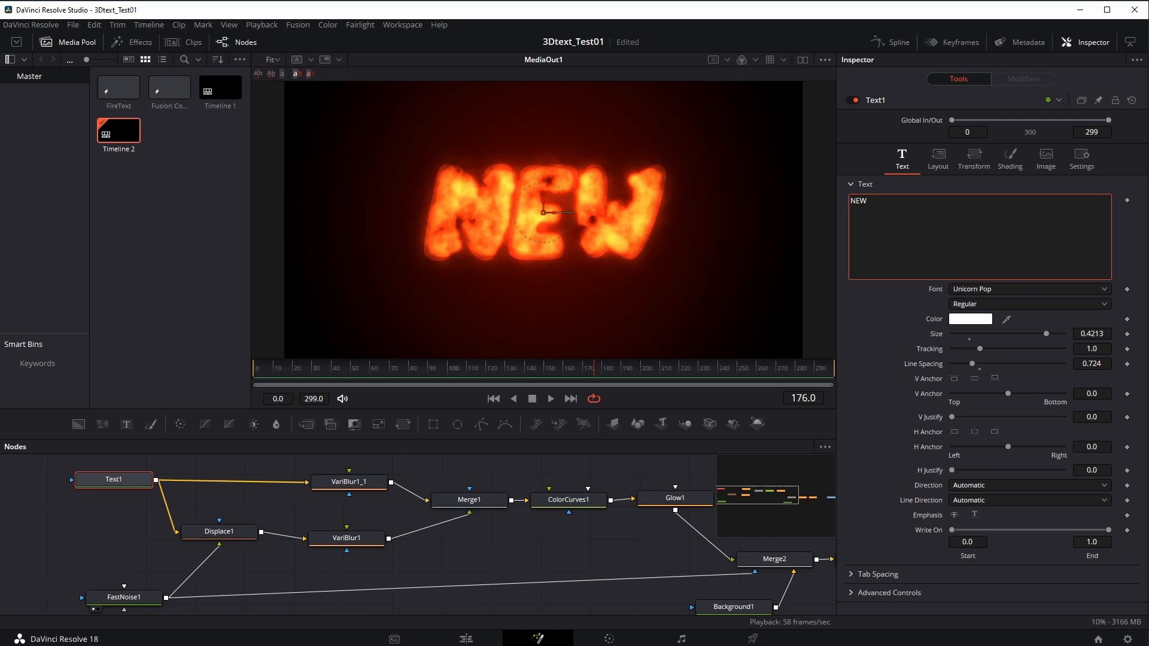
click(1029, 289)
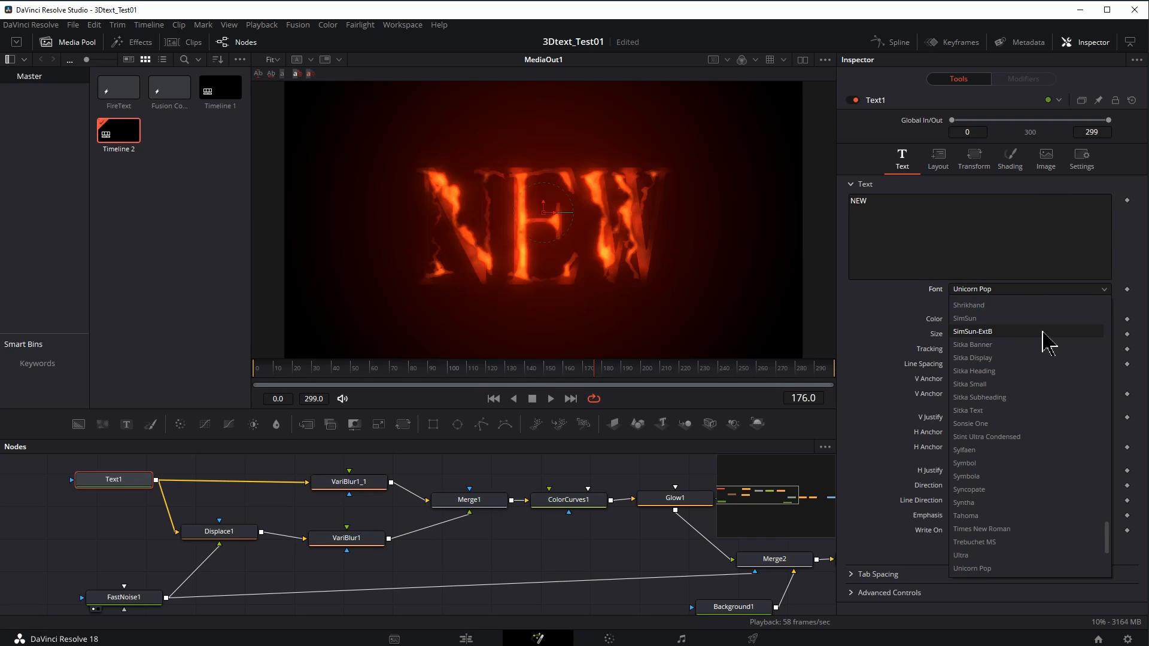
click(972, 331)
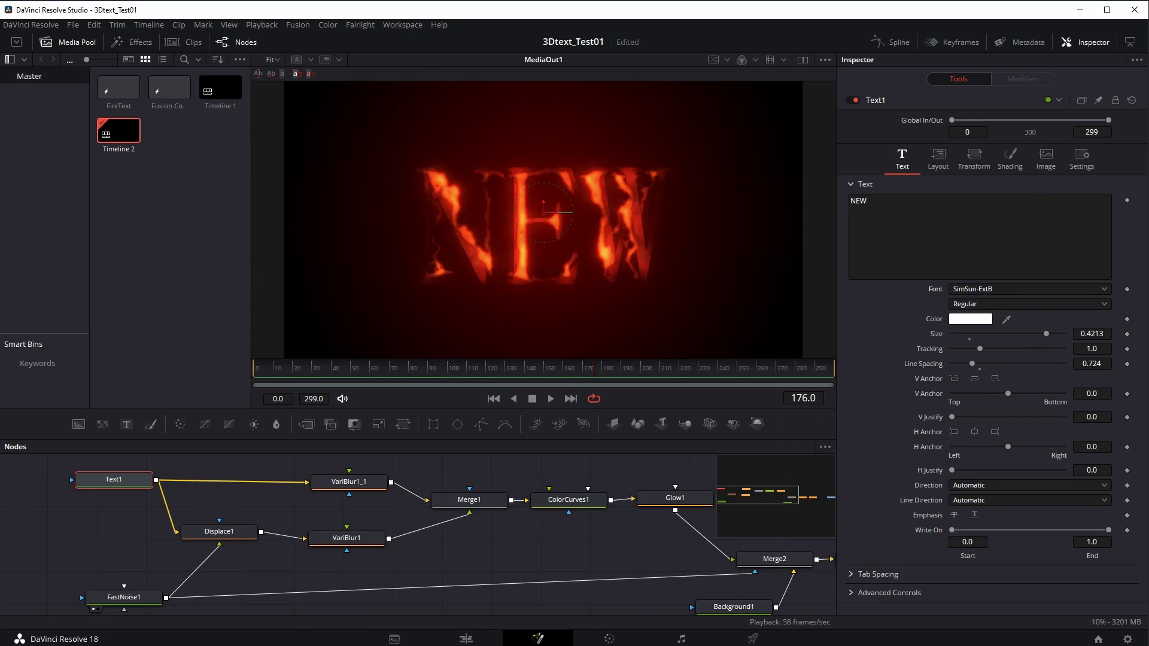